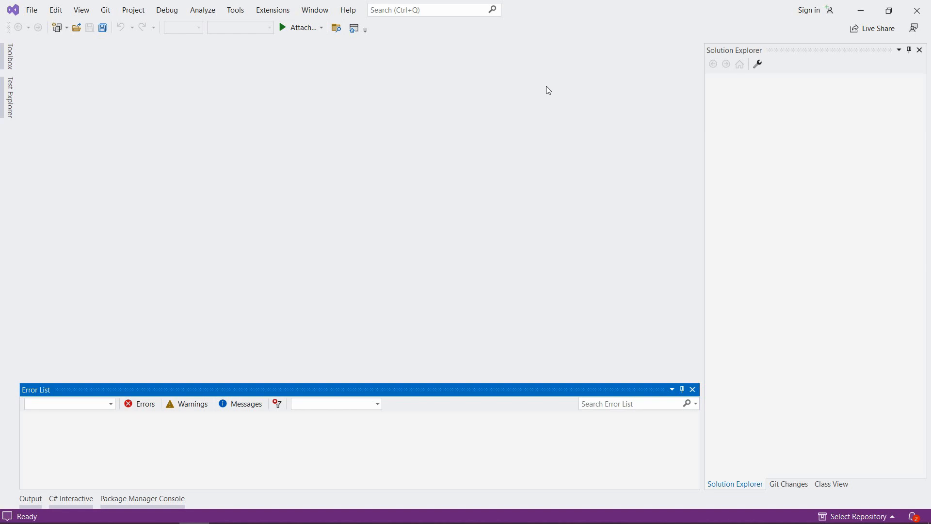
# - Start a new project and find the Blazor WebAssembly App Empty template by searching 'blazor'
pyautogui.click(31, 10)
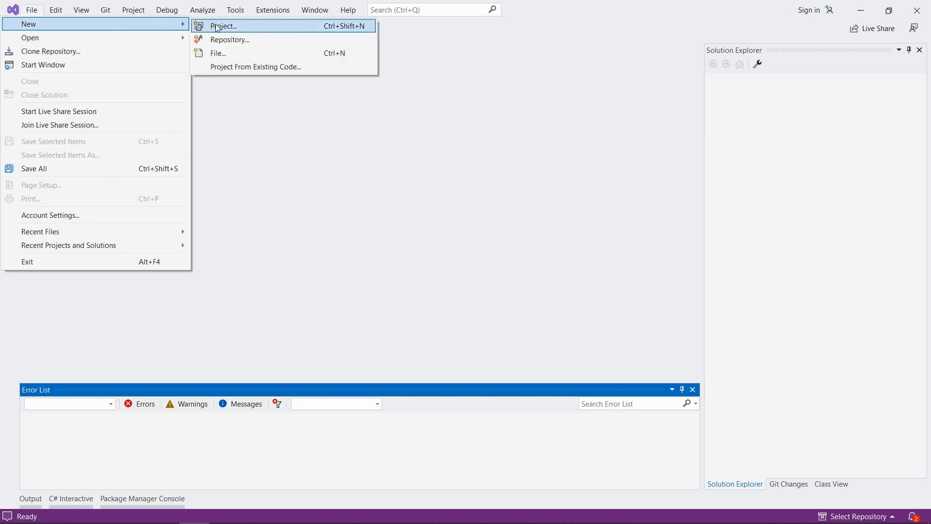
pyautogui.click(223, 25)
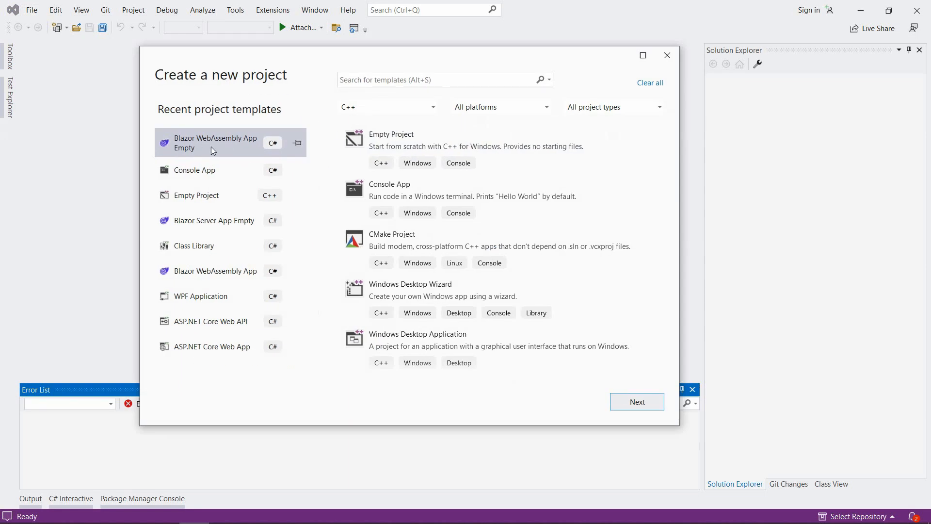
pyautogui.moveTo(227, 155)
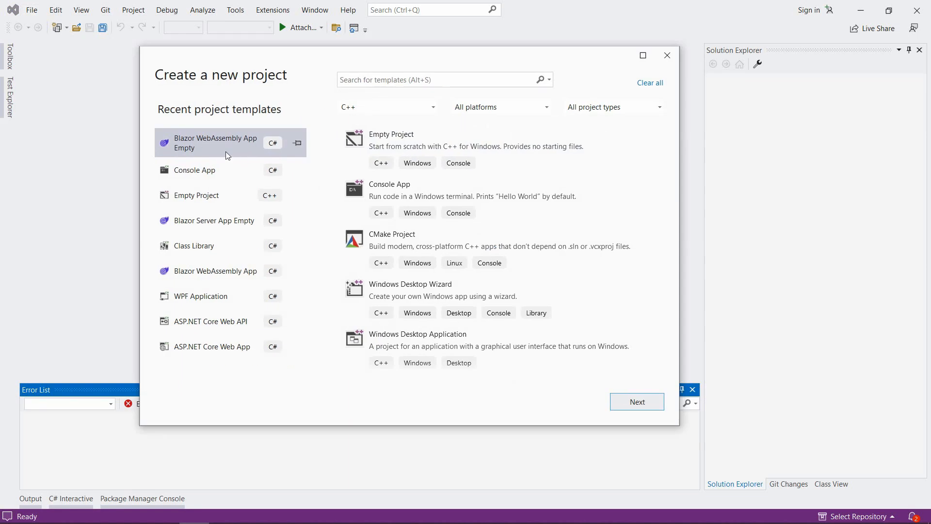
pyautogui.click(439, 80)
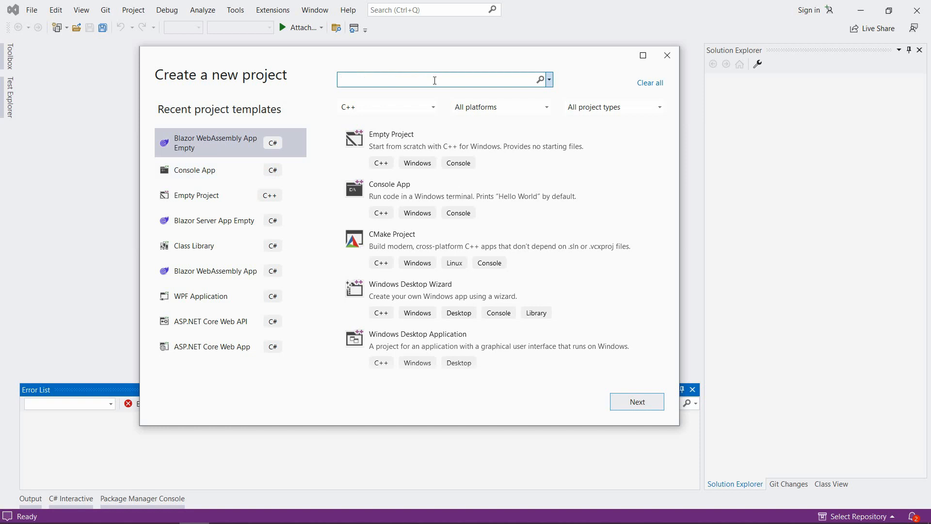
pyautogui.write('blazor')
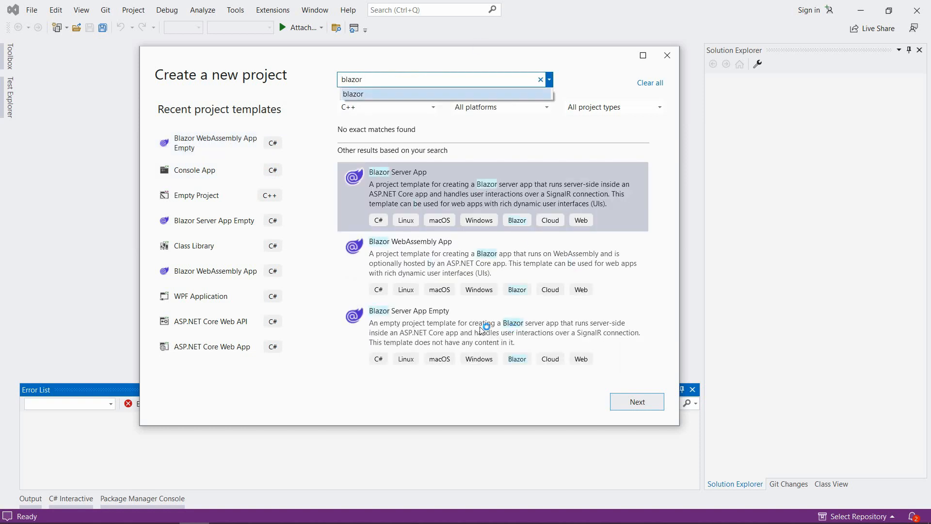
pyautogui.scroll(-3)
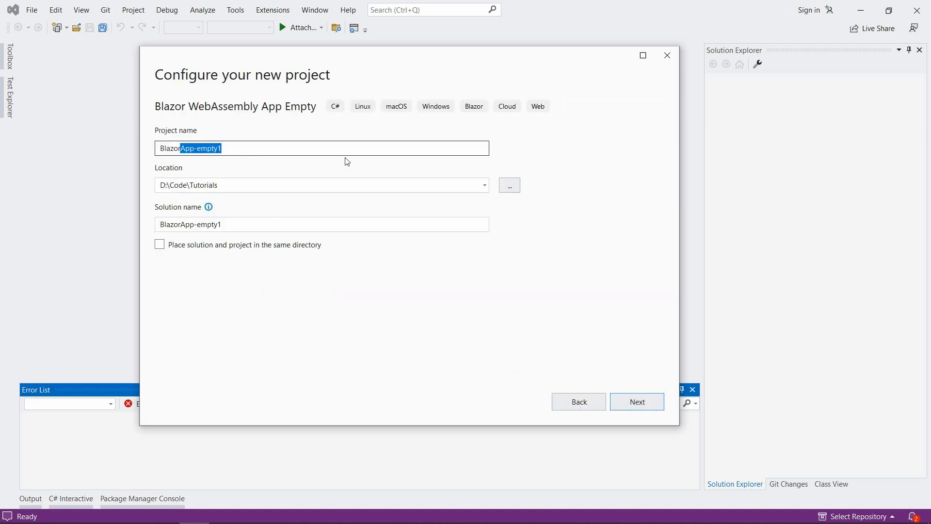
# - Name the project BlazorDescendantToAncestor in D:\Code\Tutorials
pyautogui.write('BlazorDe')
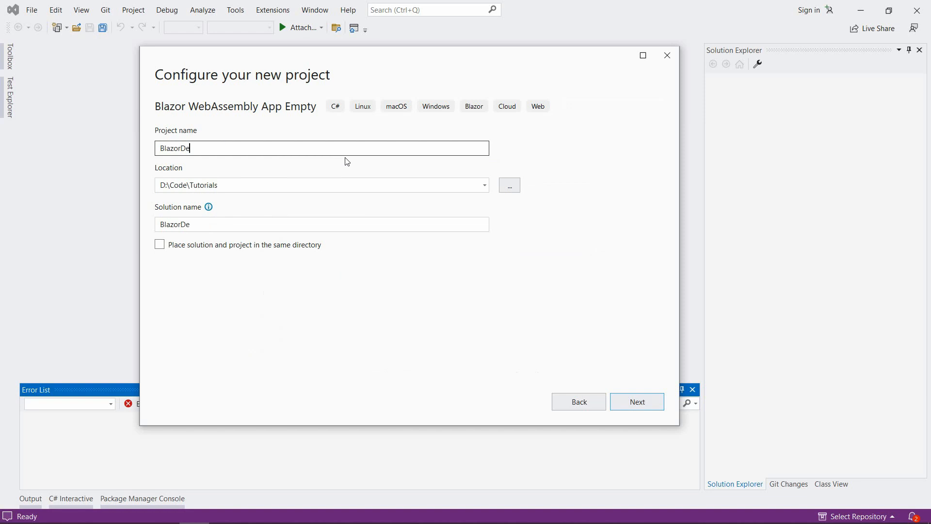
pyautogui.write('scendantTo')
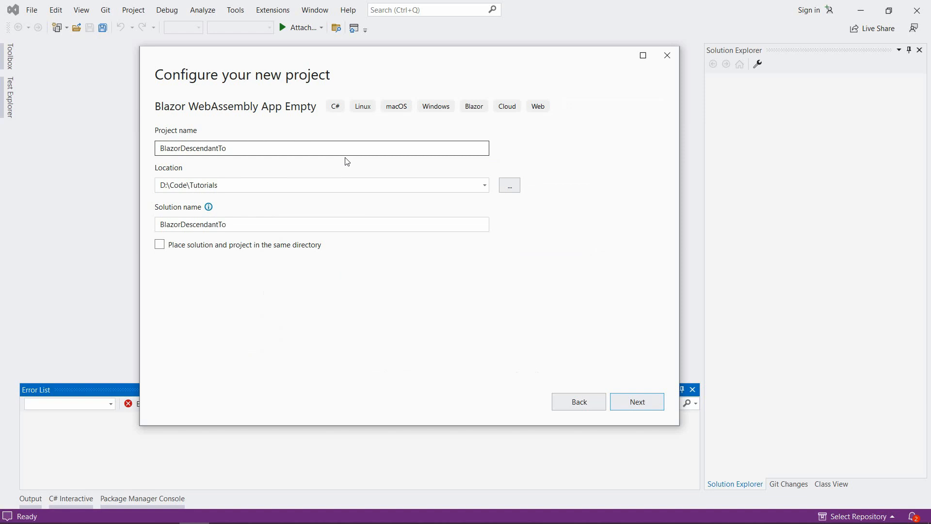
pyautogui.write('An')
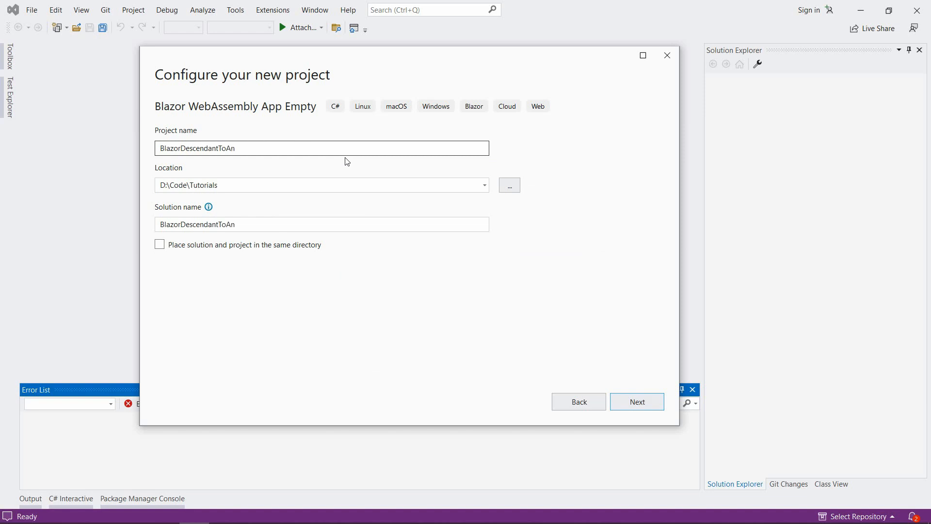
pyautogui.write('cestor')
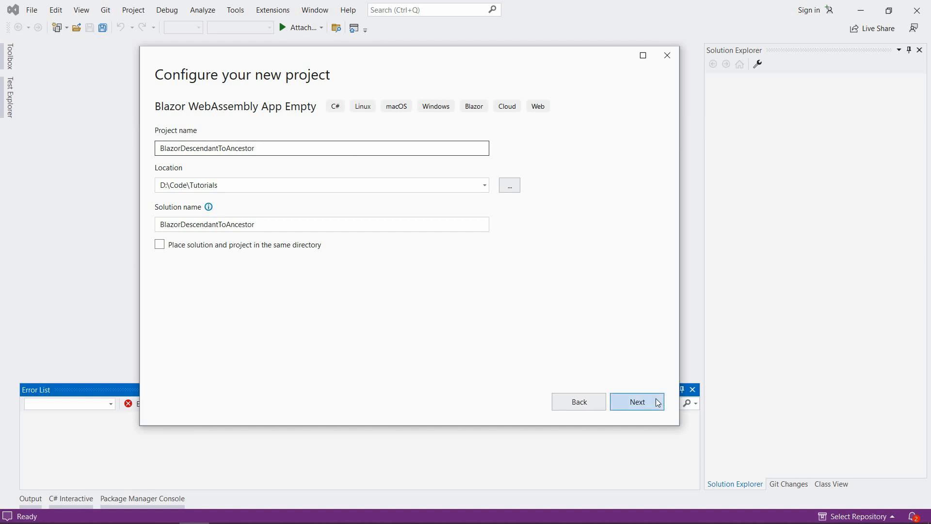
# - Create the project, close the overview, and remove Index.razor's Hello, world heading
pyautogui.click(636, 401)
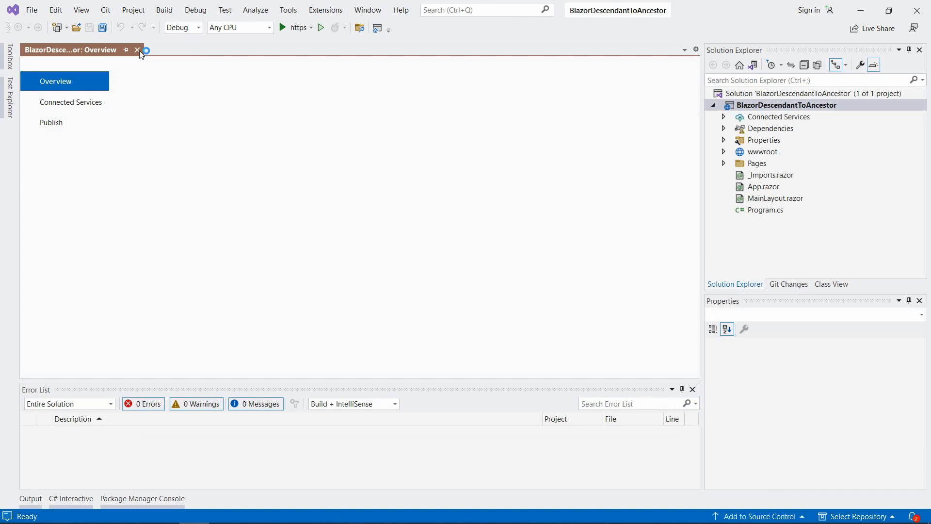
pyautogui.click(137, 50)
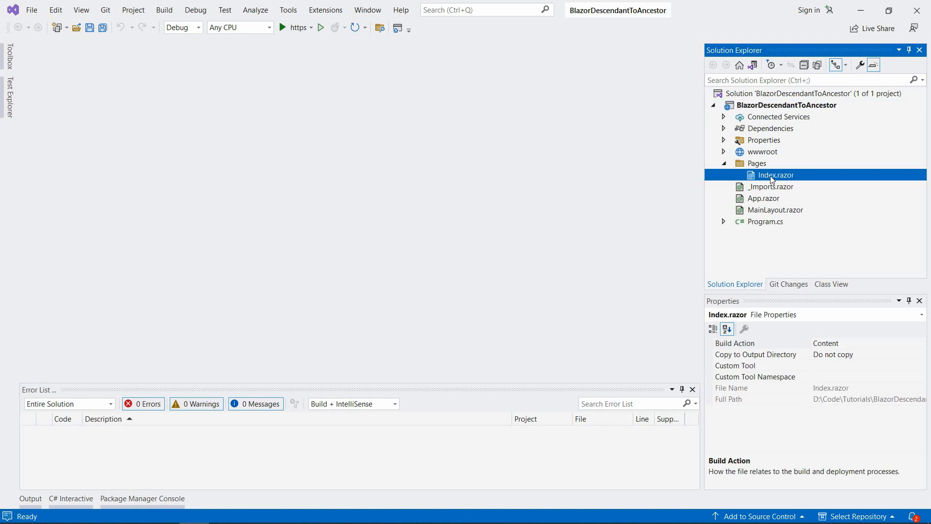
pyautogui.doubleClick(776, 174)
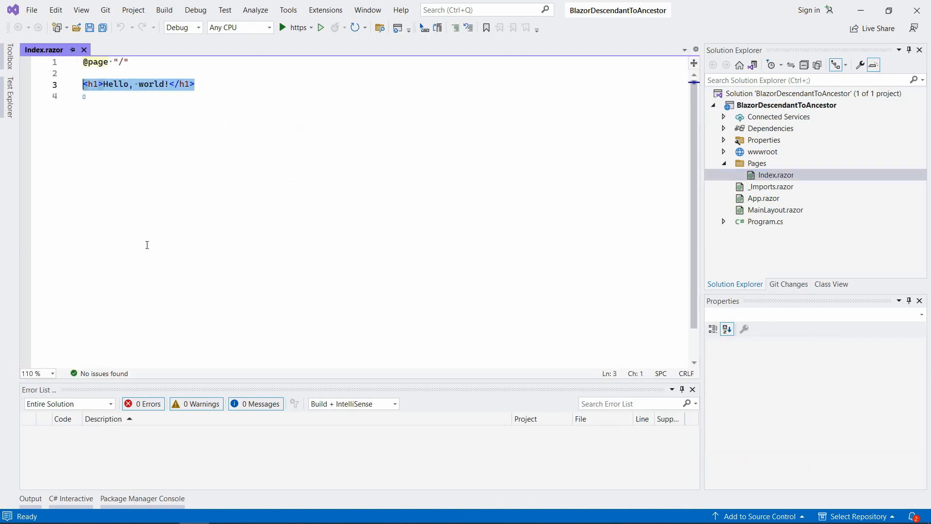
pyautogui.click(95, 72)
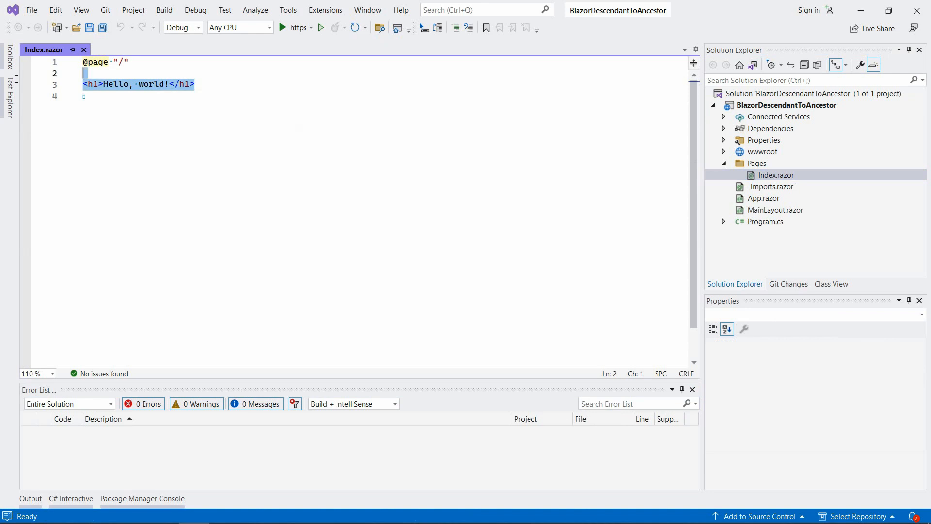
pyautogui.press('Delete')
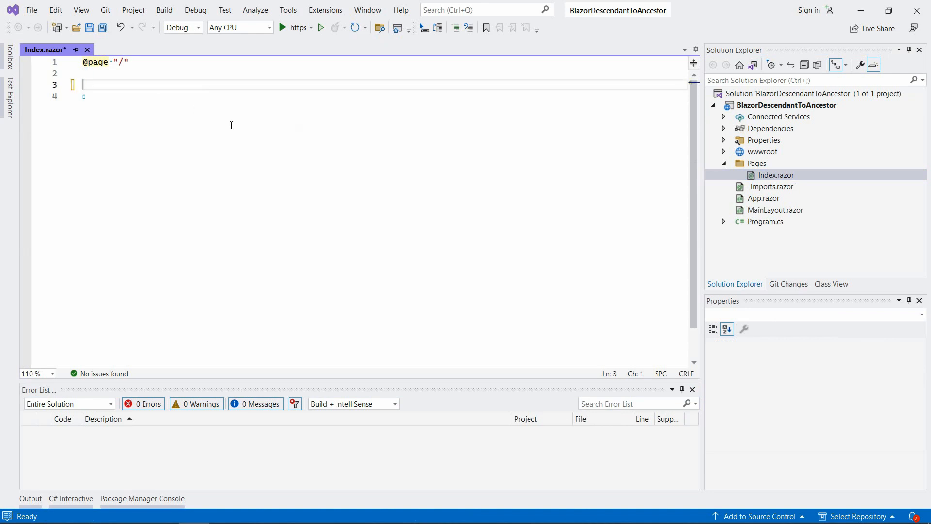
# - Add a div styled background antiquewhite with 20px padding containing the text Index
pyautogui.write('<div >')
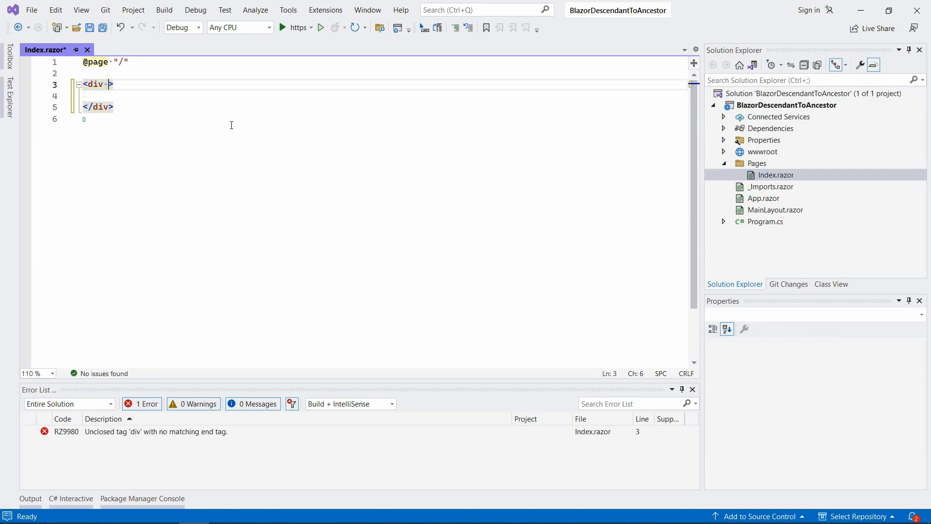
pyautogui.write('style=""')
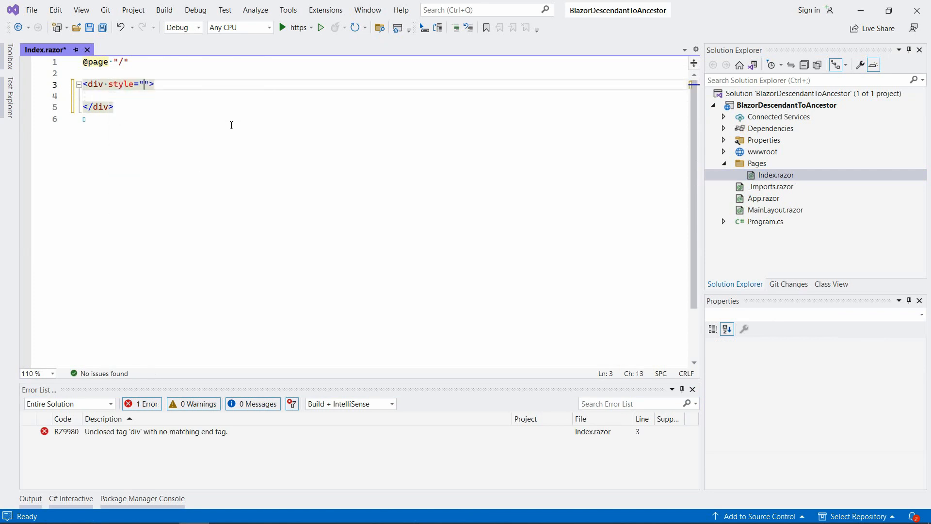
pyautogui.click(147, 84)
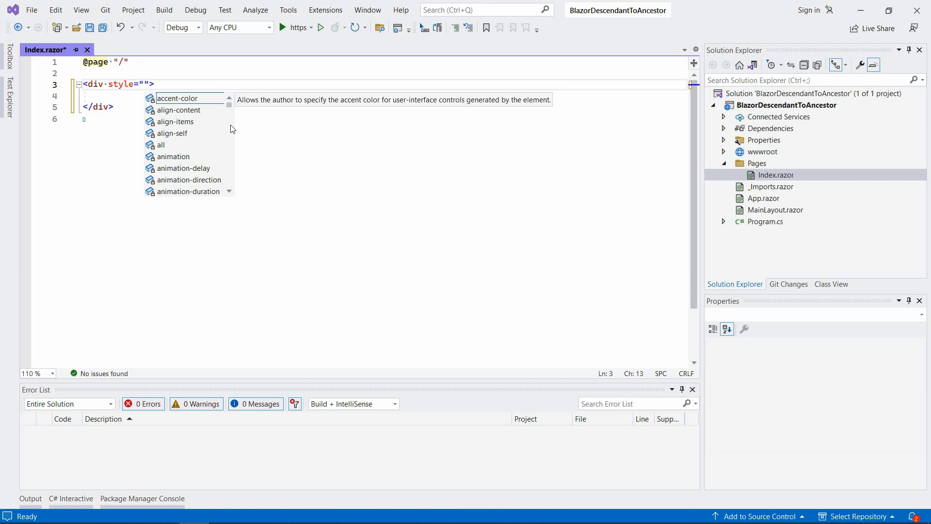
pyautogui.write('background-color')
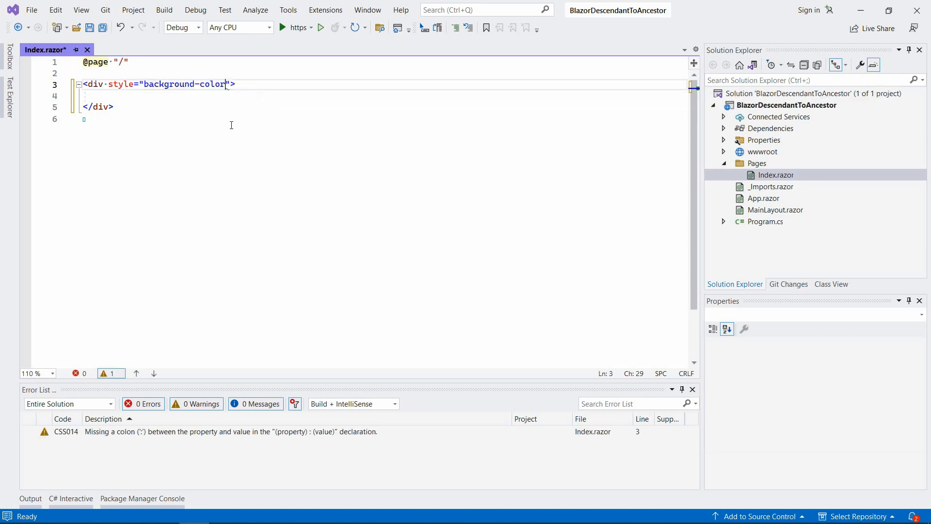
pyautogui.write(':antiquewhite; p')
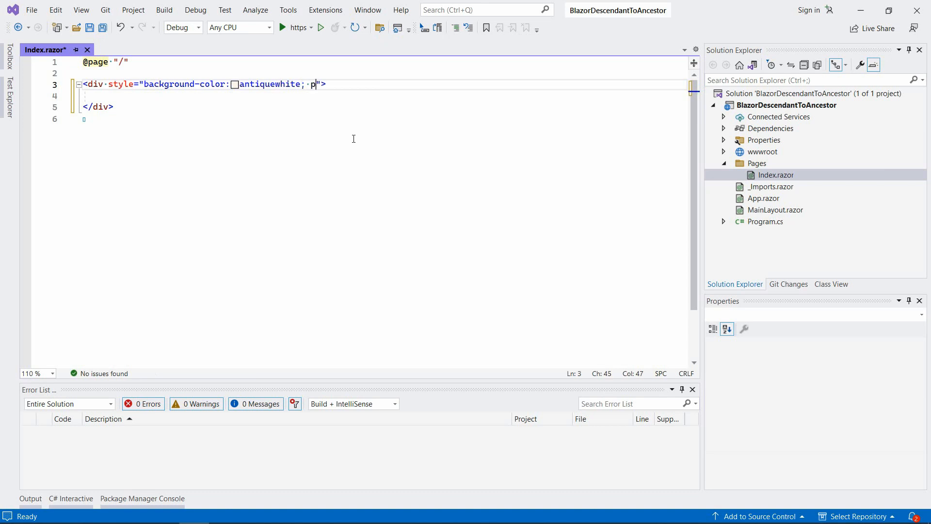
pyautogui.write('adding:')
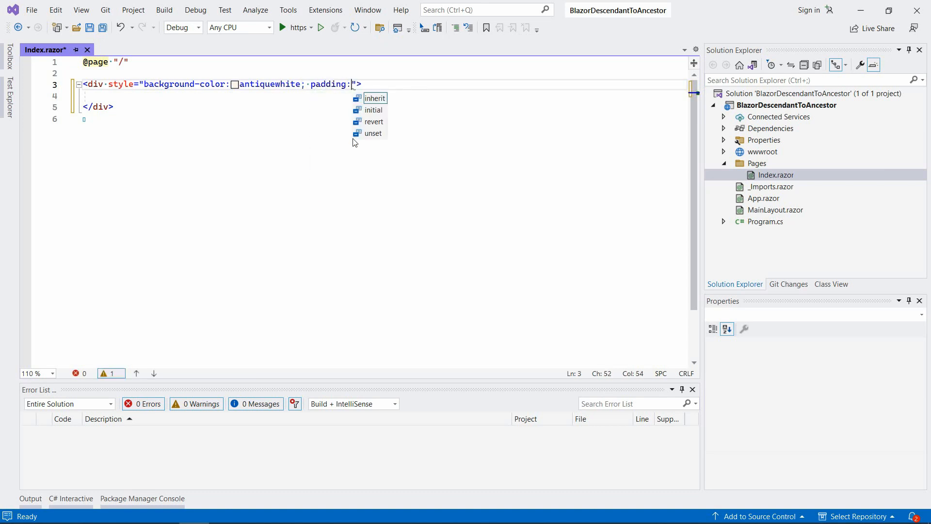
pyautogui.write('20px')
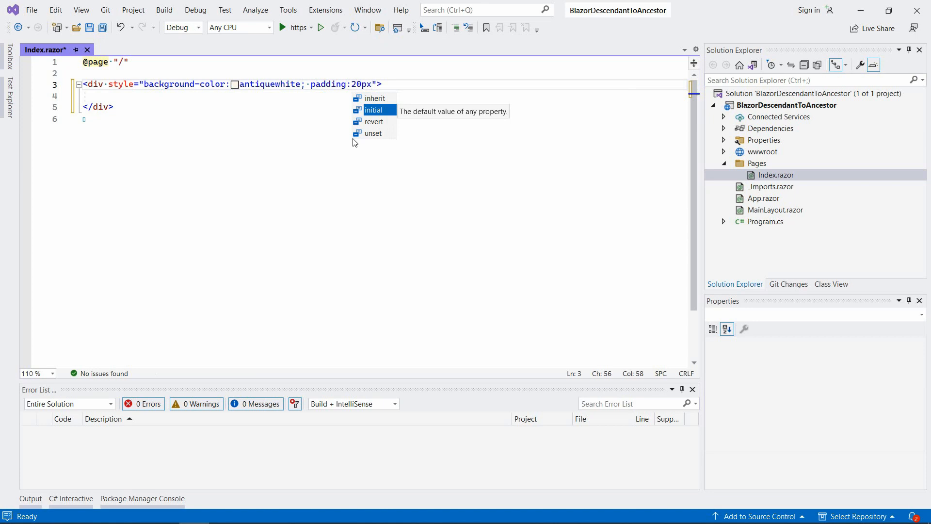
pyautogui.write('Ind')
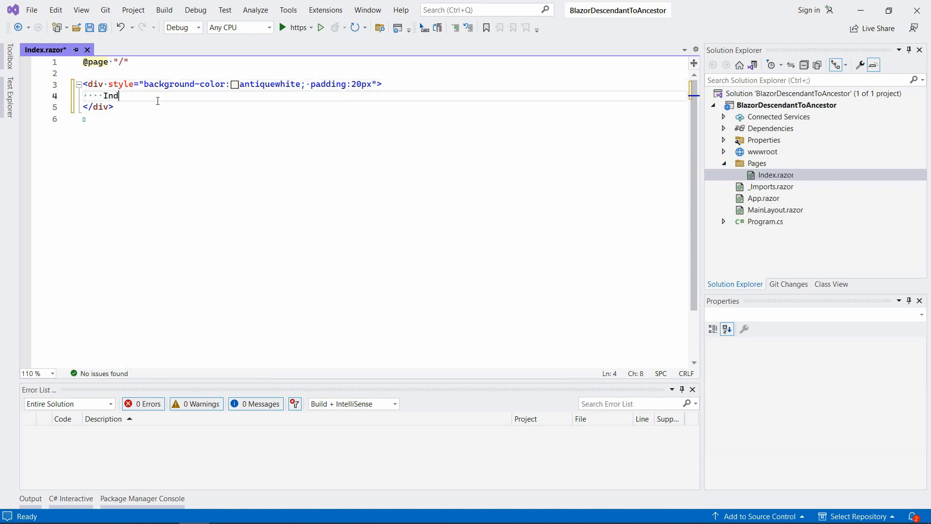
pyautogui.write('ex')
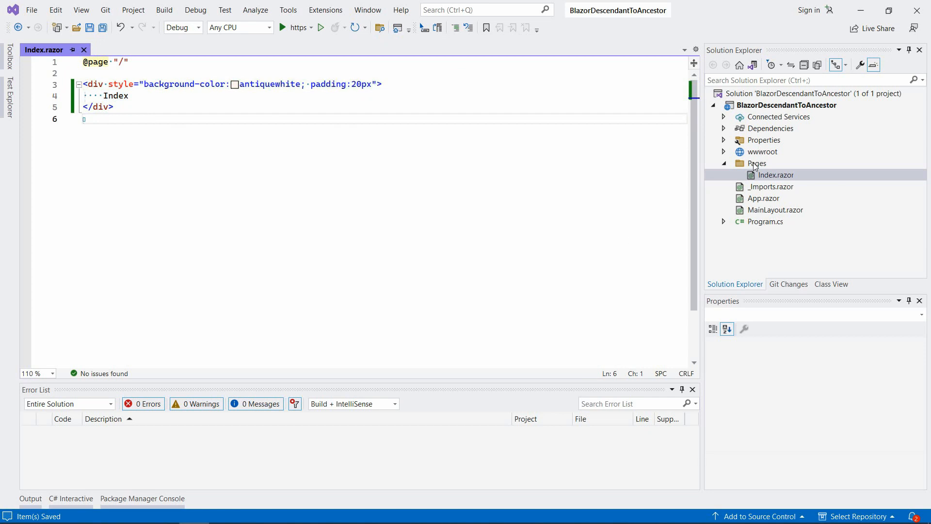
# - Add a new Razor Component named Child to the Pages folder
pyautogui.rightClick(757, 163)
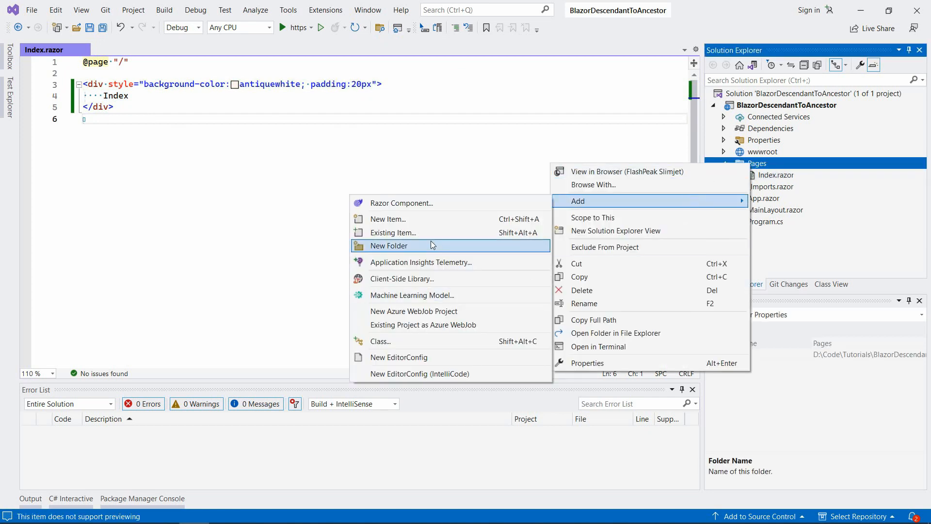
pyautogui.click(387, 219)
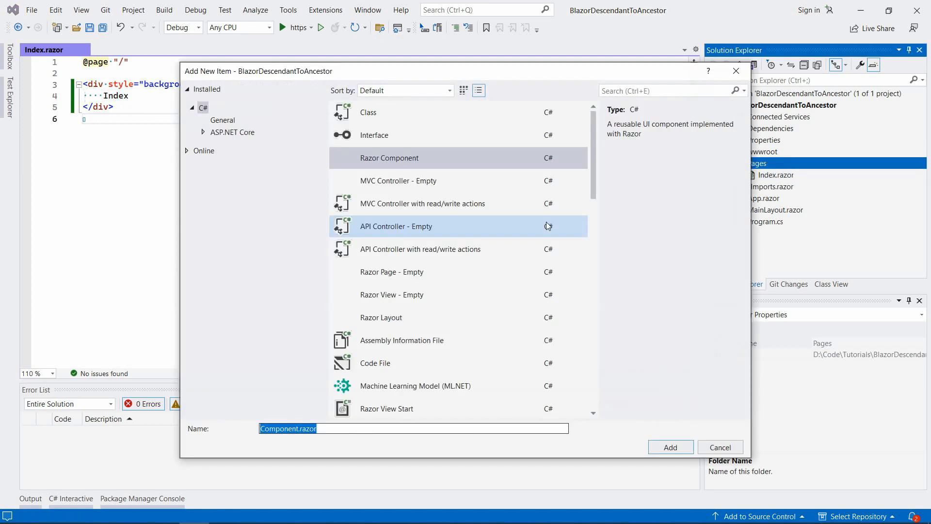
pyautogui.write('Chi')
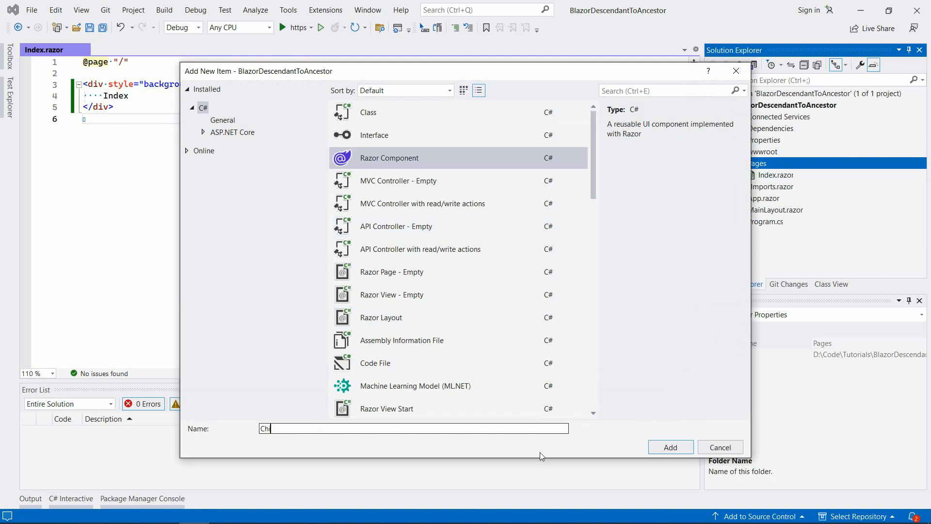
pyautogui.click(670, 446)
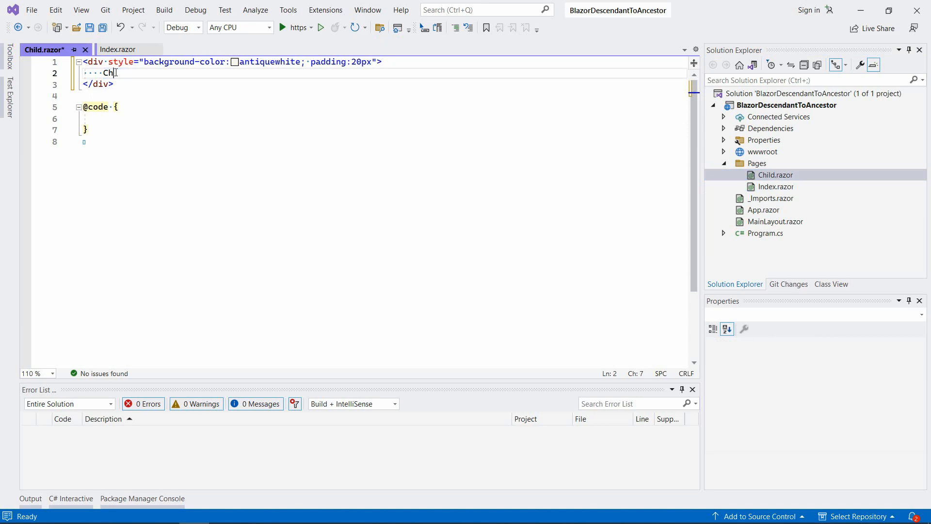
# - Make Child's div read Child with an aquamarine background and save it
pyautogui.write('ild')
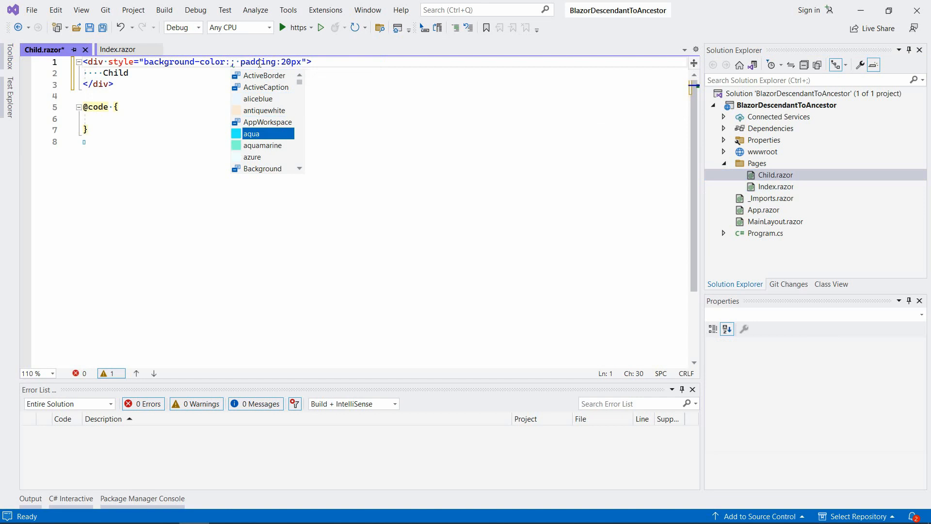
pyautogui.doubleClick(262, 144)
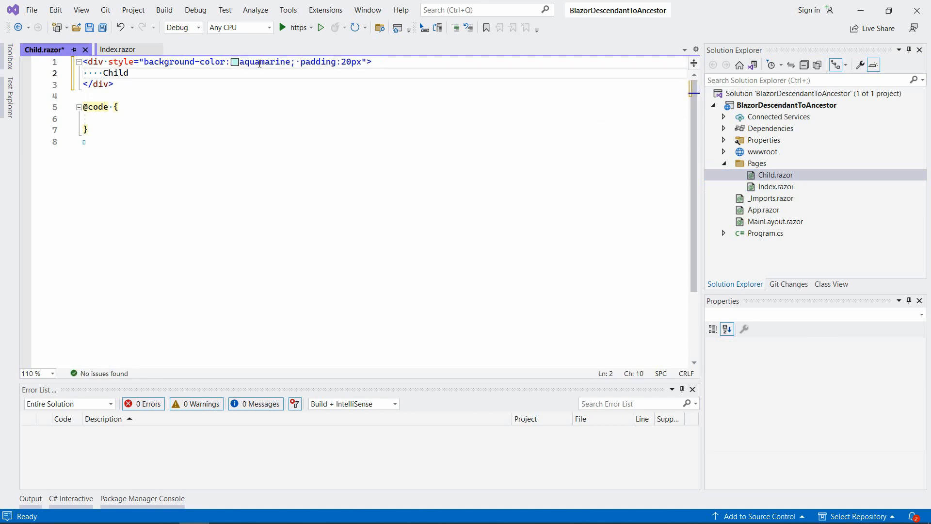
pyautogui.press('ctrl+s')
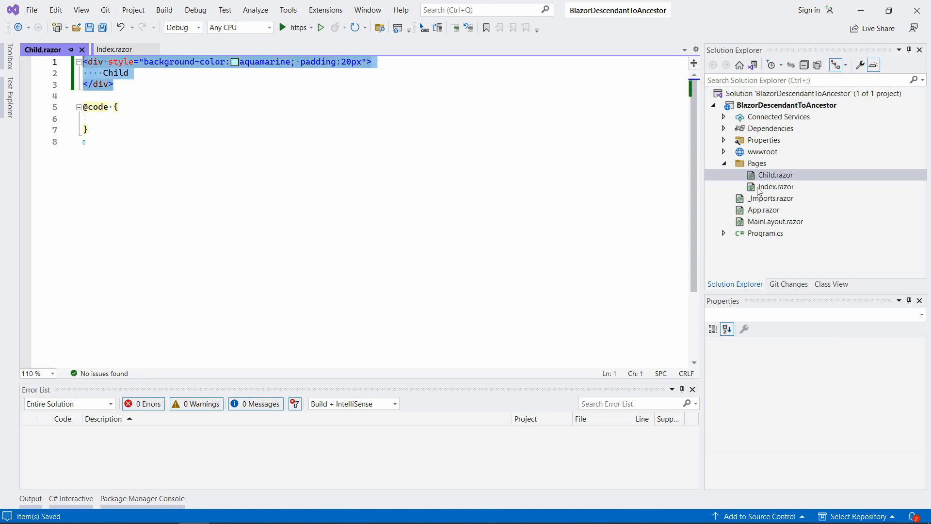
# - Add a Grandchild Razor Component to Pages with an azure div reading Grandchild, save it, and return to Index.razor
pyautogui.rightClick(758, 163)
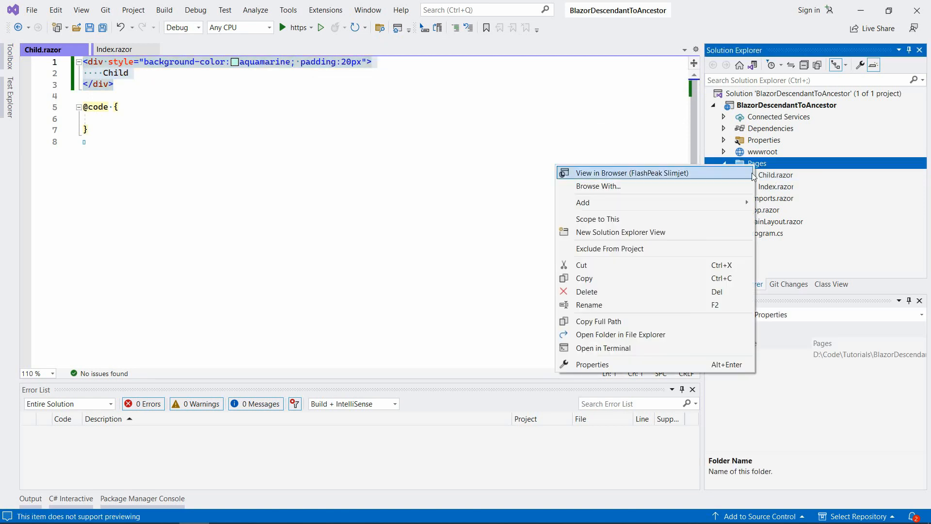
pyautogui.click(583, 202)
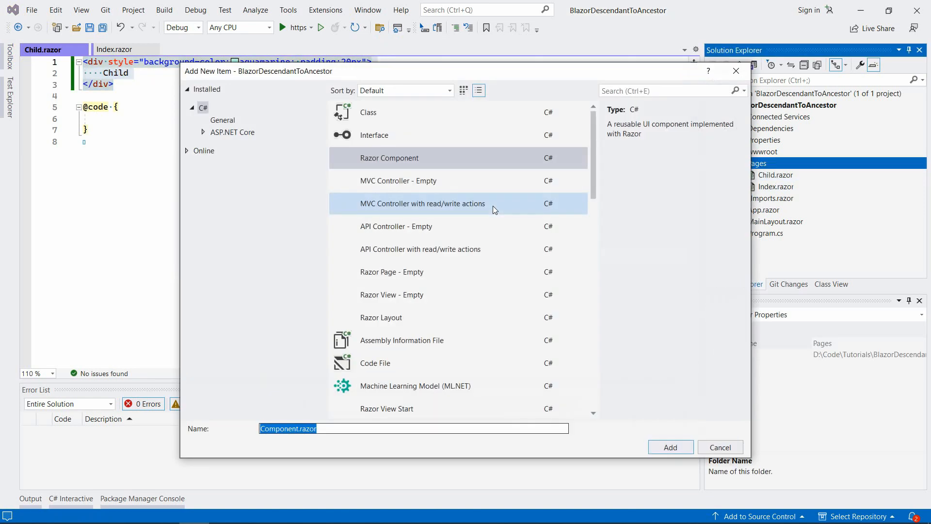
pyautogui.write('G')
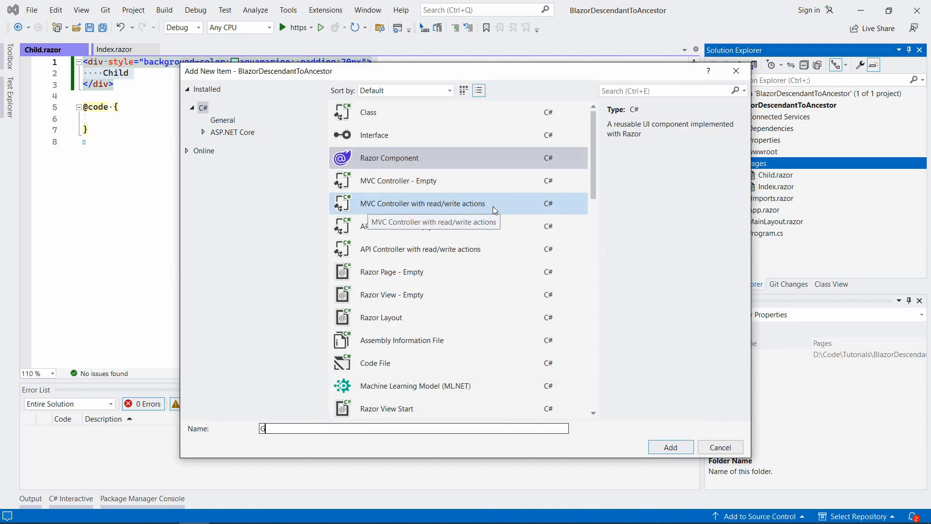
pyautogui.write('randchild')
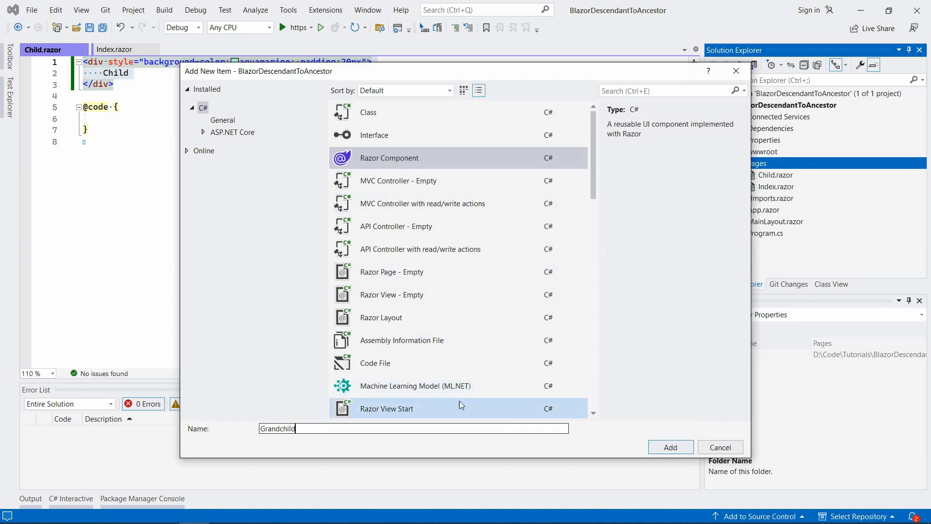
pyautogui.click(670, 447)
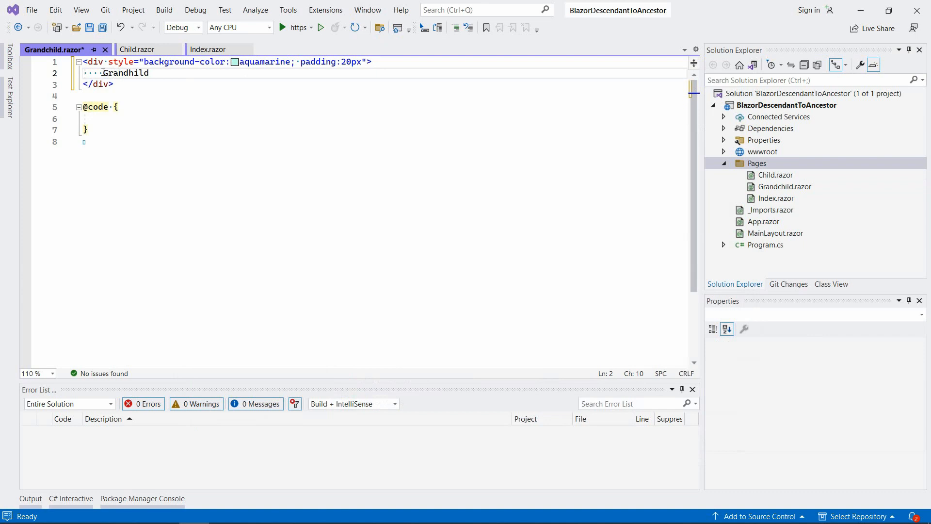
pyautogui.press('ctrl+s')
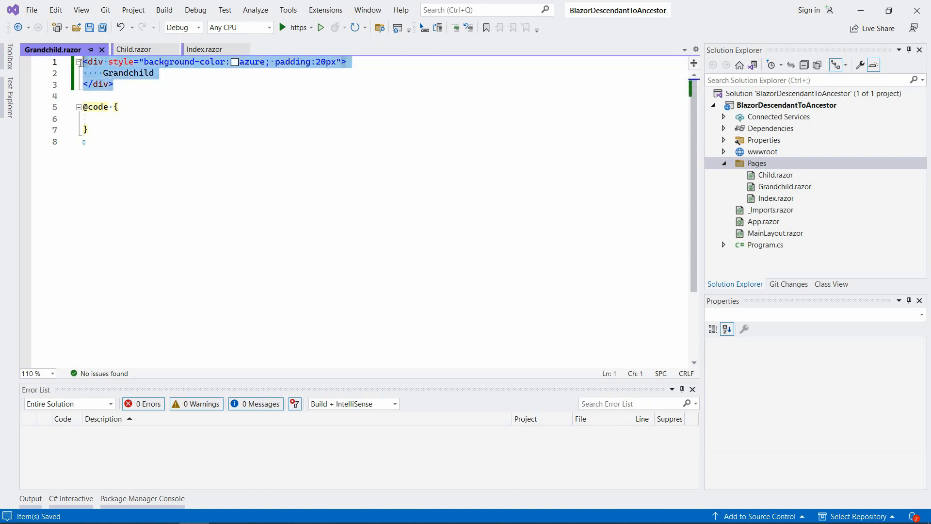
pyautogui.click(114, 84)
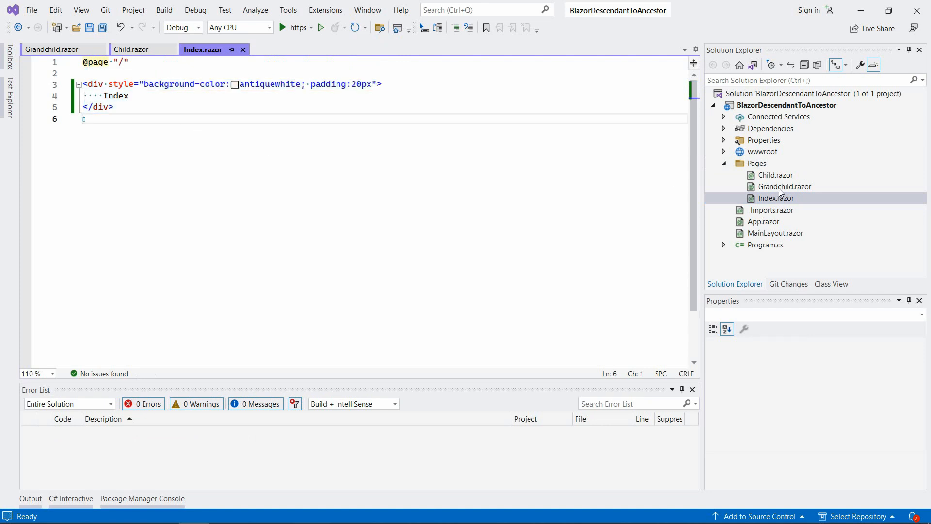
pyautogui.moveTo(774, 208)
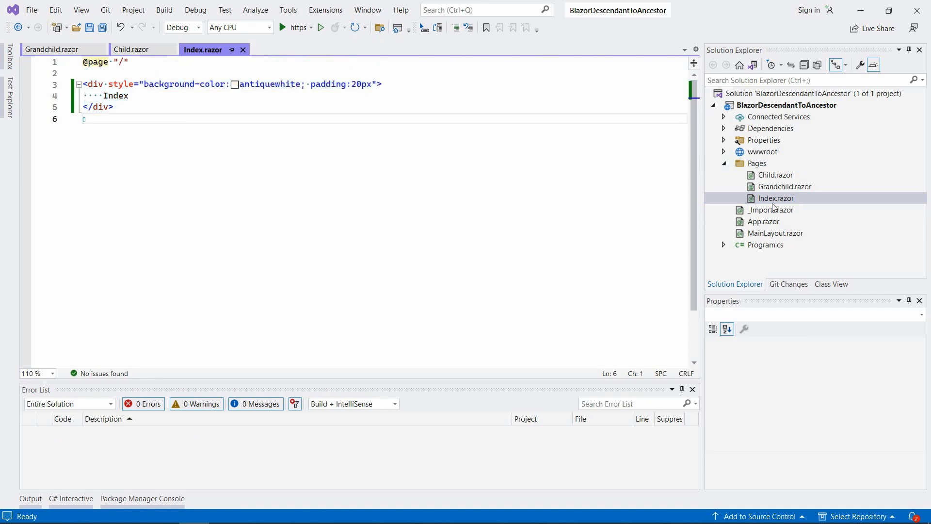
# - Place a <Grandchild></Grandchild> element inside Child.razor's div
pyautogui.click(785, 186)
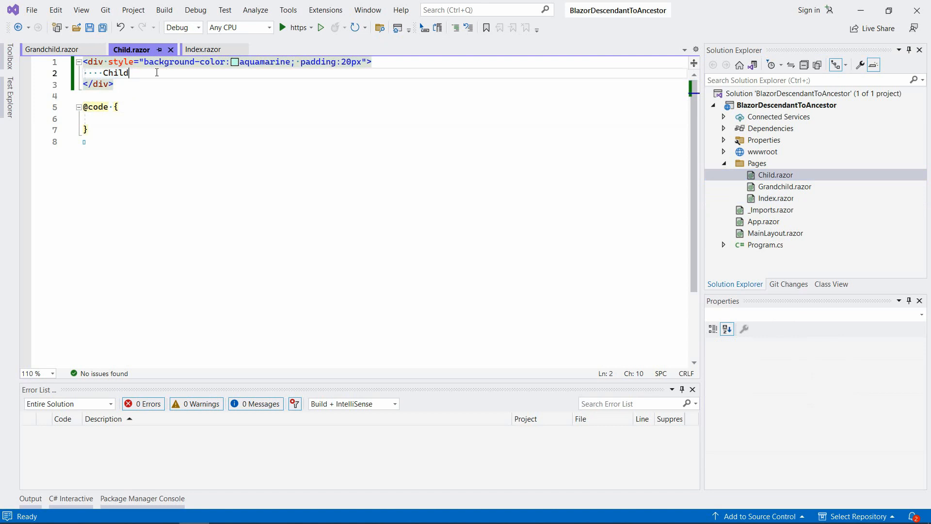
pyautogui.write('<')
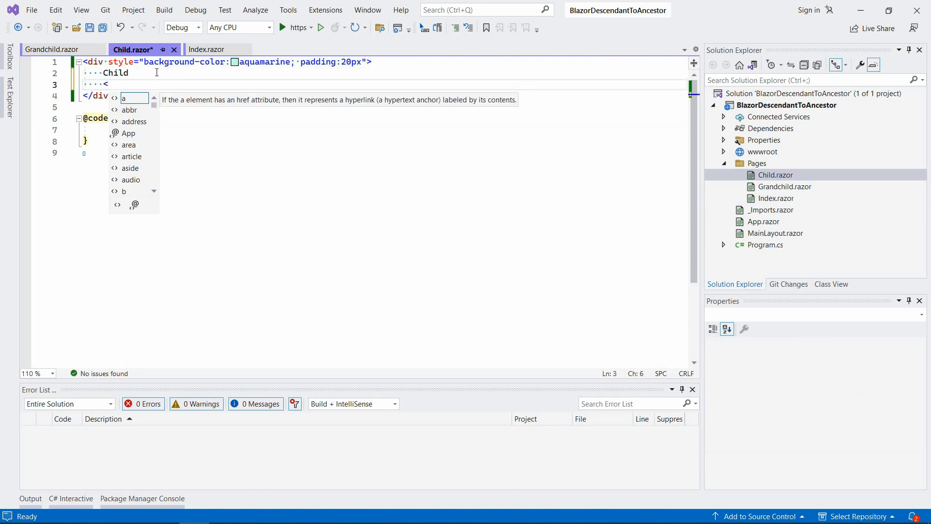
pyautogui.write('gran')
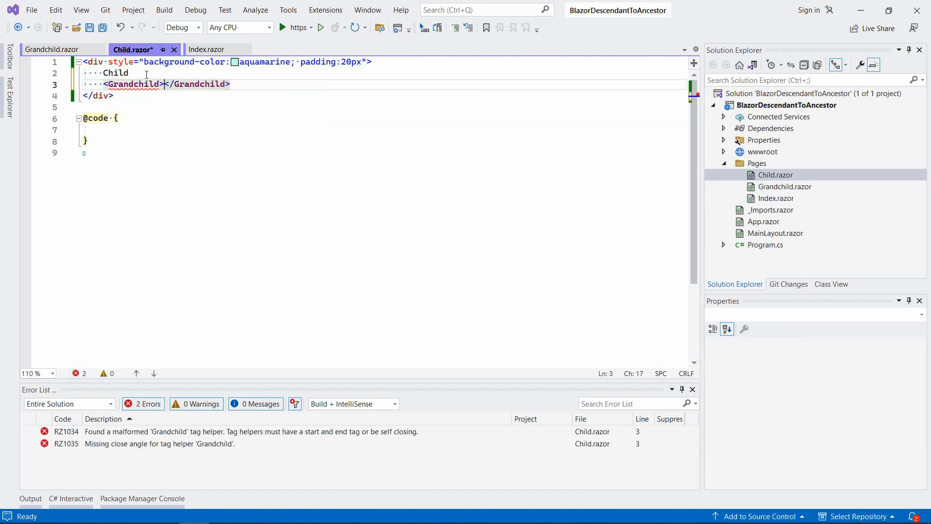
# - Place a <Child></Child> element inside Index.razor's div and launch the app via https
pyautogui.click(775, 198)
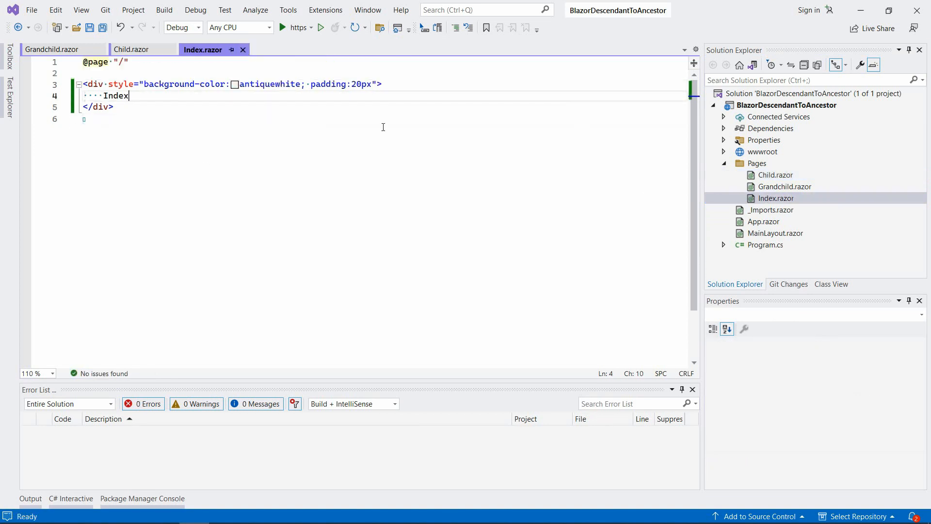
pyautogui.write('<')
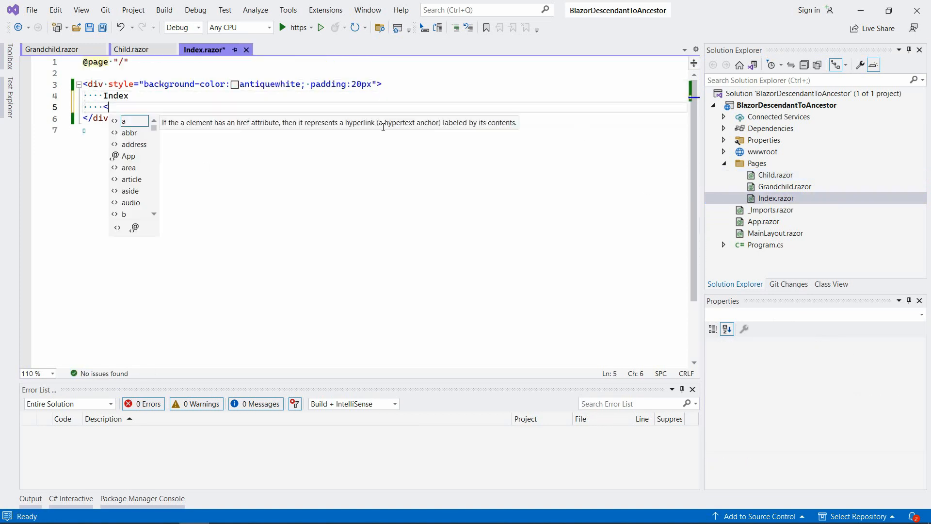
pyautogui.write('Child')
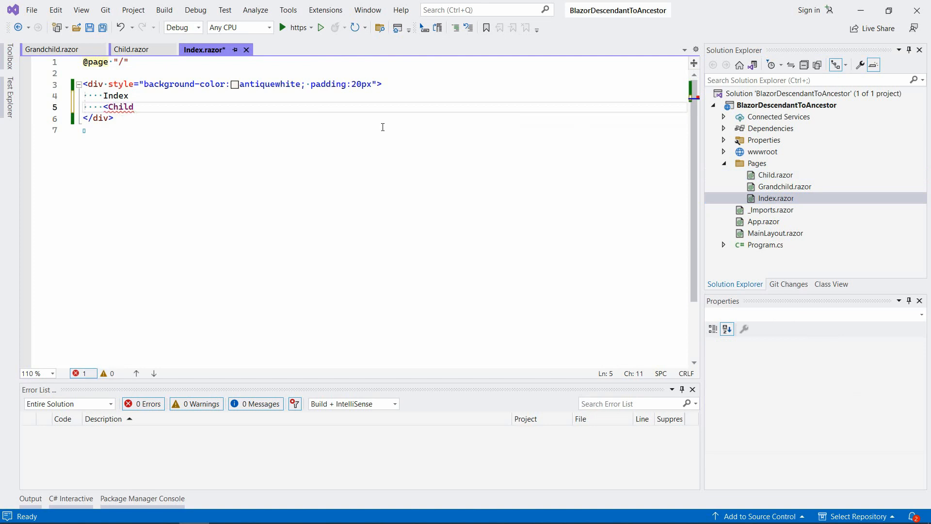
pyautogui.write('></Child>')
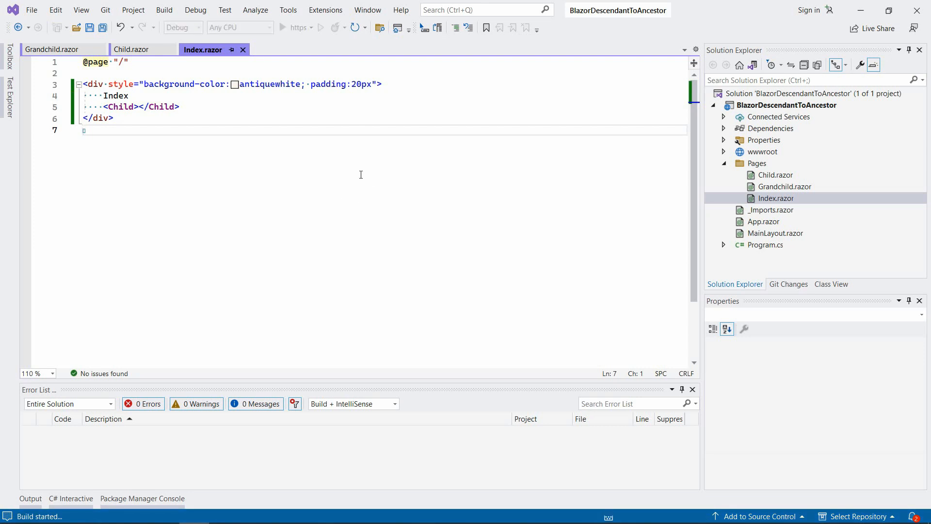
pyautogui.moveTo(369, 137)
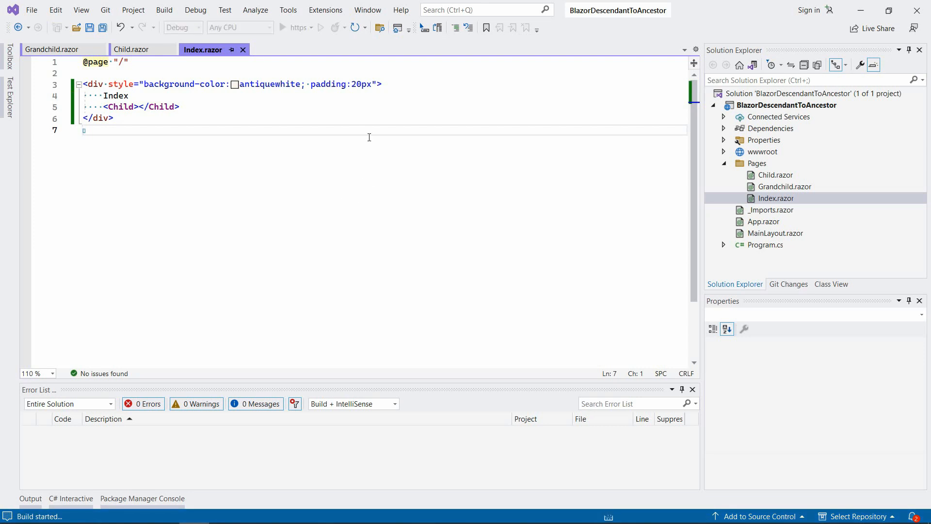
pyautogui.click(320, 27)
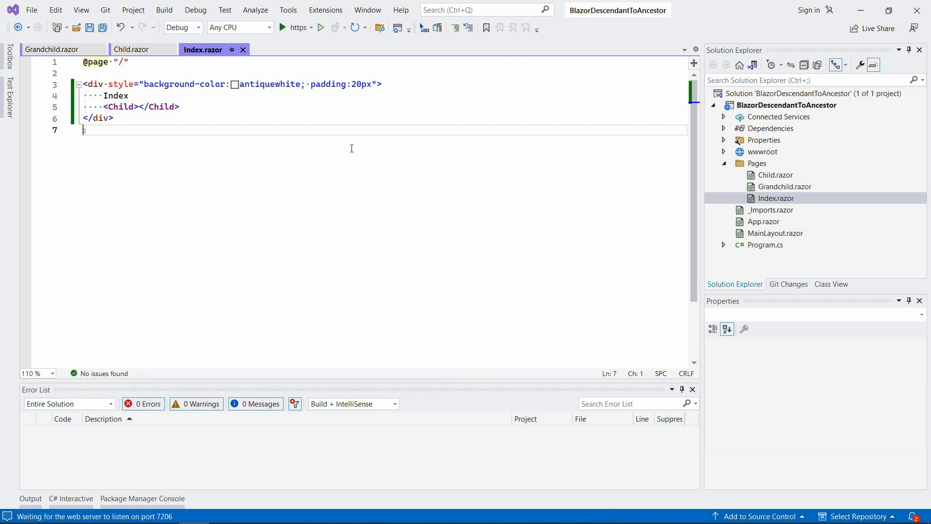
# - View the nested Index, Child and Grandchild boxes on the localhost page in Chrome and return to Visual Studio
pyautogui.click(320, 28)
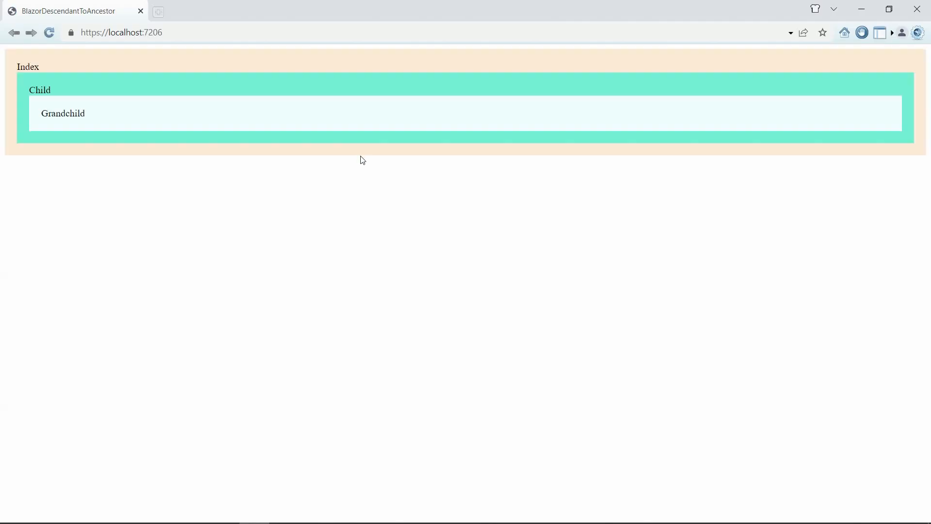
pyautogui.moveTo(372, 176)
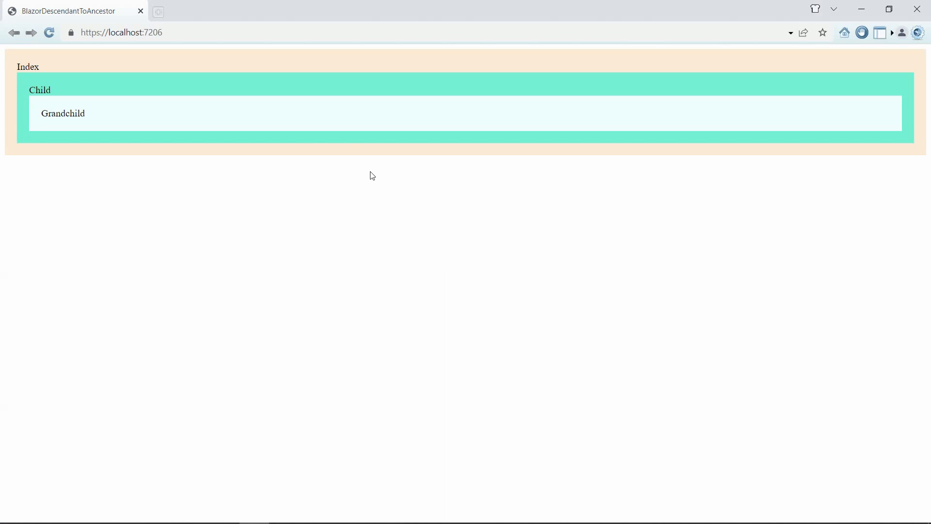
pyautogui.doubleClick(63, 114)
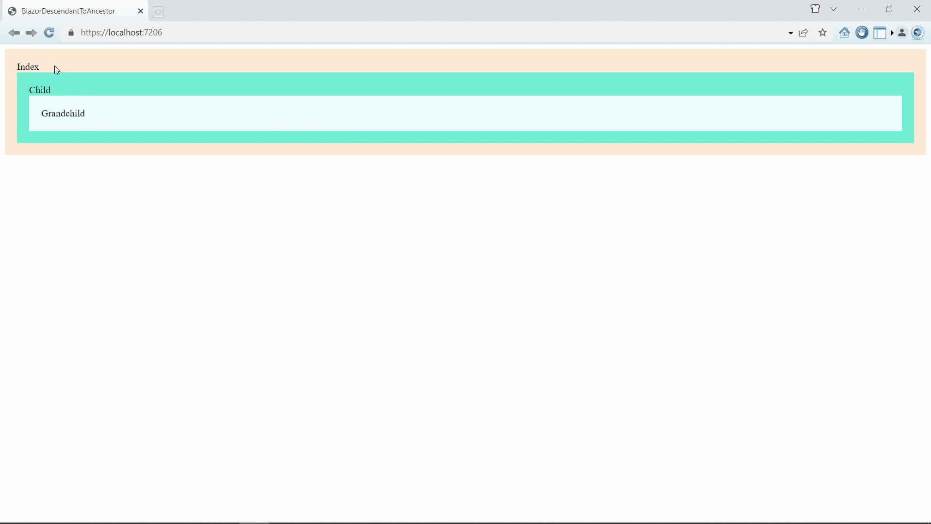
pyautogui.moveTo(148, 69)
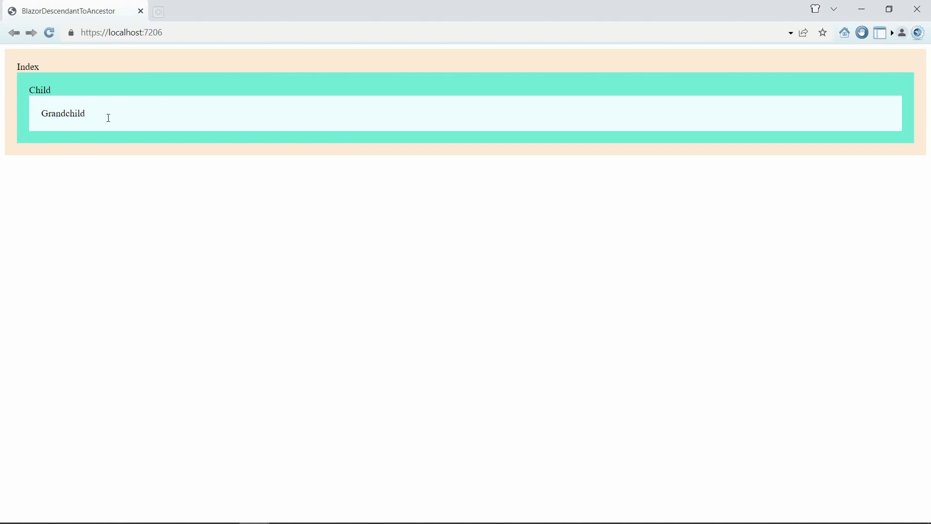
pyautogui.doubleClick(27, 67)
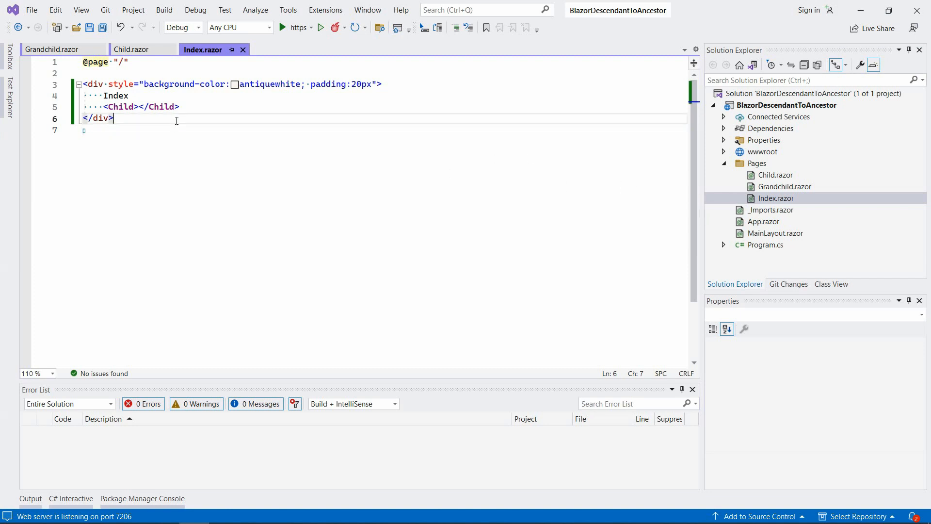
# - Declare [Parameter] public EventCallback<string> OnGrandchildClick { get; set; } in Grandchild.razor's code block
pyautogui.click(53, 49)
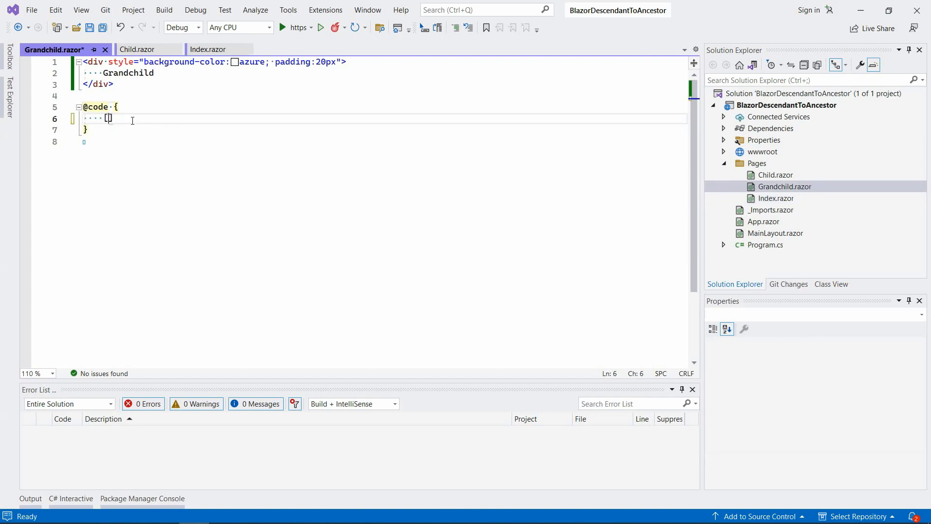
pyautogui.write('[Parameter')
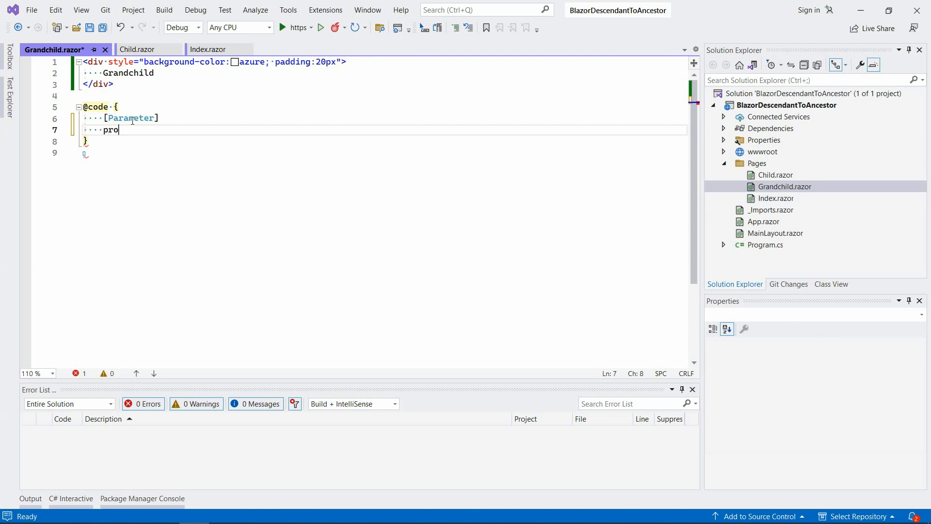
pyautogui.write('public E MyProperty { get; set; }')
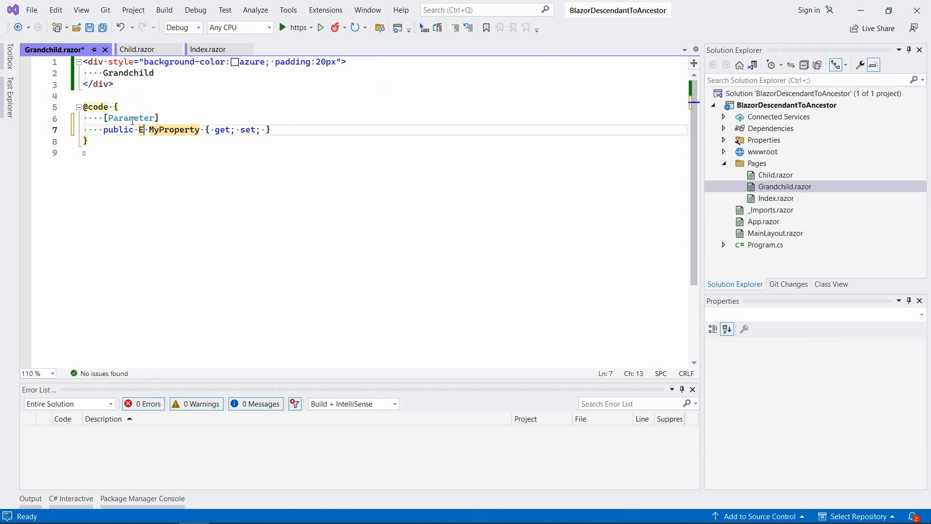
pyautogui.write('EventCallback')
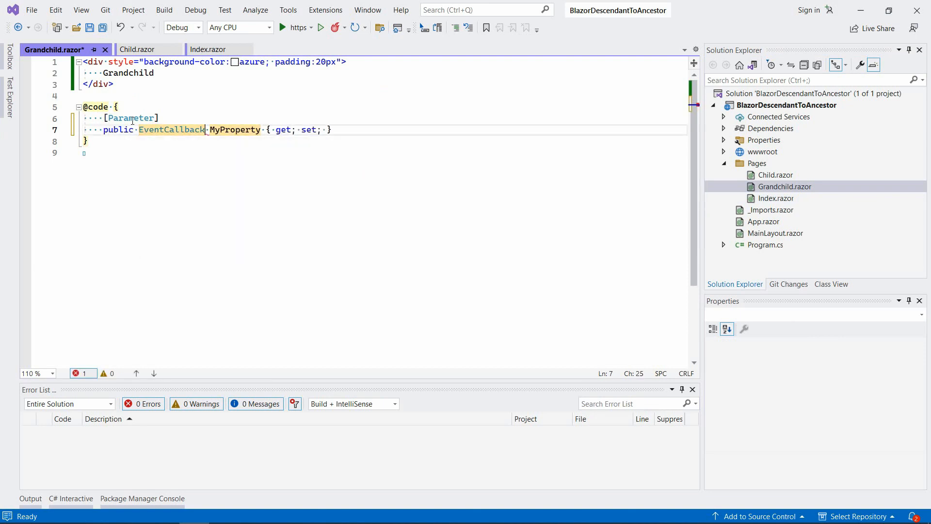
pyautogui.write('<>')
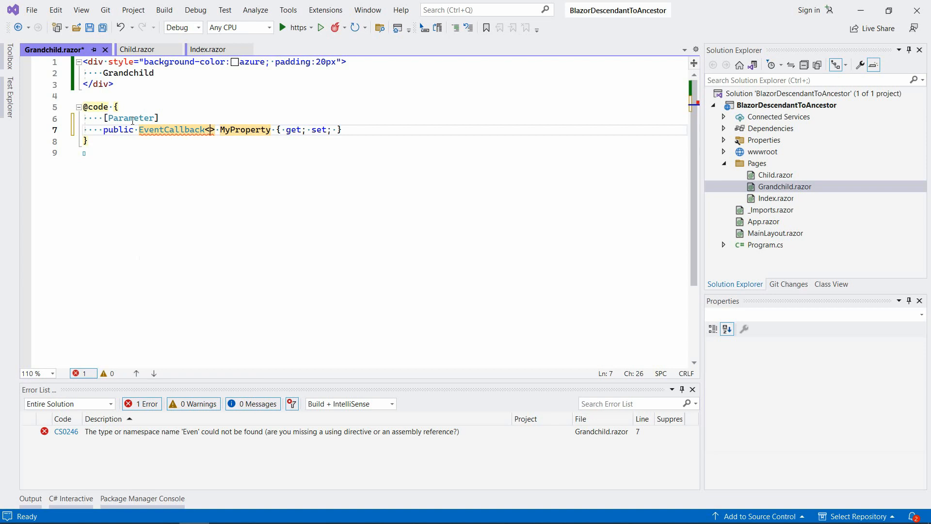
pyautogui.write('string')
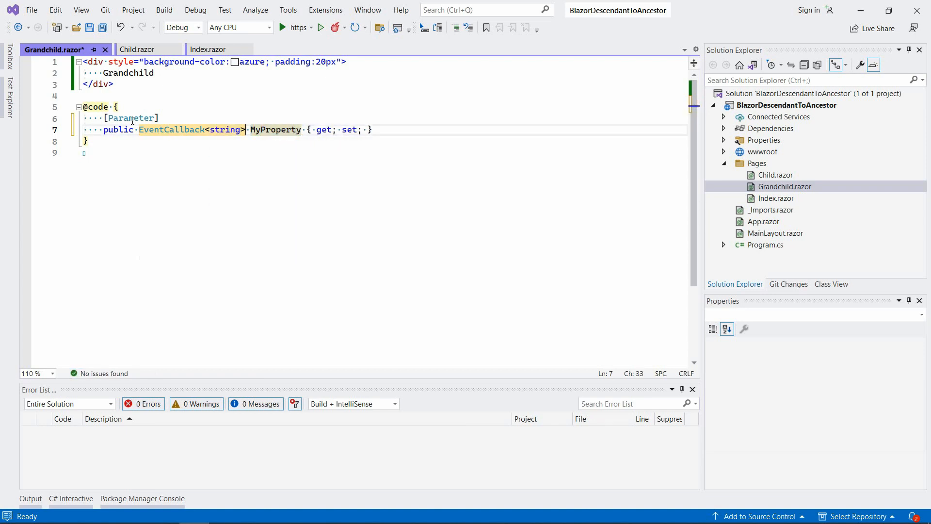
pyautogui.doubleClick(275, 129)
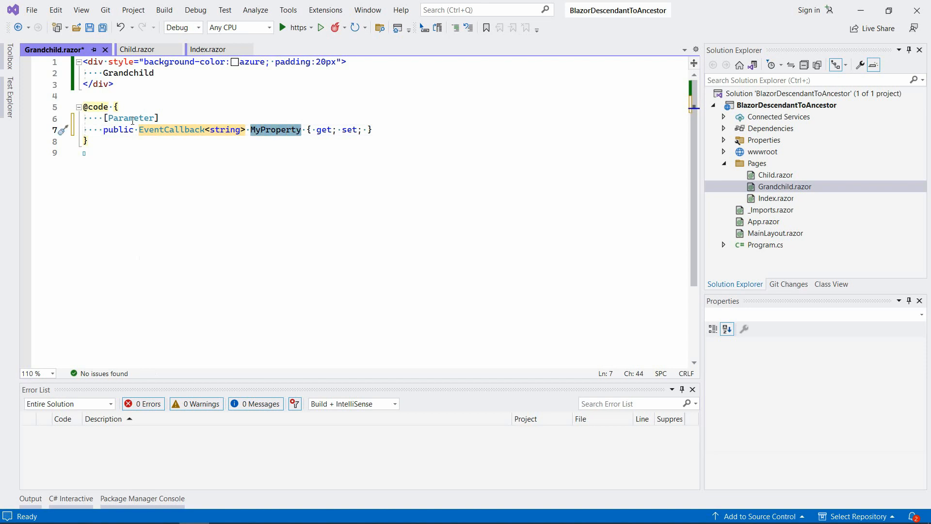
pyautogui.write('OnGrandchildCli')
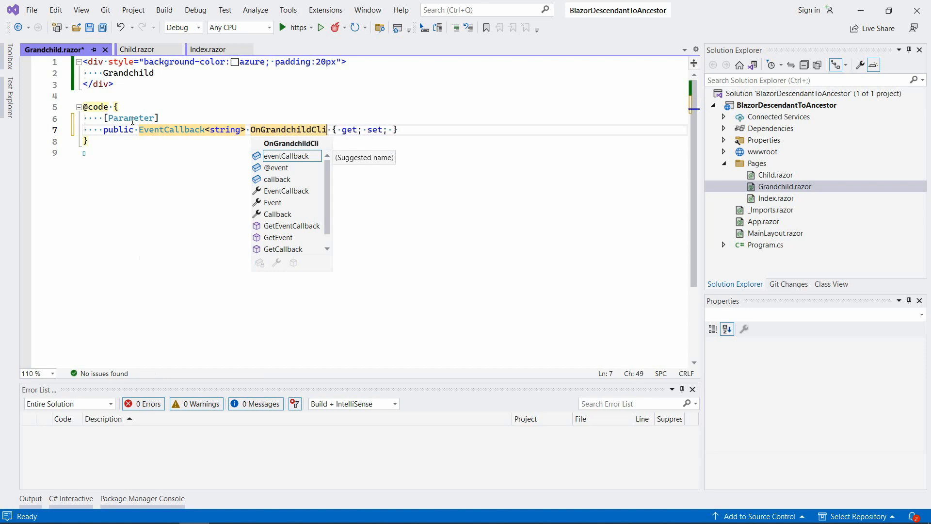
pyautogui.write('ck')
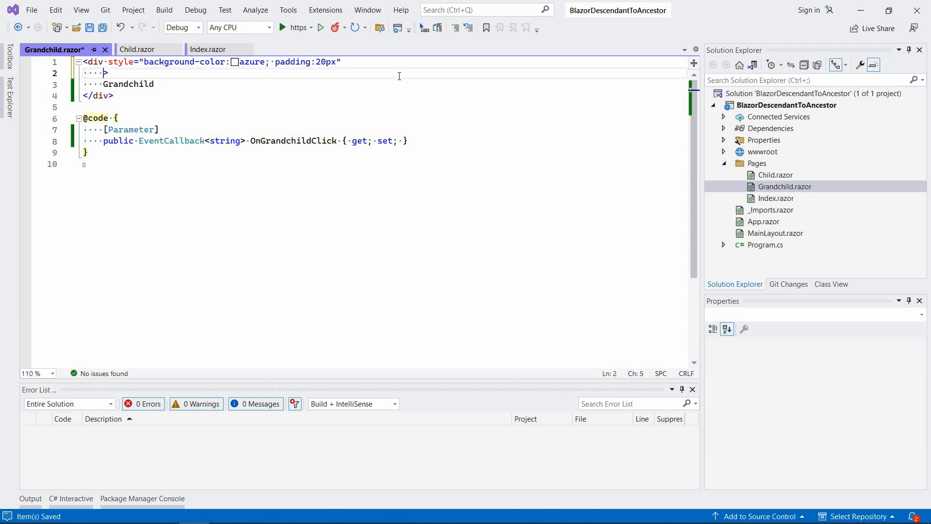
pyautogui.write('@onclick=')
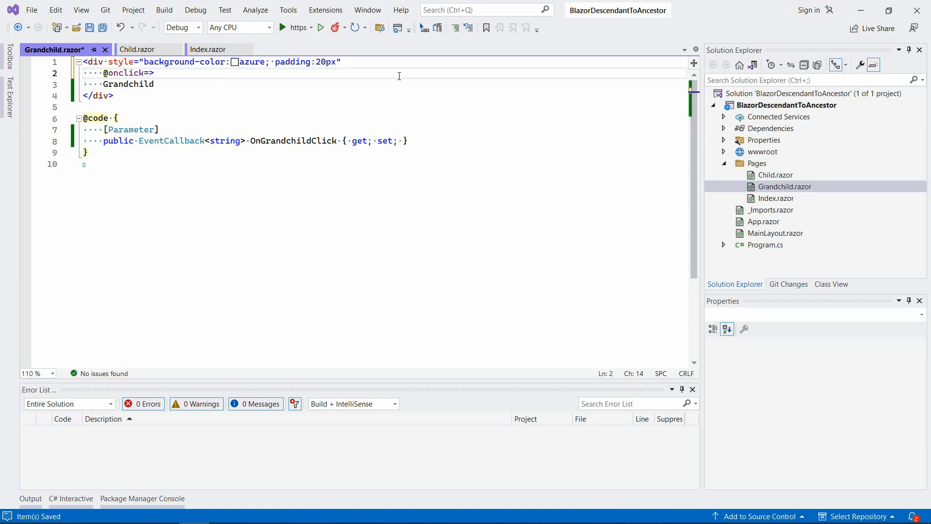
pyautogui.write('""')
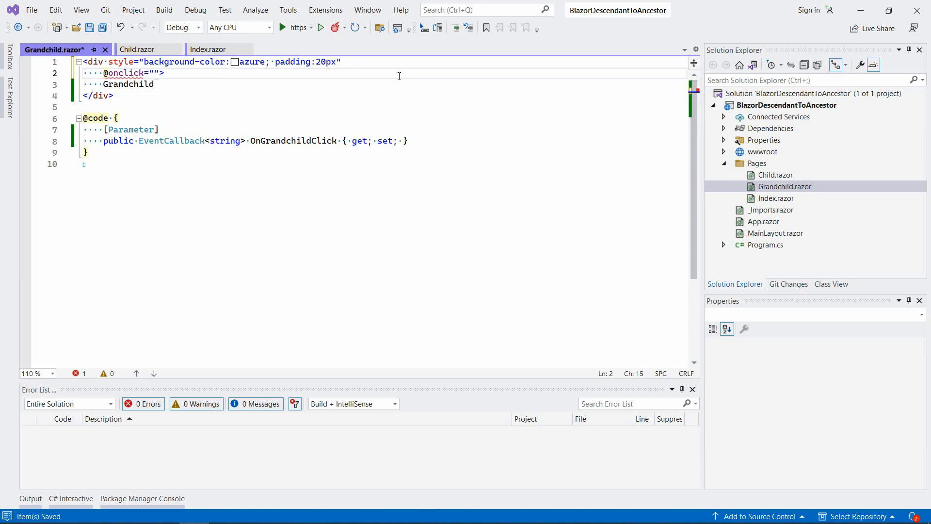
pyautogui.write('@()')
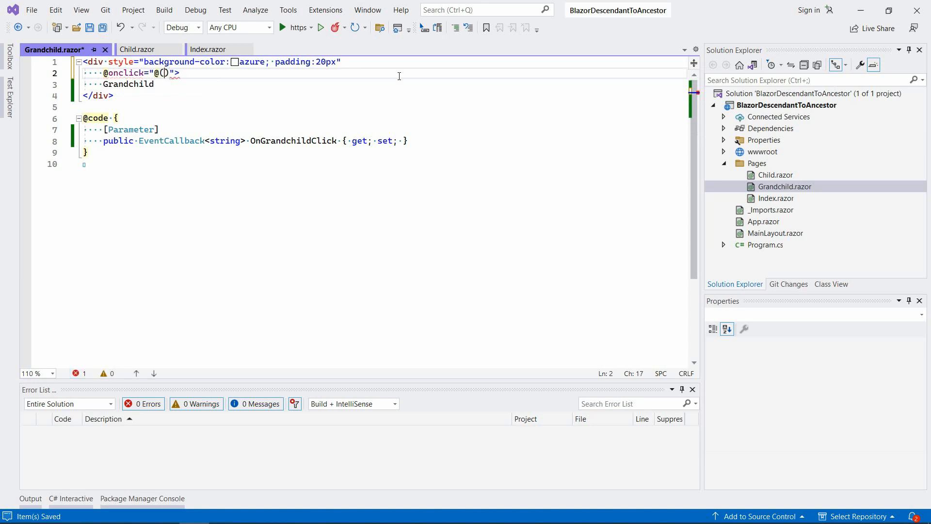
pyautogui.write('(')
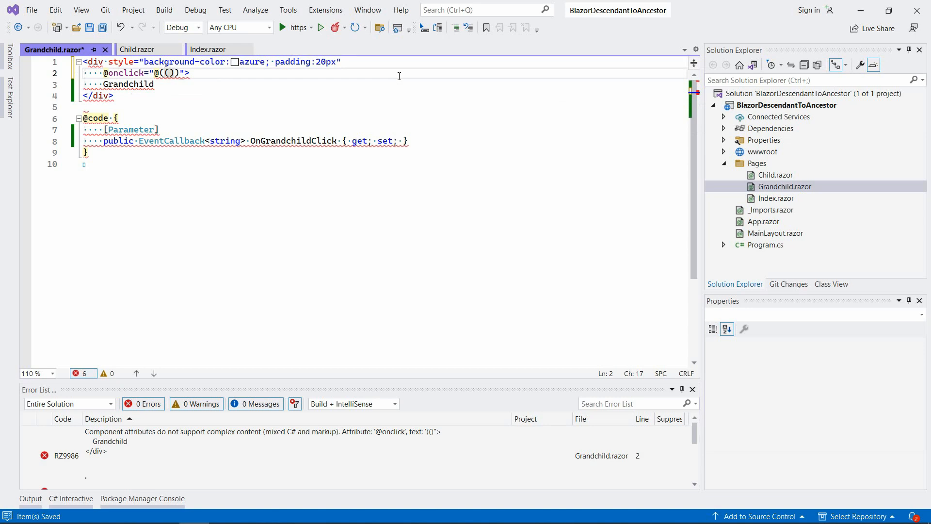
pyautogui.write('async')
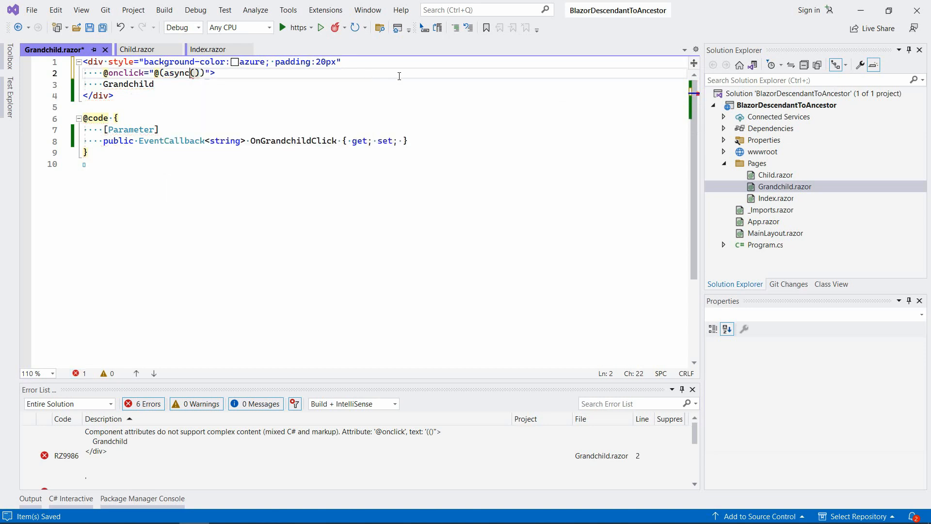
pyautogui.write('=>')
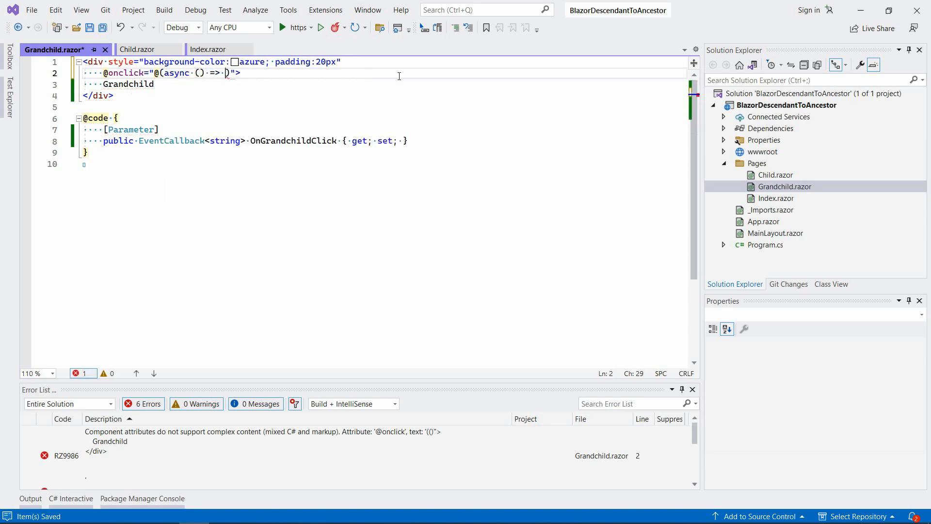
pyautogui.write('await')
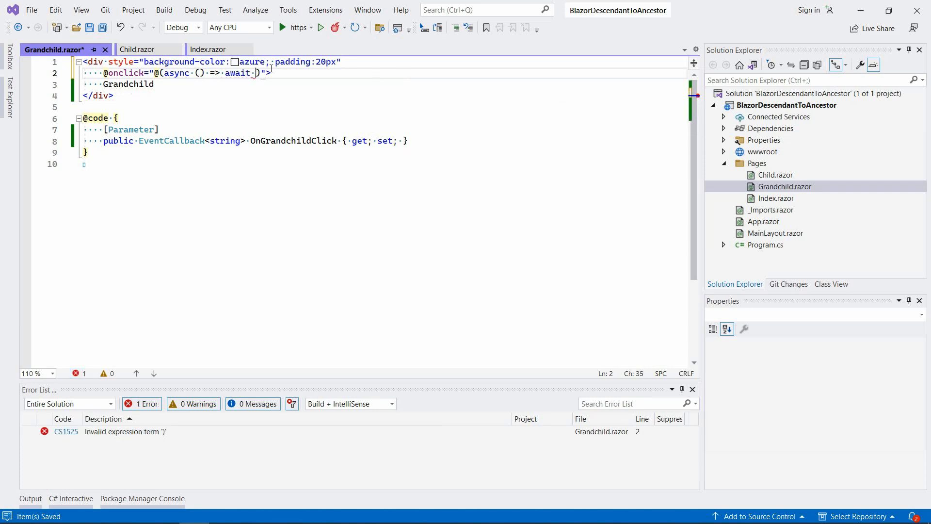
# - Have the lambda await OnGrandchildClick.InvokeAsync("Grandchild says hi.")
pyautogui.write('OnGrandchildClick.InvokeAsync(')
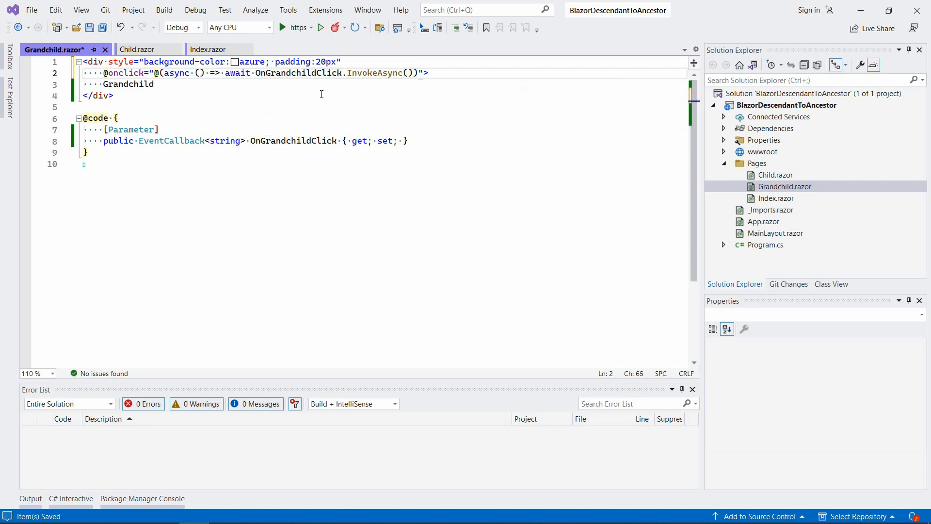
pyautogui.write('"')
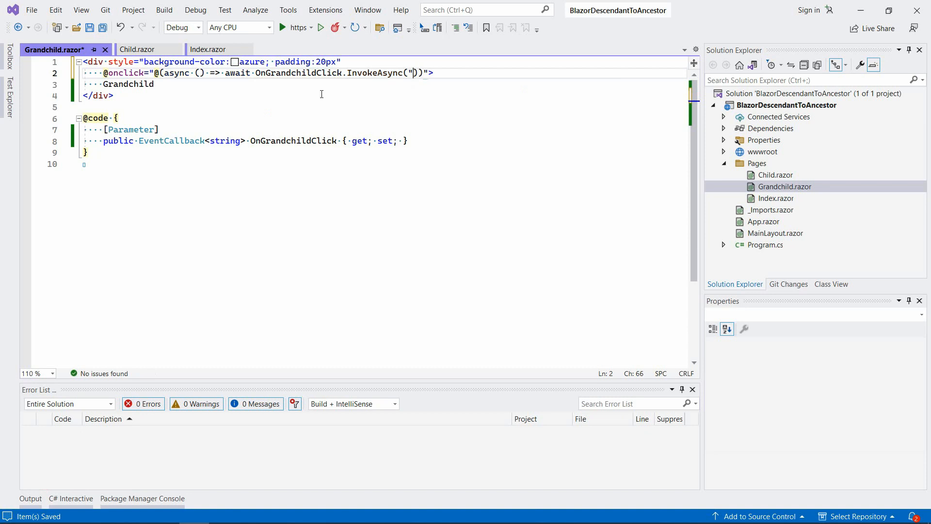
pyautogui.write('Grand')
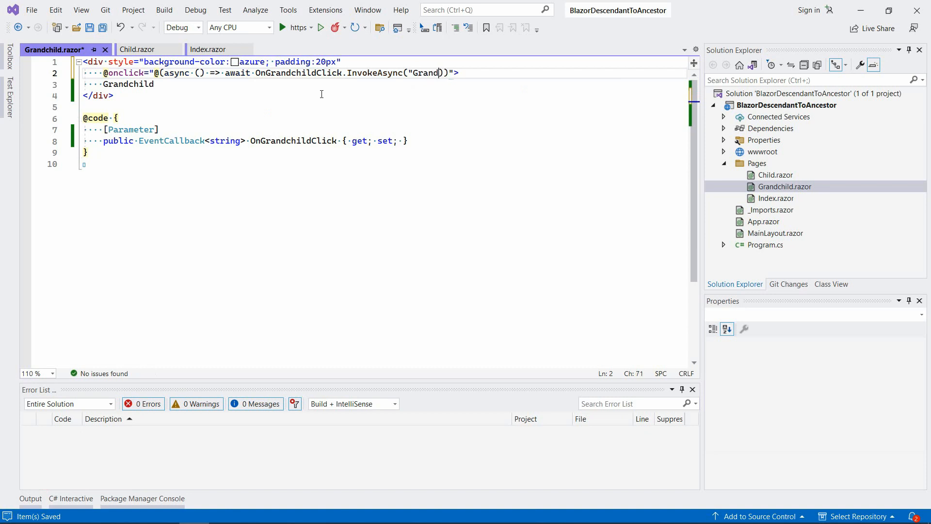
pyautogui.write('child')
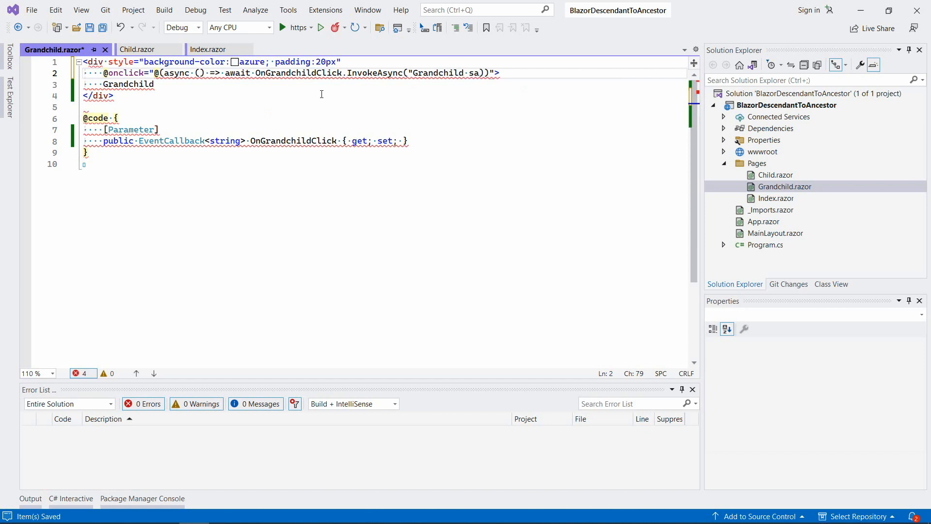
pyautogui.write('says hi')
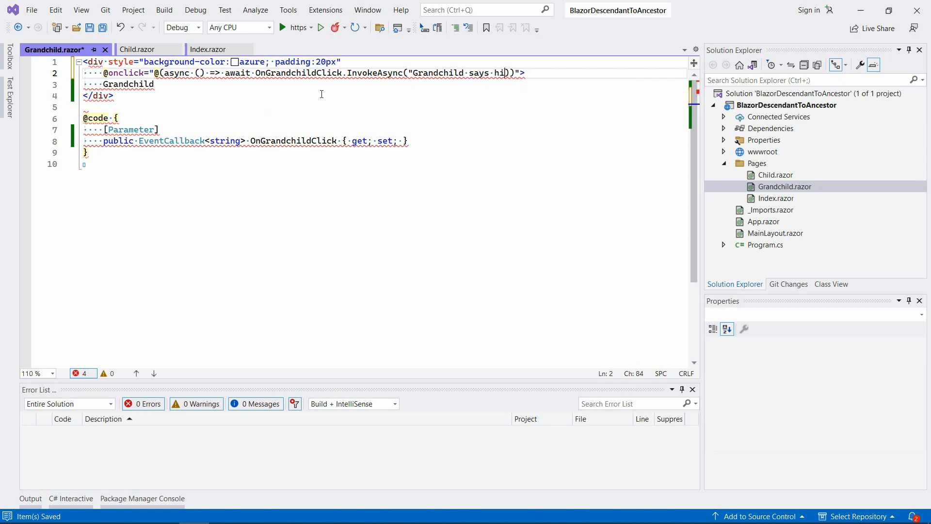
pyautogui.write('.')
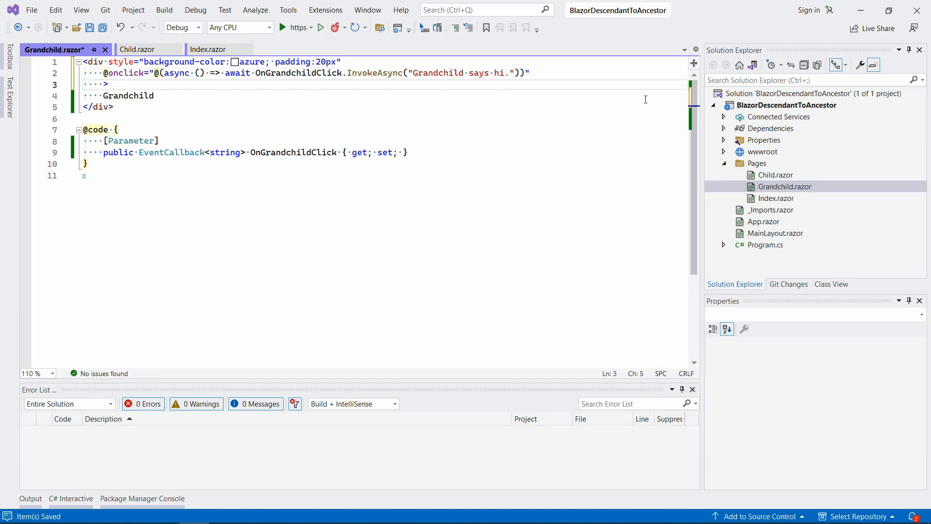
pyautogui.write('@')
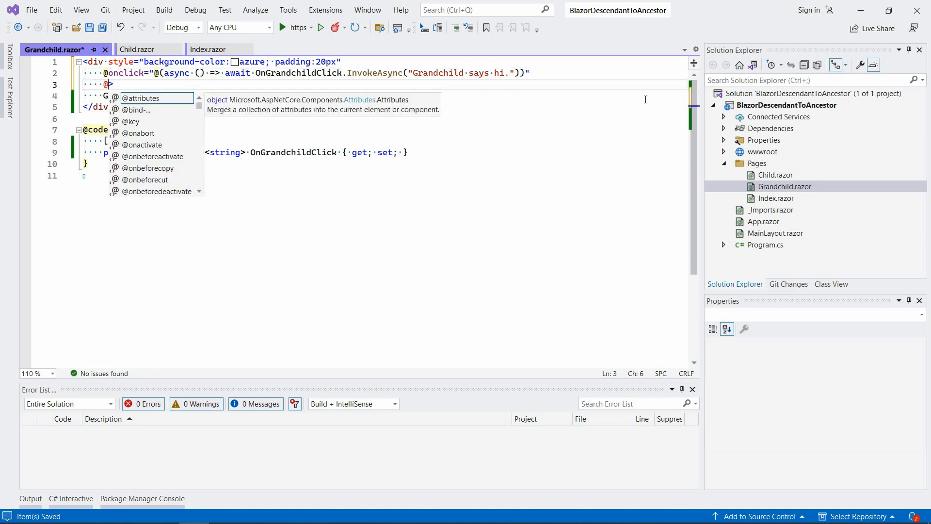
pyautogui.write('onclick:')
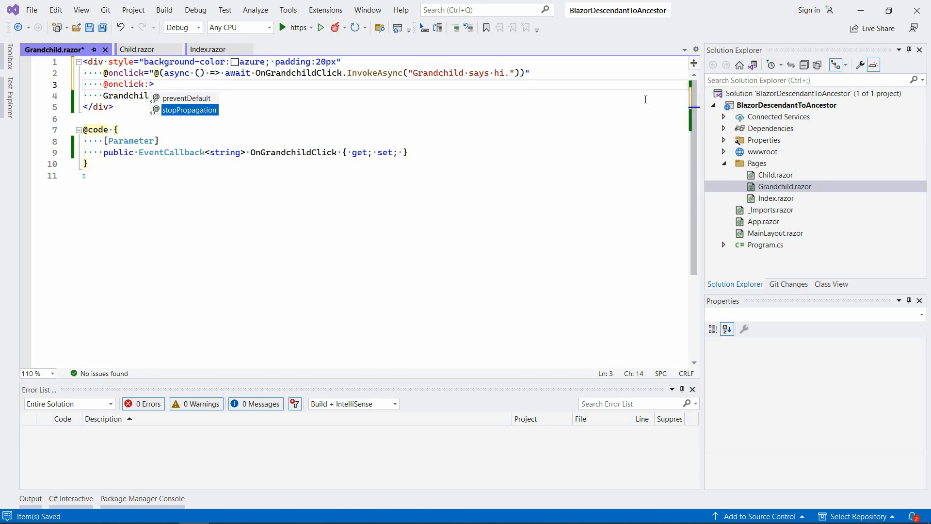
pyautogui.write('preventDefault')
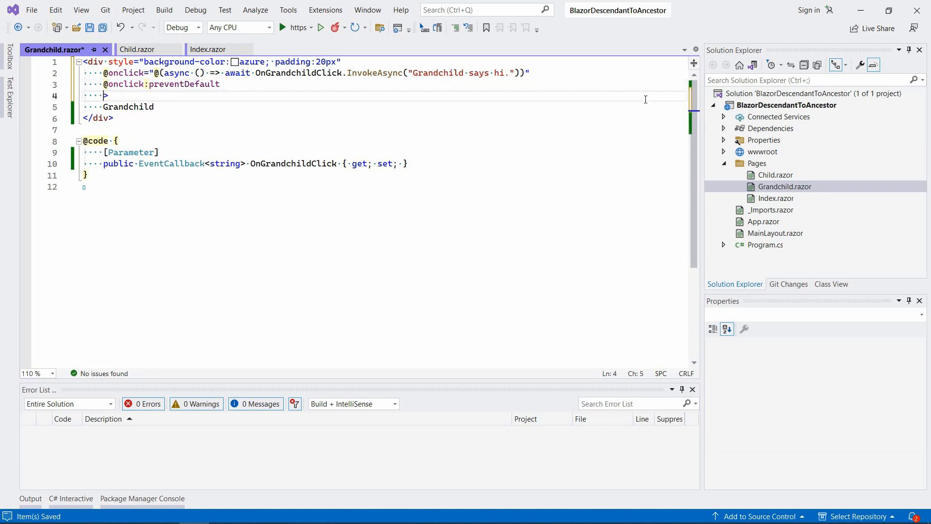
pyautogui.write('@onclick:s')
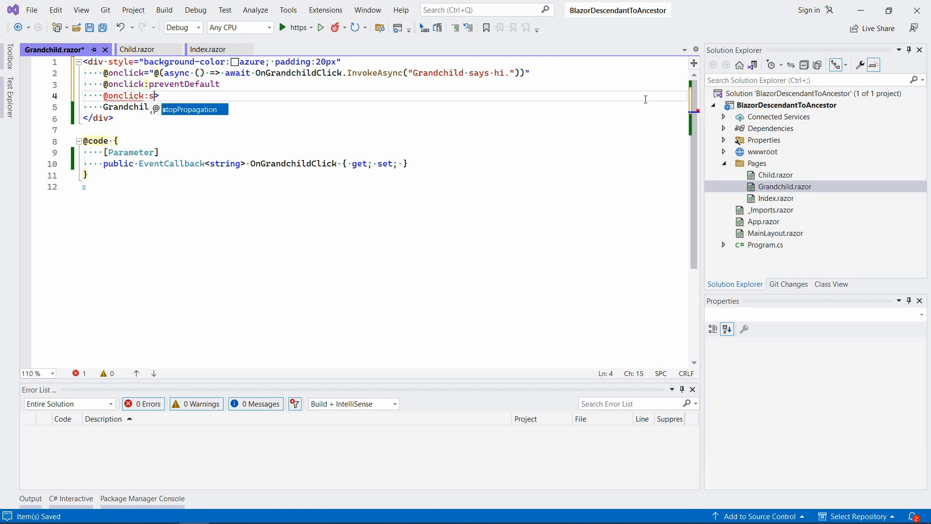
pyautogui.press('Tab')
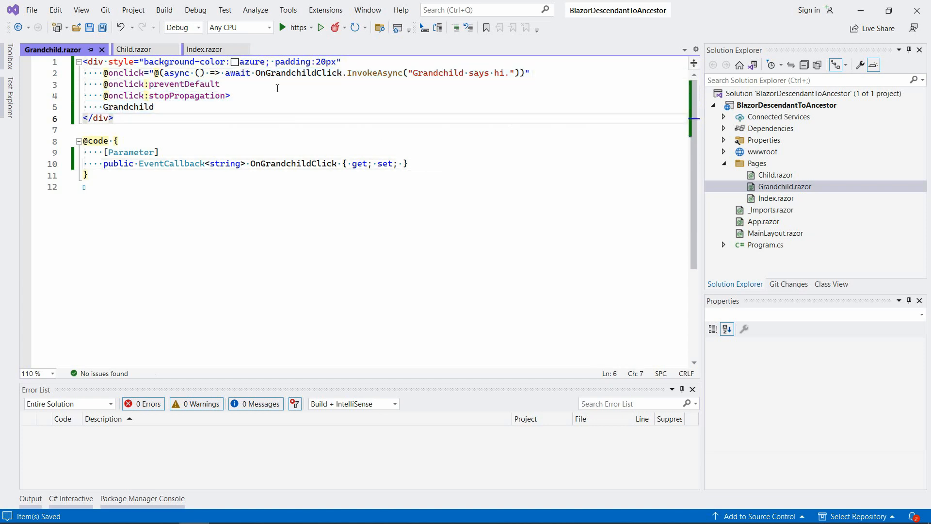
pyautogui.moveTo(98, 153); pyautogui.dragTo(407, 163)
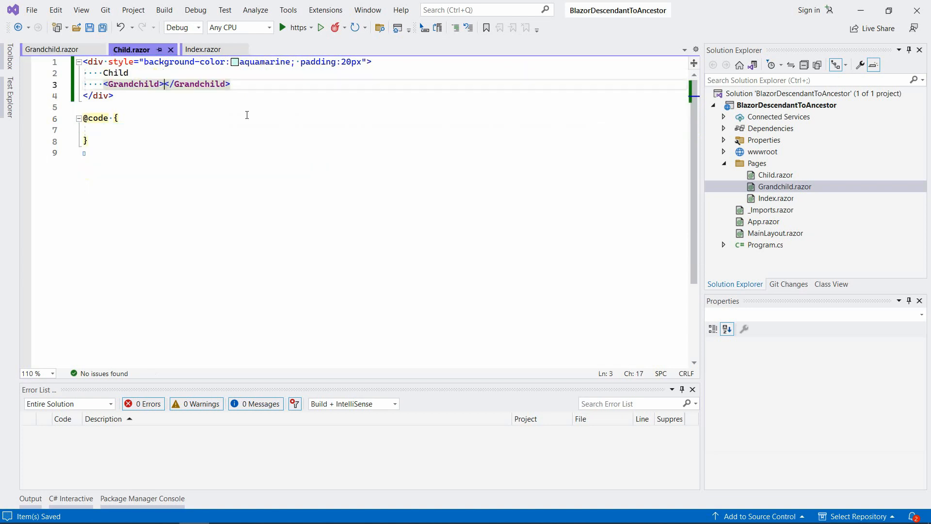
# - Give Child.razor the [Parameter] EventCallback<string> OnGrandchildClick property and start an OnGrandchildClick attribute on <Grandchild>
pyautogui.write('[Parameter]')
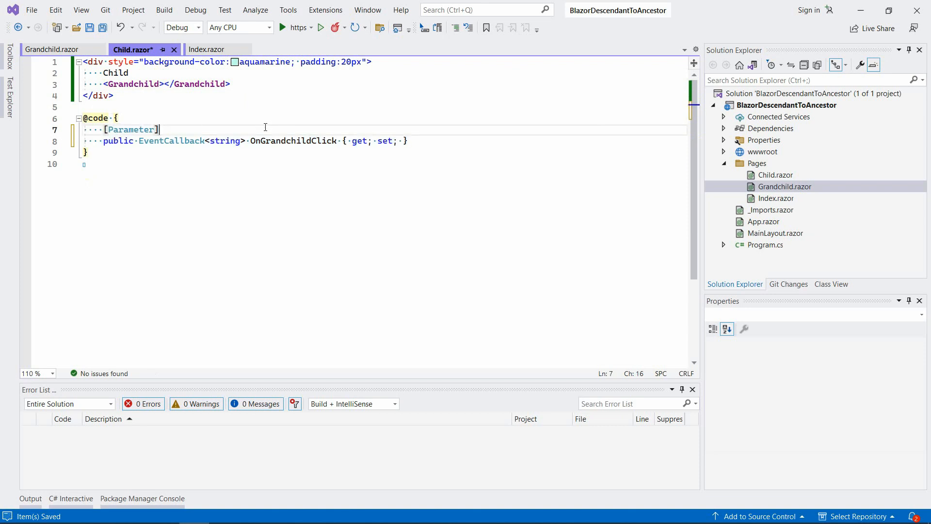
pyautogui.doubleClick(292, 141)
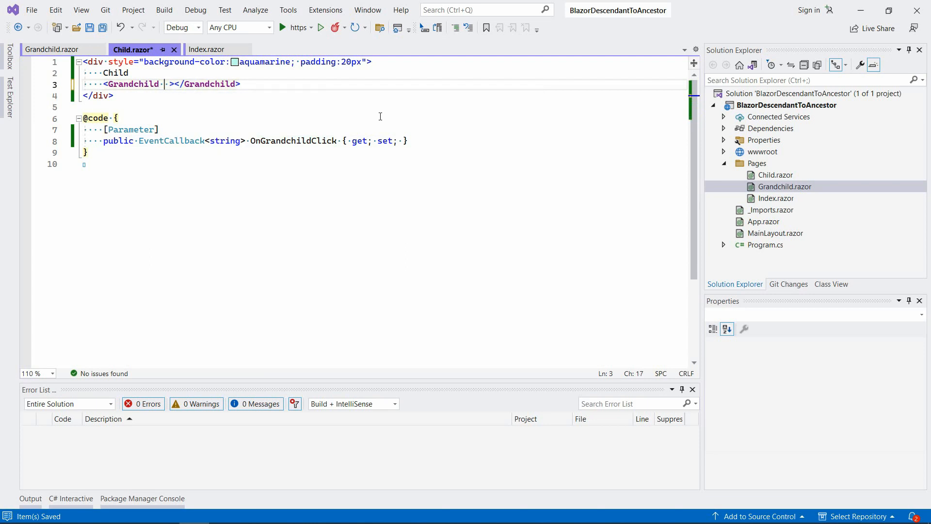
pyautogui.click(287, 141)
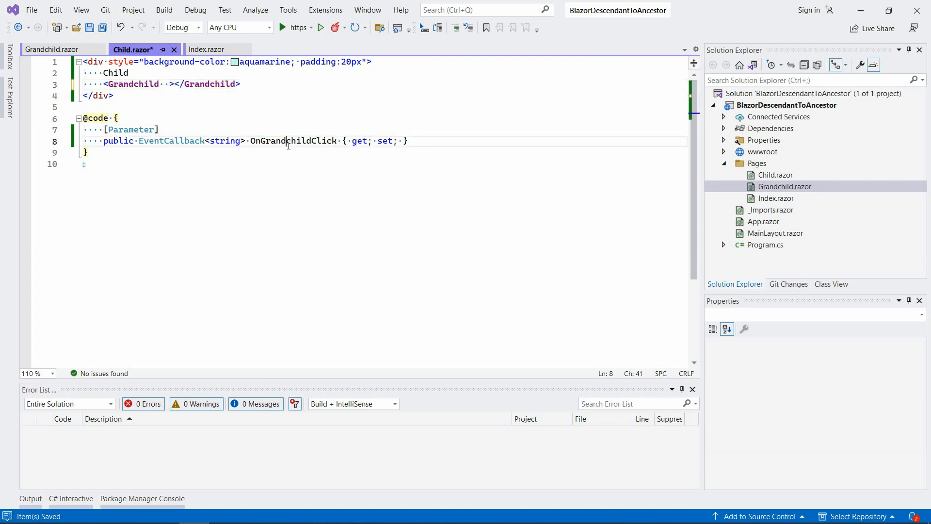
pyautogui.write('OnGrandchildClick')
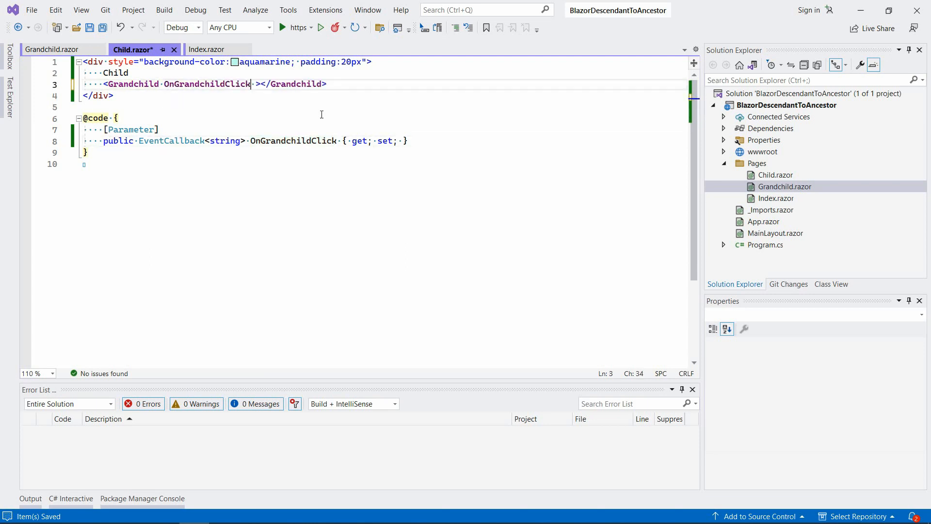
pyautogui.write('="')
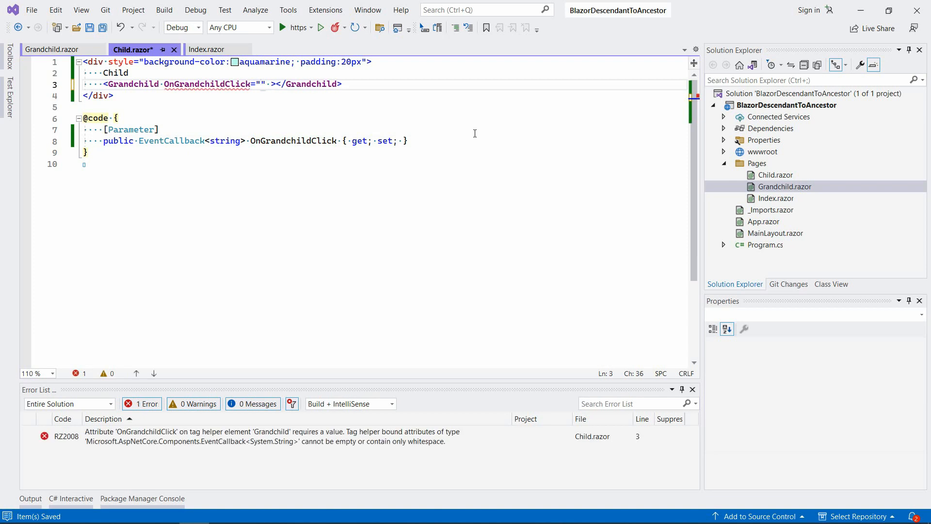
# - Set the attribute to @(async a => await OnGrandchildClick.InvokeAsync(a)) to forward the message
pyautogui.write('@((')
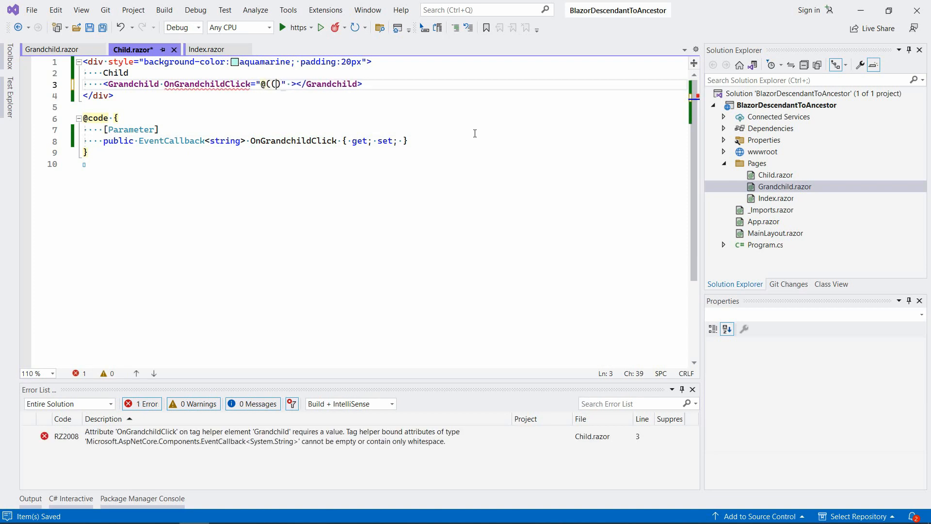
pyautogui.write('() =>')
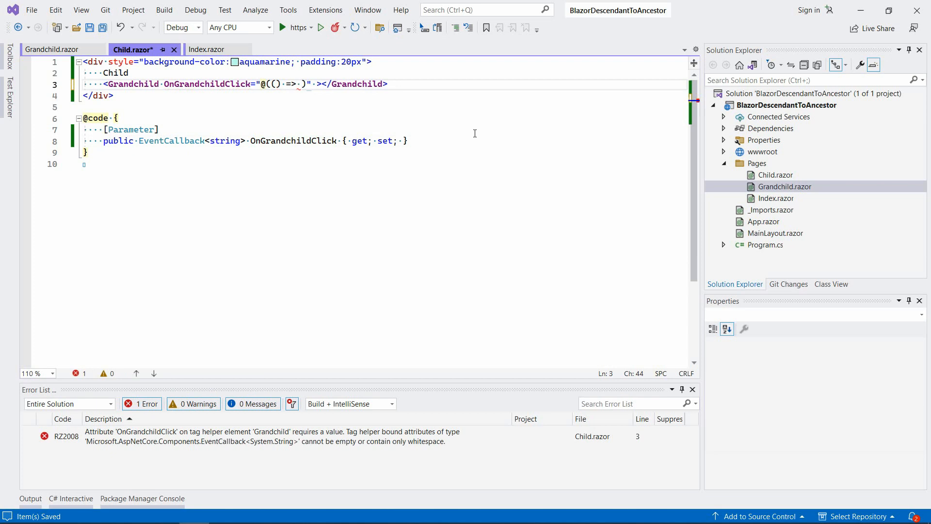
pyautogui.write('O')
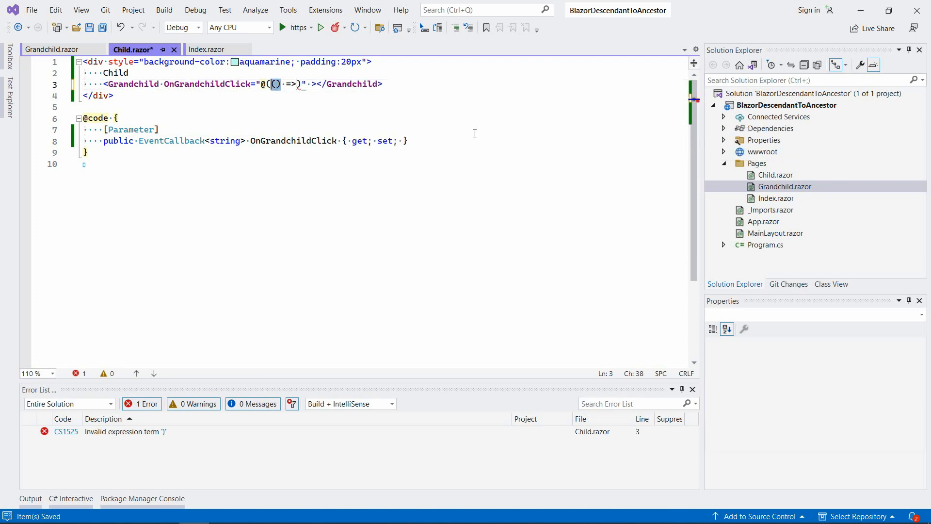
pyautogui.write('async a')
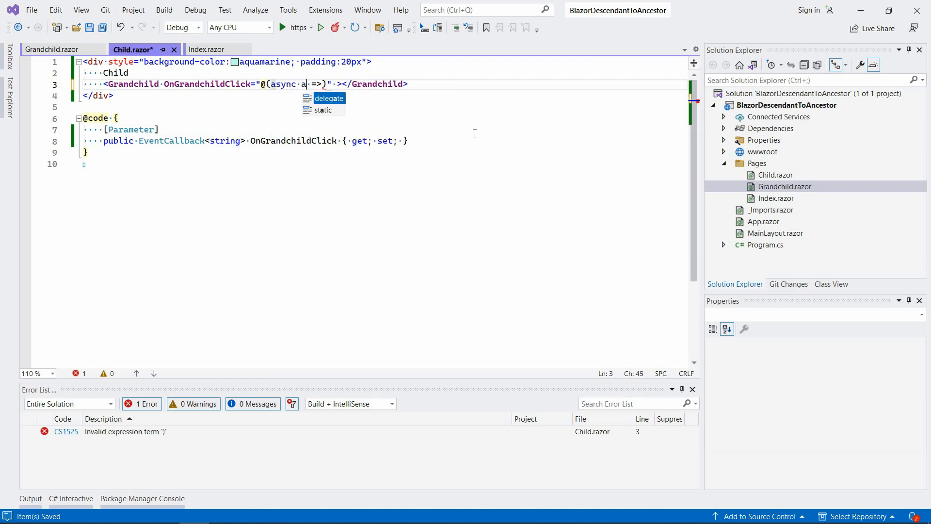
pyautogui.write('a')
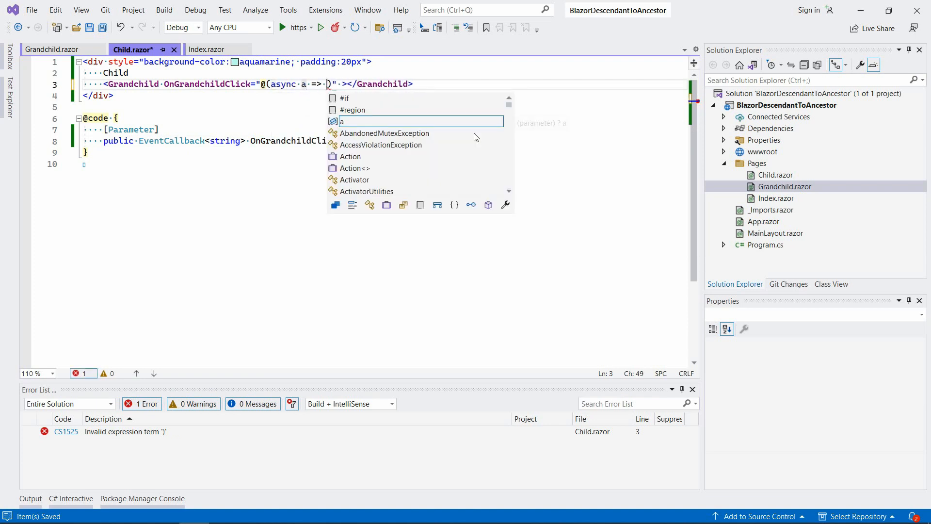
pyautogui.write('Ong')
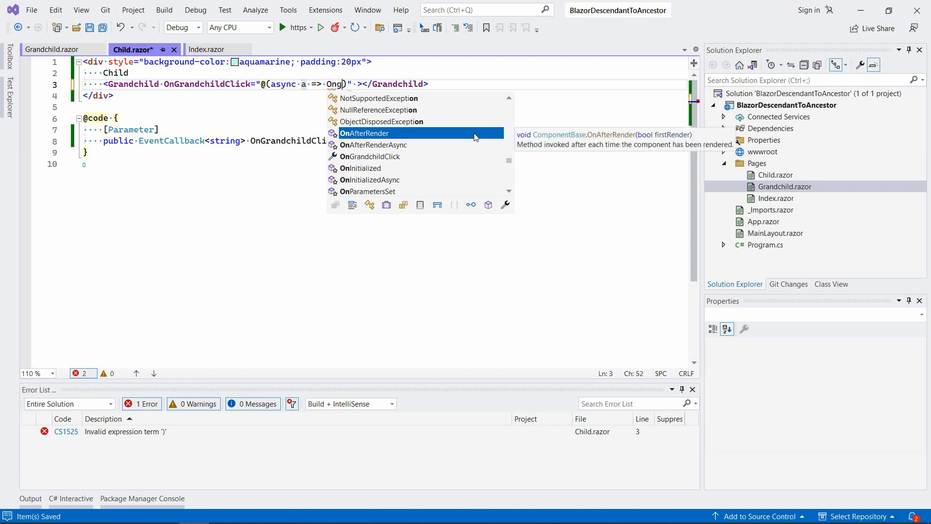
pyautogui.write('OnGrandchildClick.InvokeAsync(')
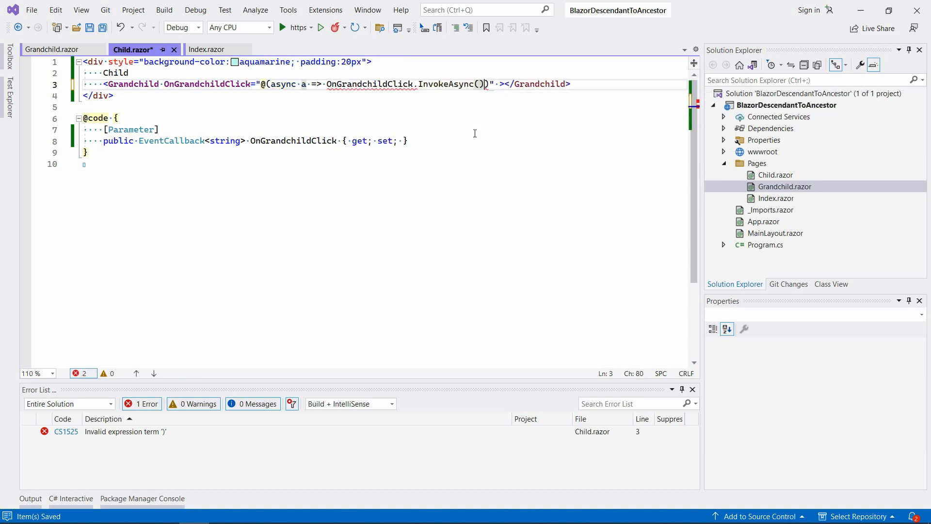
pyautogui.write('a')
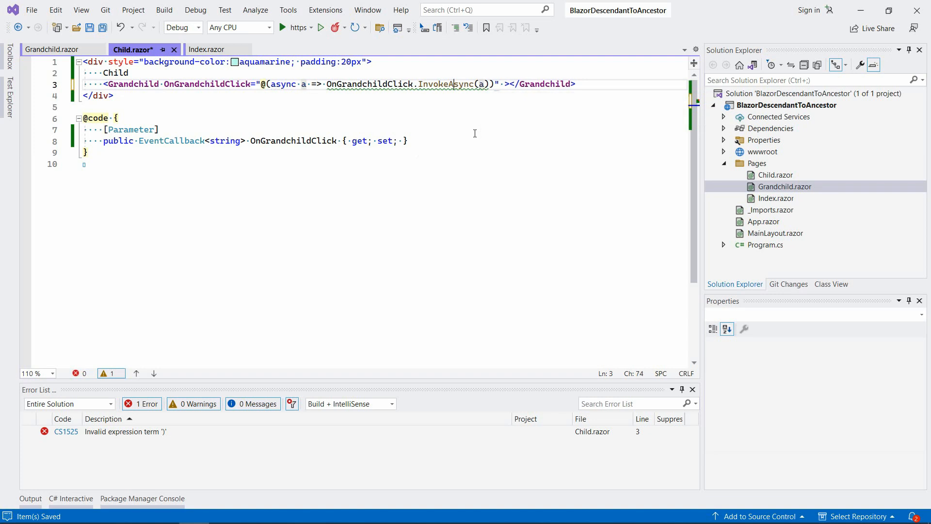
pyautogui.write('await')
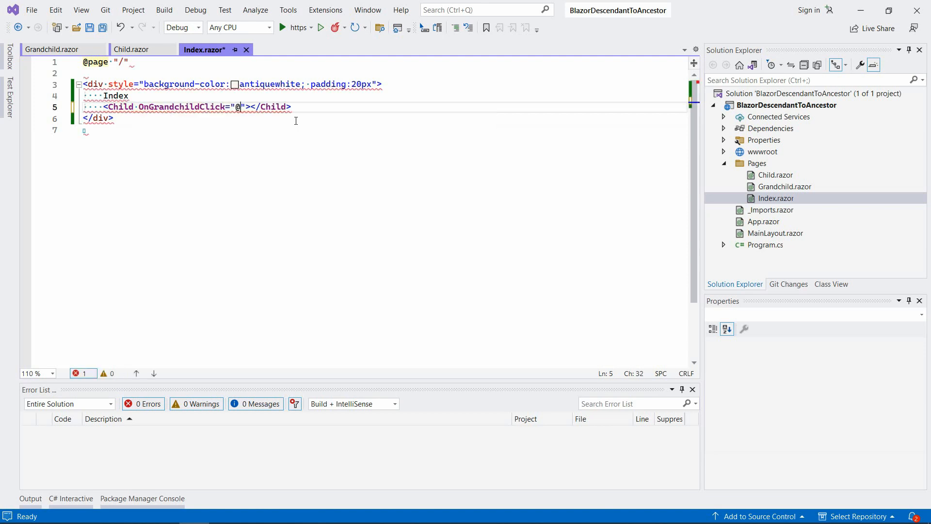
# - Set Child's OnGrandchildClick handler to the lambda a => Console.WriteLine(a)
pyautogui.write('()')
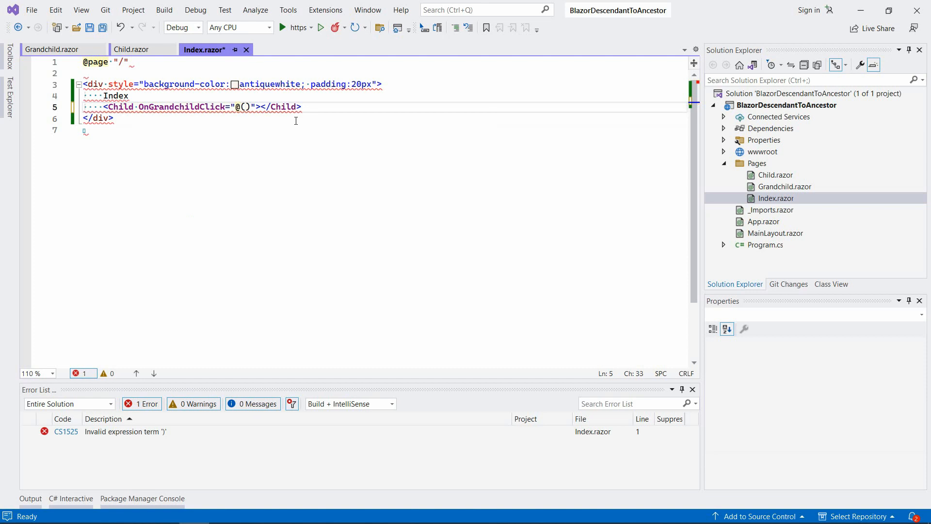
pyautogui.write('a =>')
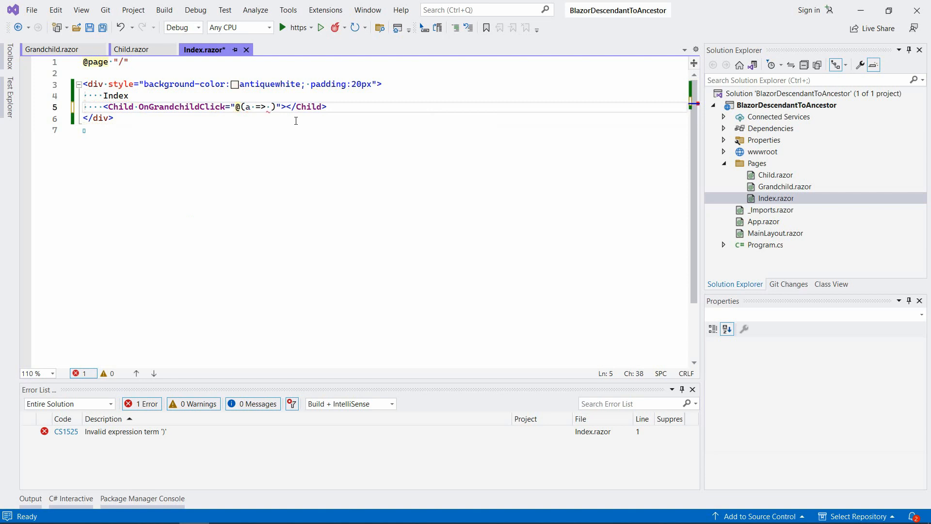
pyautogui.write('Console.WriteLine')
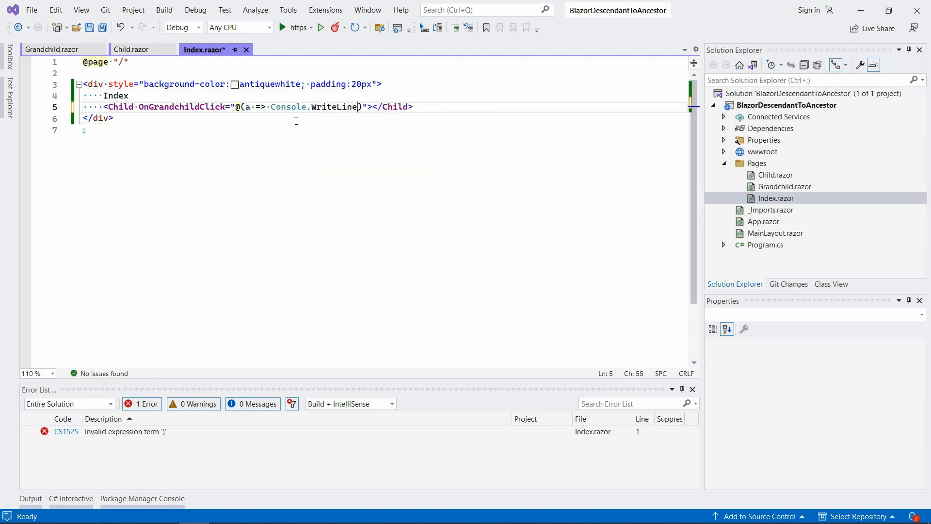
pyautogui.write('a')
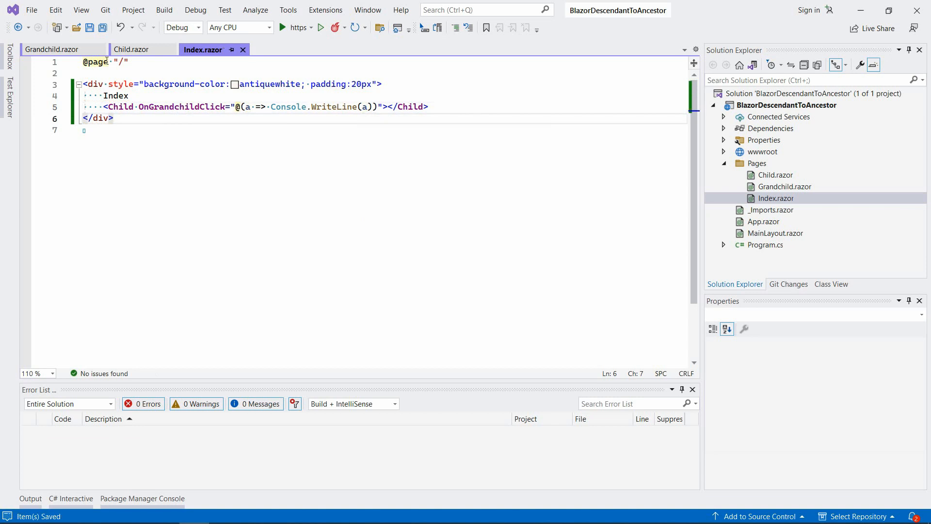
# - Review Grandchild.razor and Child.razor, return to Index.razor and run the app
pyautogui.click(52, 50)
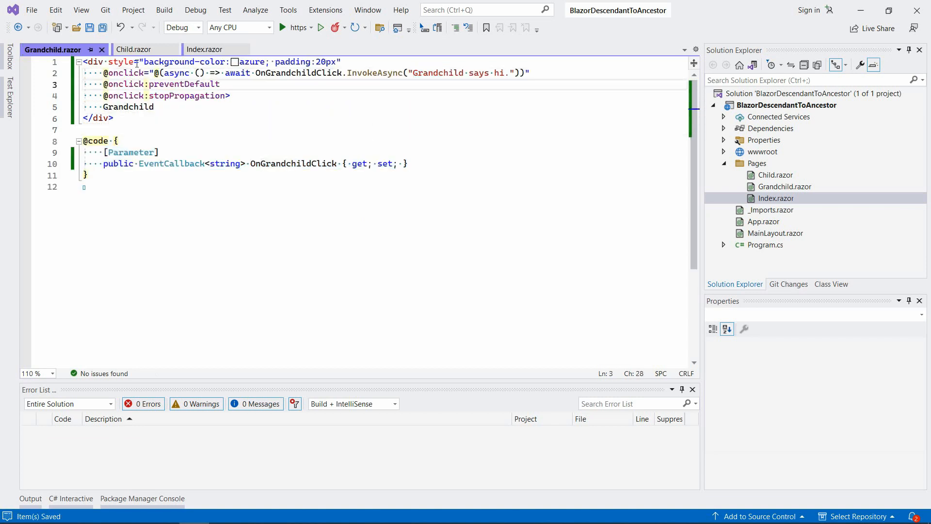
pyautogui.click(131, 49)
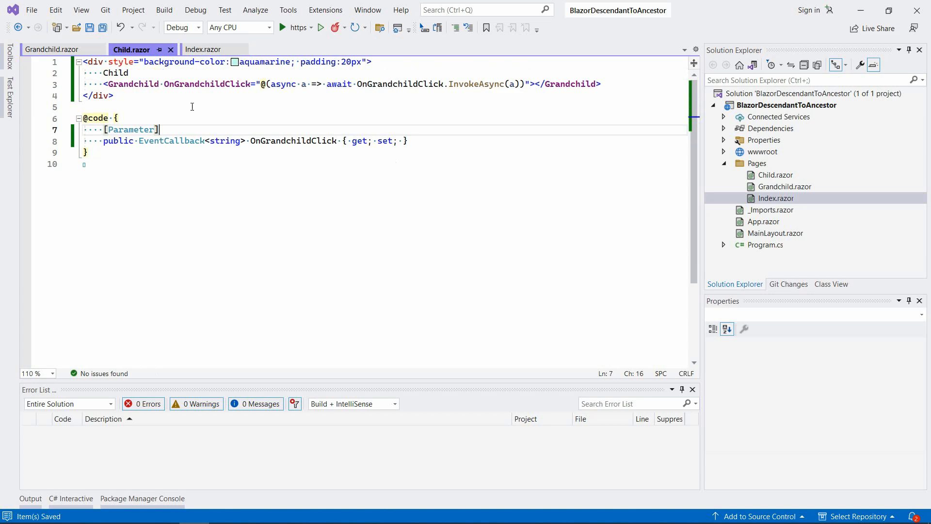
pyautogui.click(87, 164)
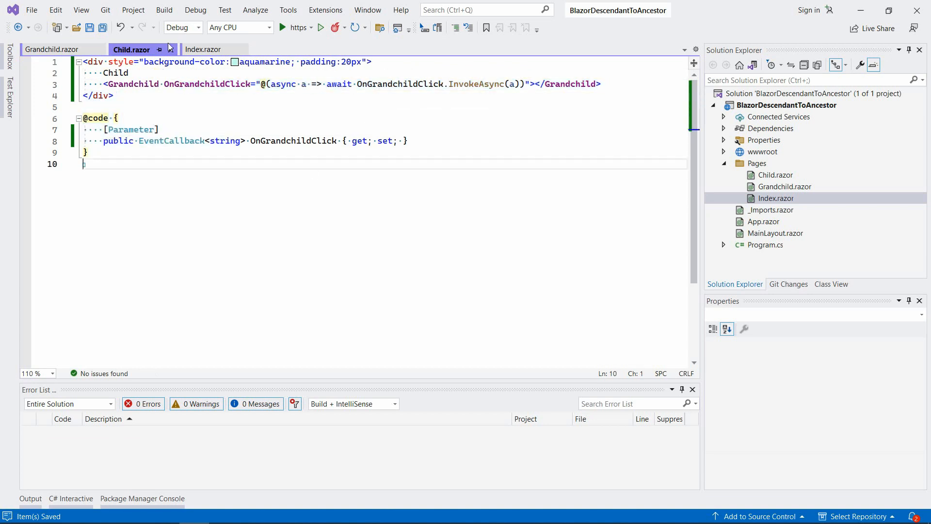
pyautogui.click(202, 49)
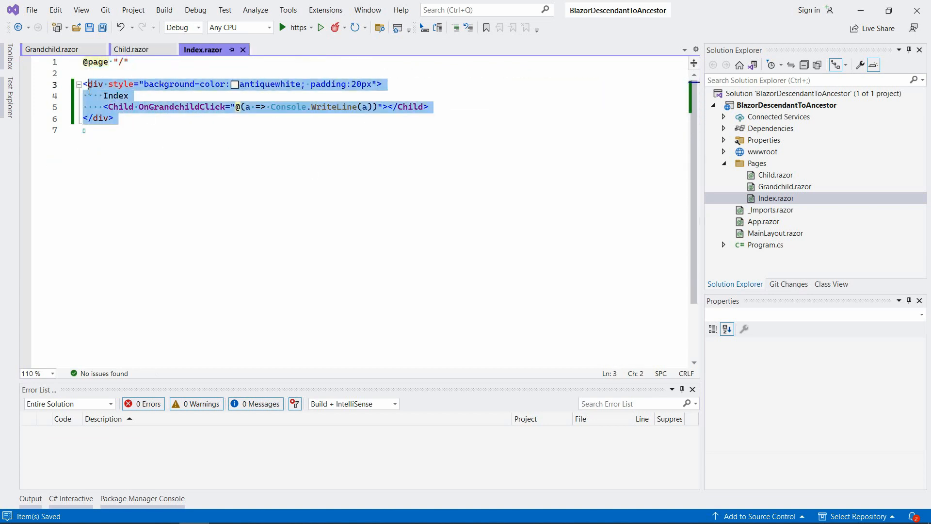
pyautogui.click(86, 130)
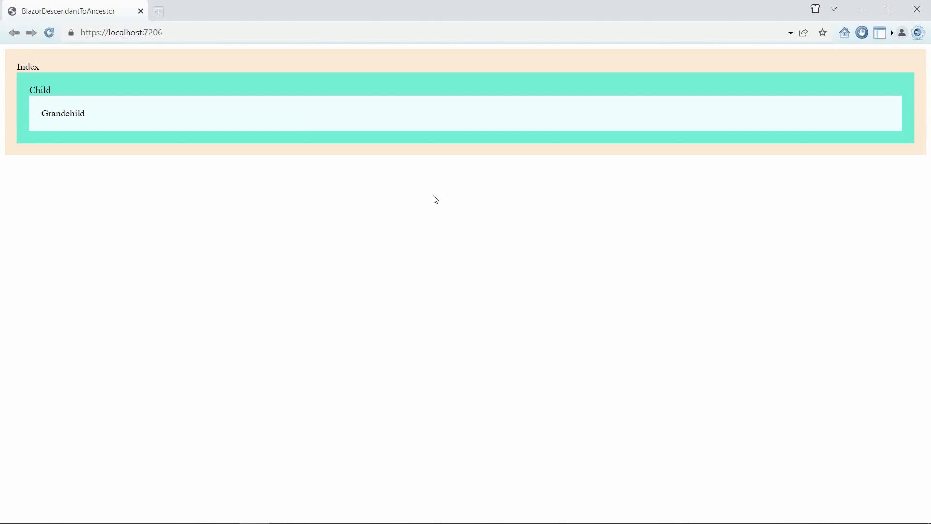
# - Bring up the running app in Chrome and show the developer console beside it
pyautogui.press('alt+tab')
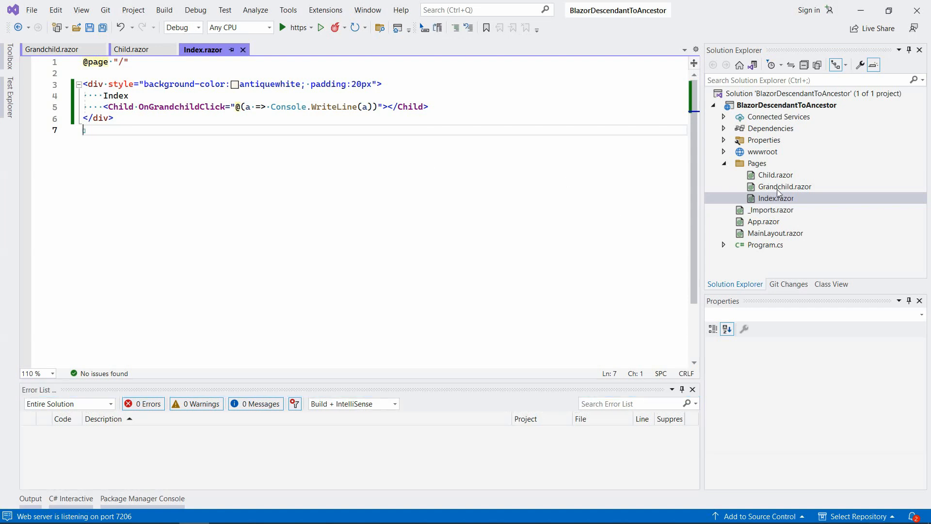
pyautogui.click(320, 27)
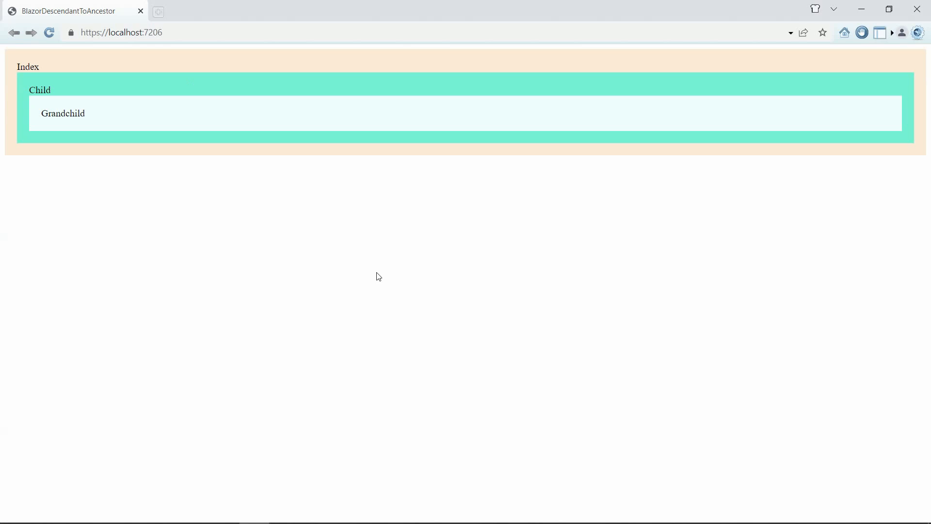
pyautogui.press('F12')
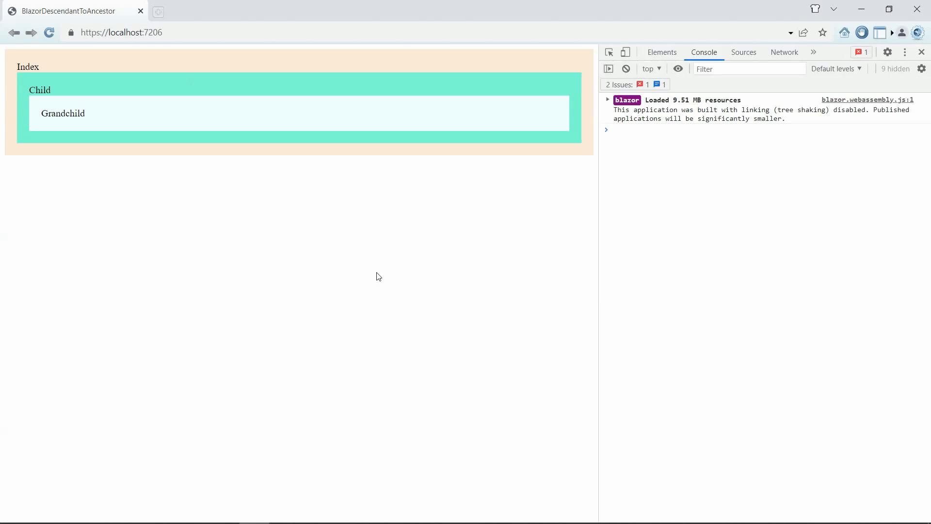
pyautogui.moveTo(197, 115)
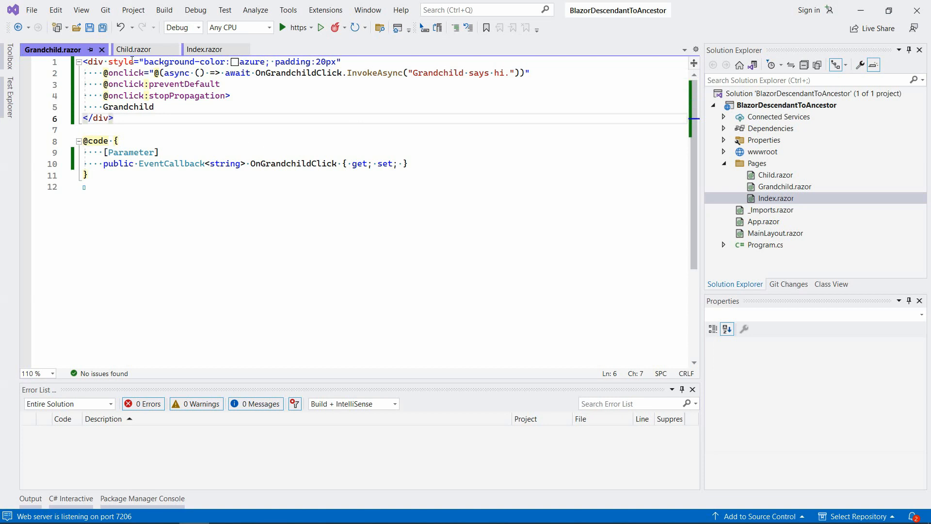
# - Look over Child.razor, then return to Index.razor, selecting all its code and deselecting
pyautogui.click(131, 49)
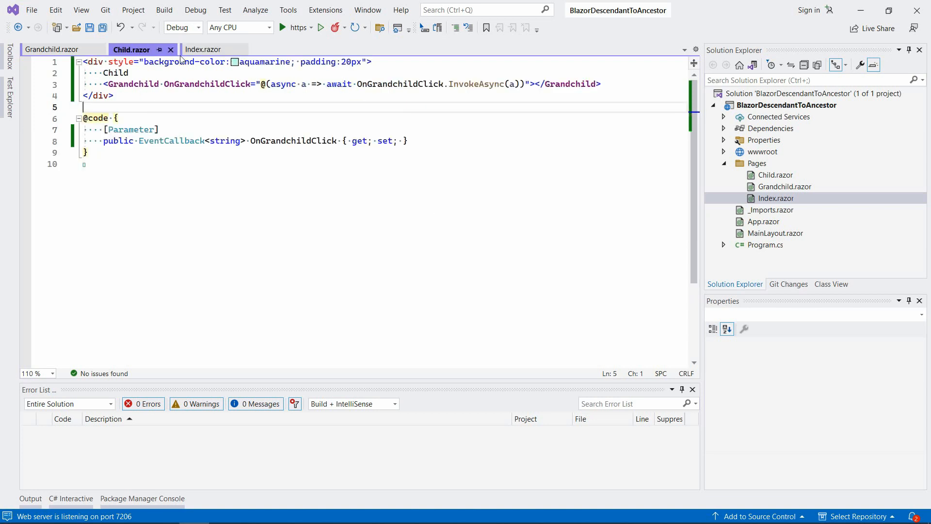
pyautogui.click(202, 50)
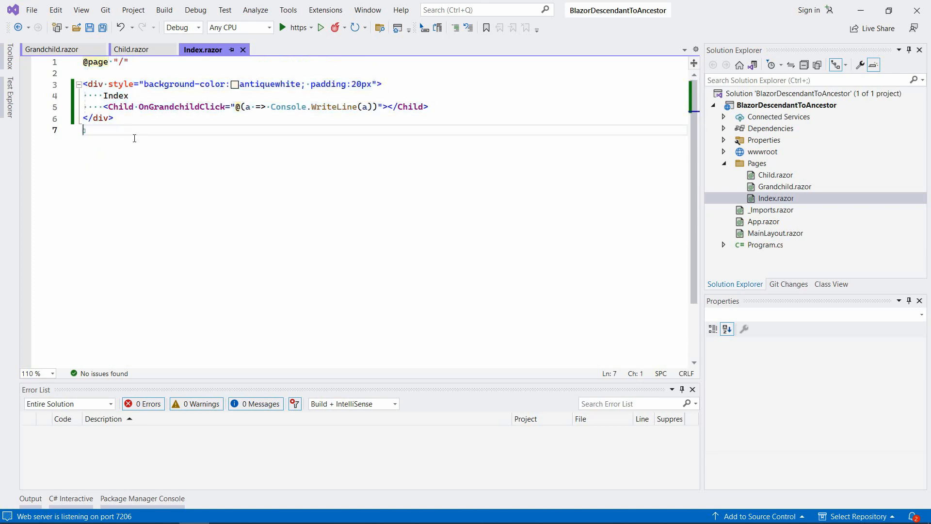
pyautogui.press('ctrl+a')
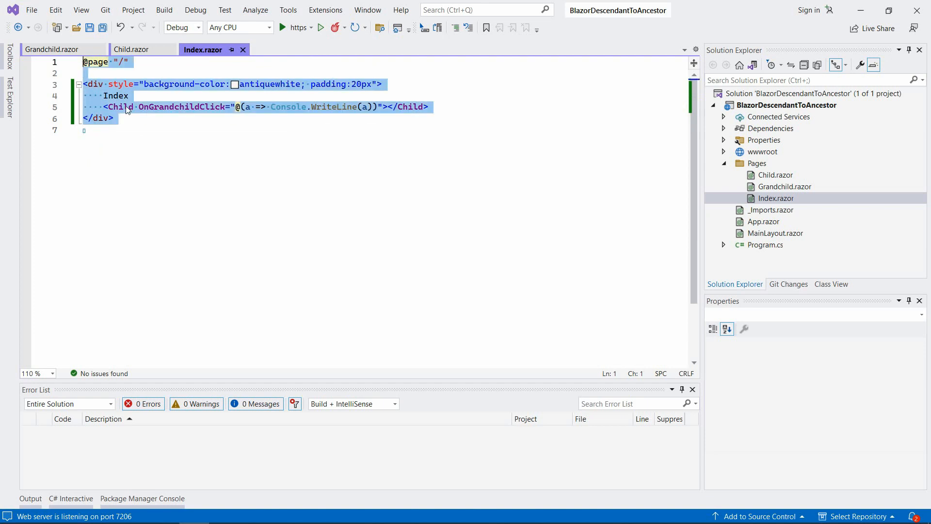
pyautogui.click(155, 107)
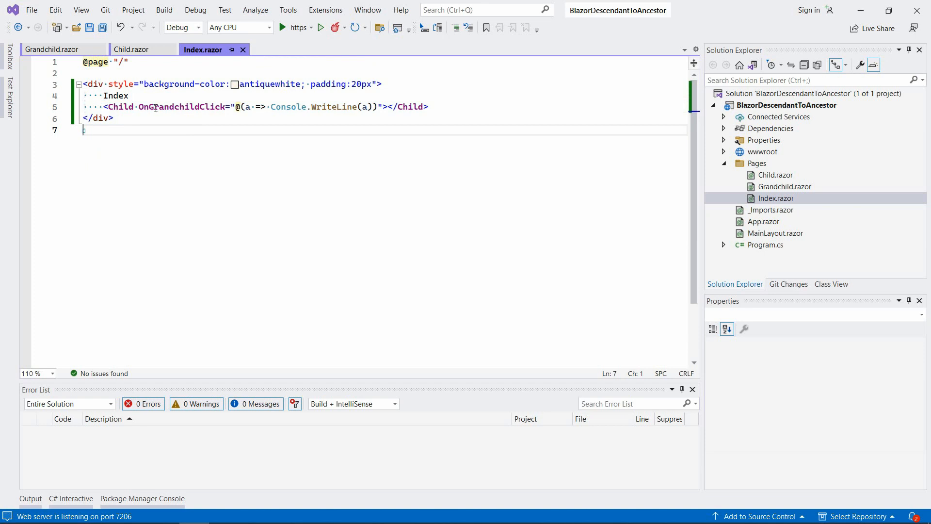
pyautogui.moveTo(201, 213)
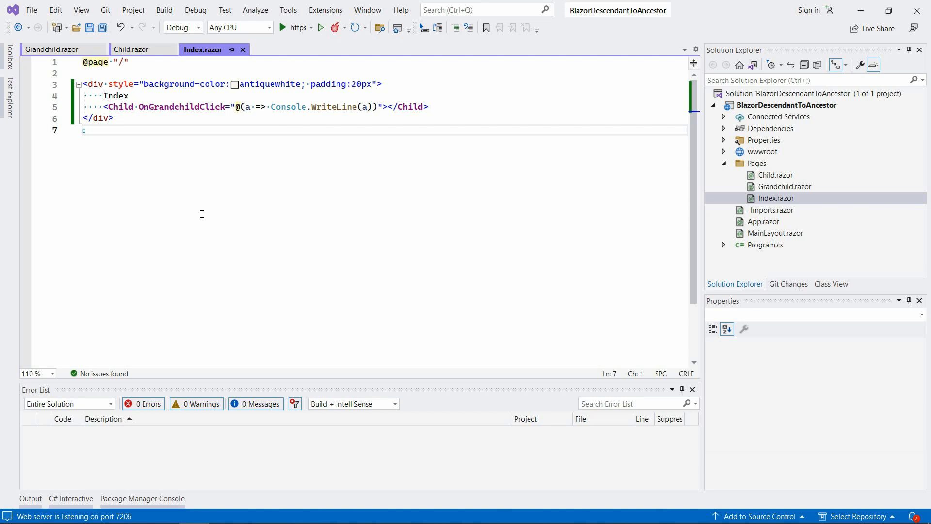
pyautogui.moveTo(198, 133)
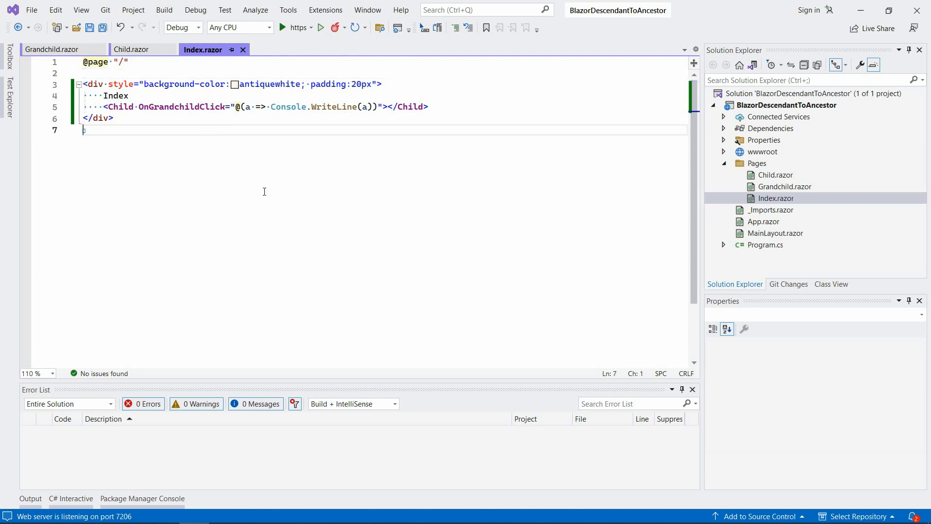
pyautogui.moveTo(779, 187)
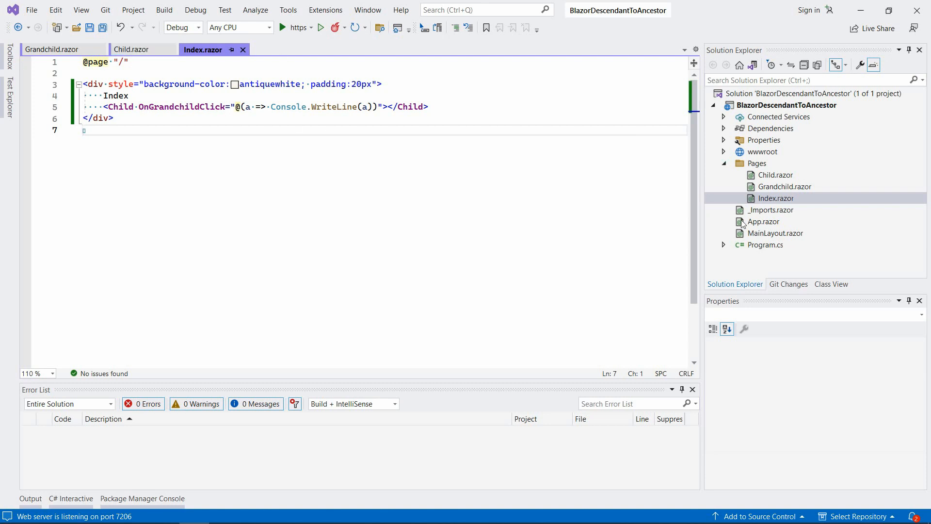
pyautogui.moveTo(736, 218)
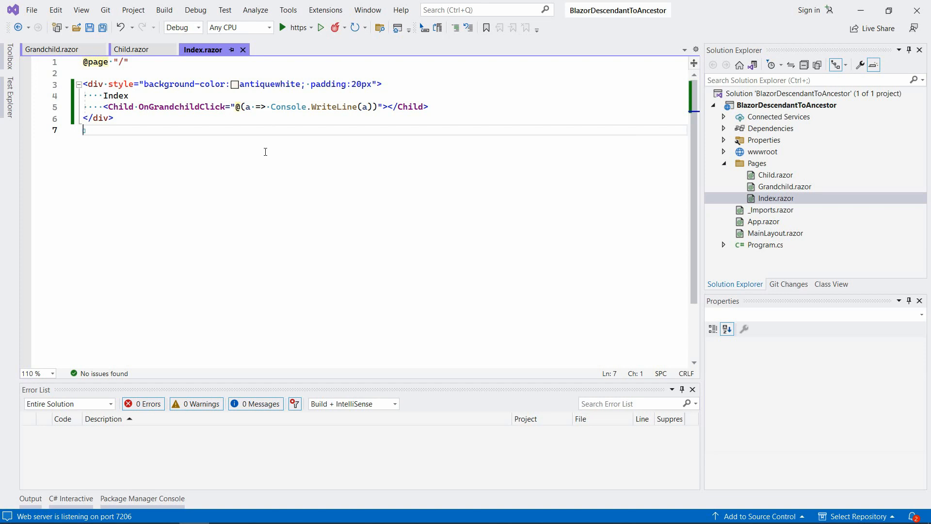
pyautogui.moveTo(252, 178)
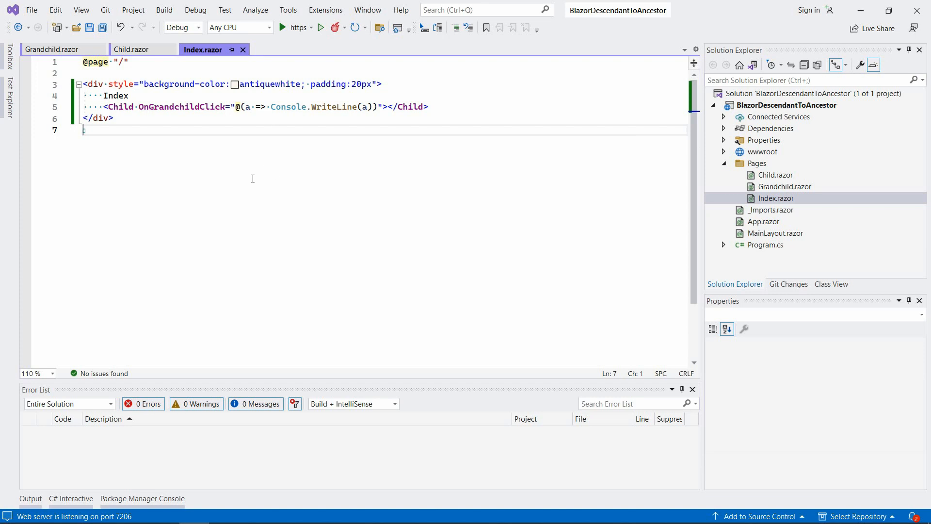
pyautogui.moveTo(241, 195)
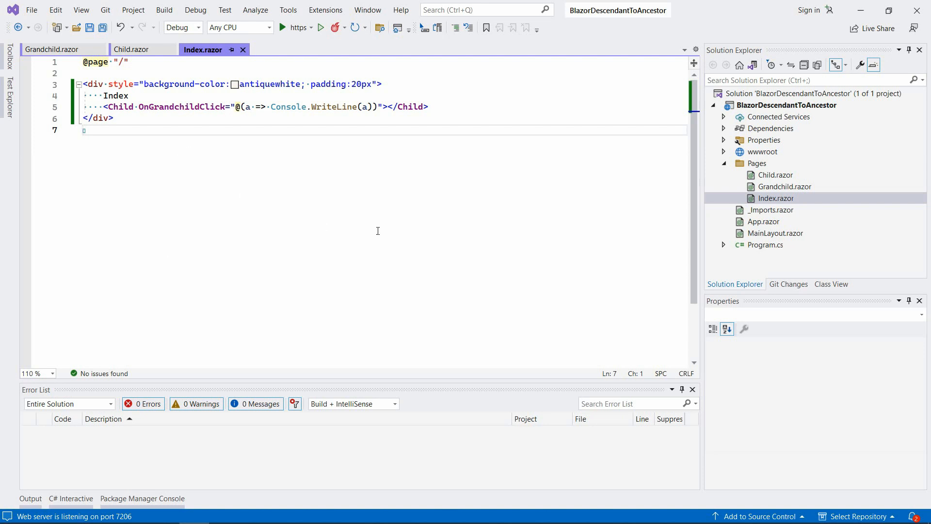
pyautogui.moveTo(302, 174)
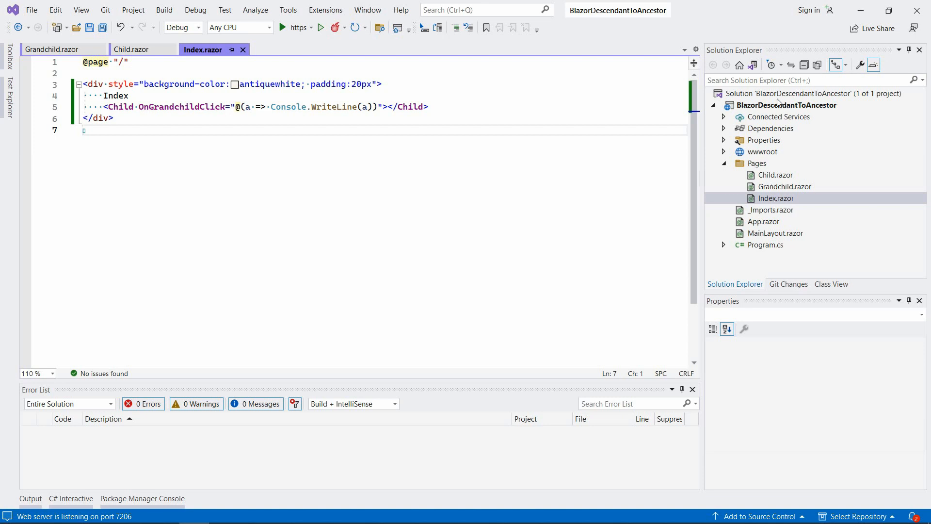
# - Add a new class file named IndexState to the BlazorDescendantToAncestor project
pyautogui.rightClick(787, 105)
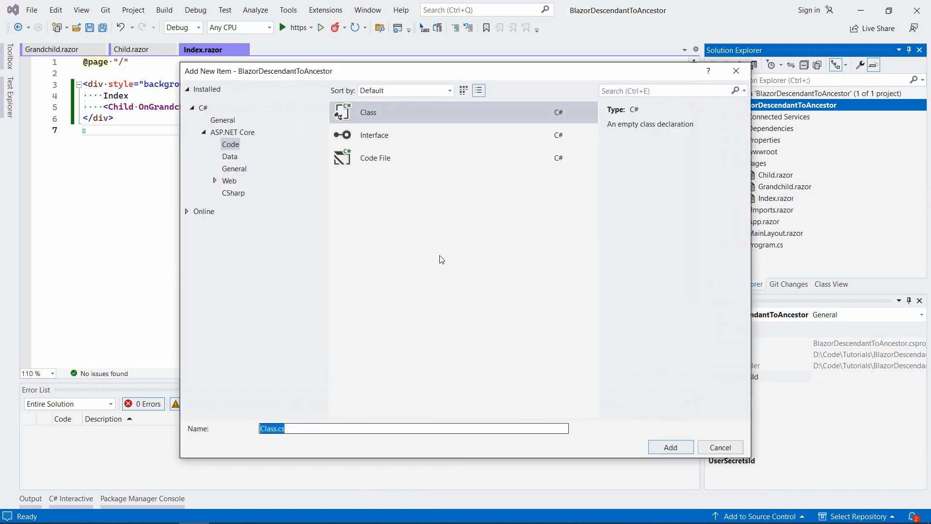
pyautogui.write('IndexState')
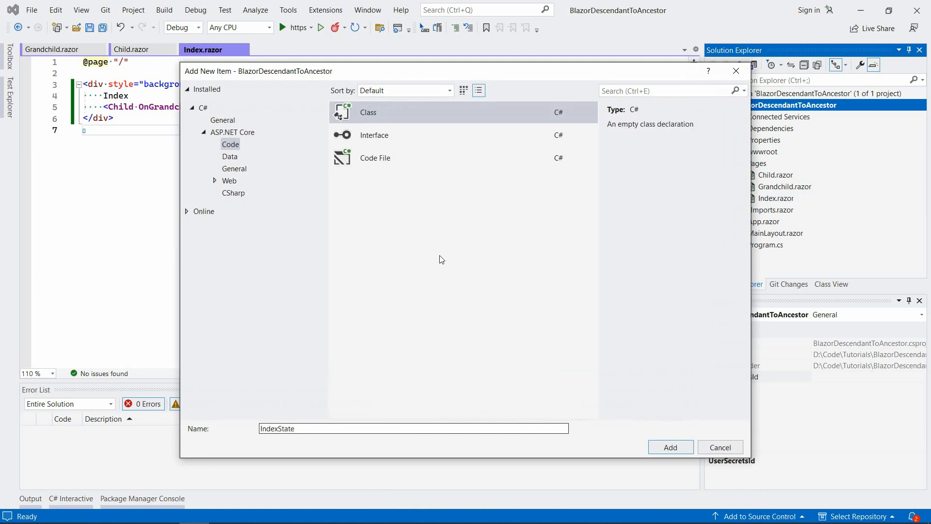
pyautogui.click(671, 446)
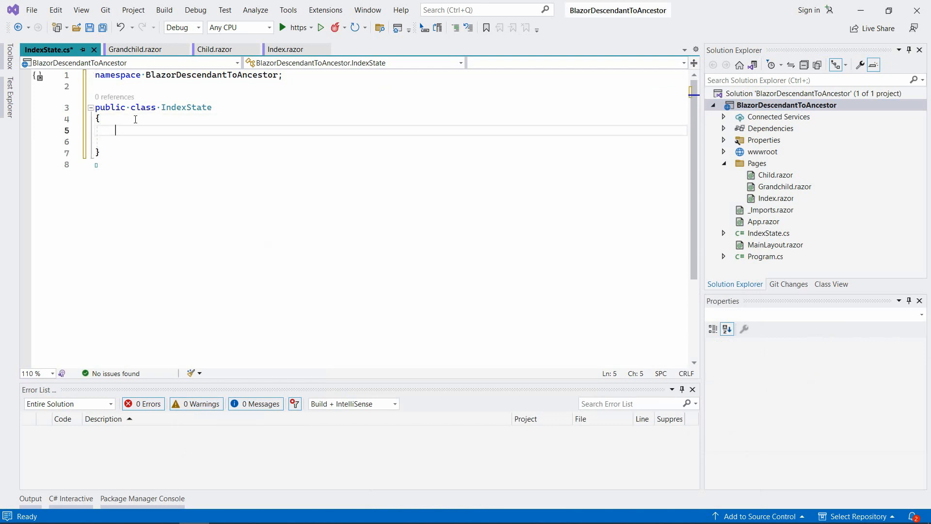
# - Declare a public Action<string>? OnGrandchildClick event in IndexState
pyautogui.press('enter')
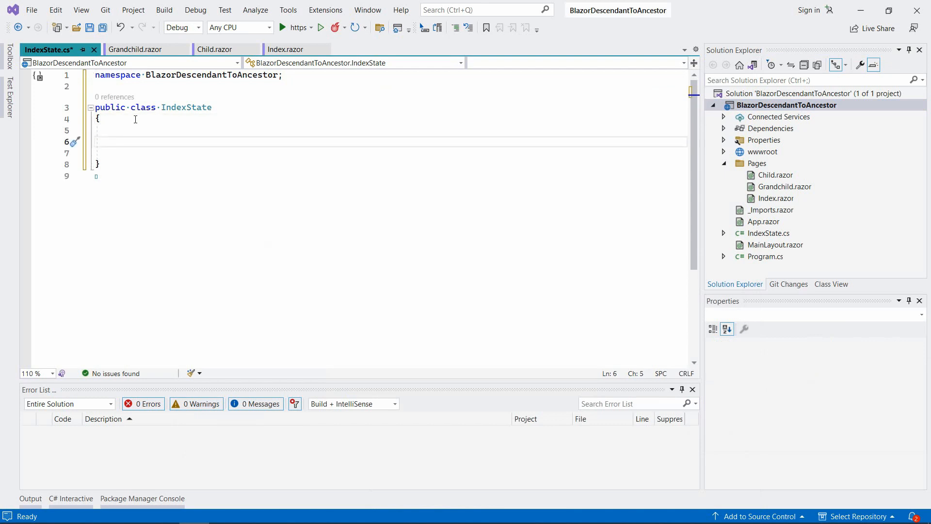
pyautogui.write('public event')
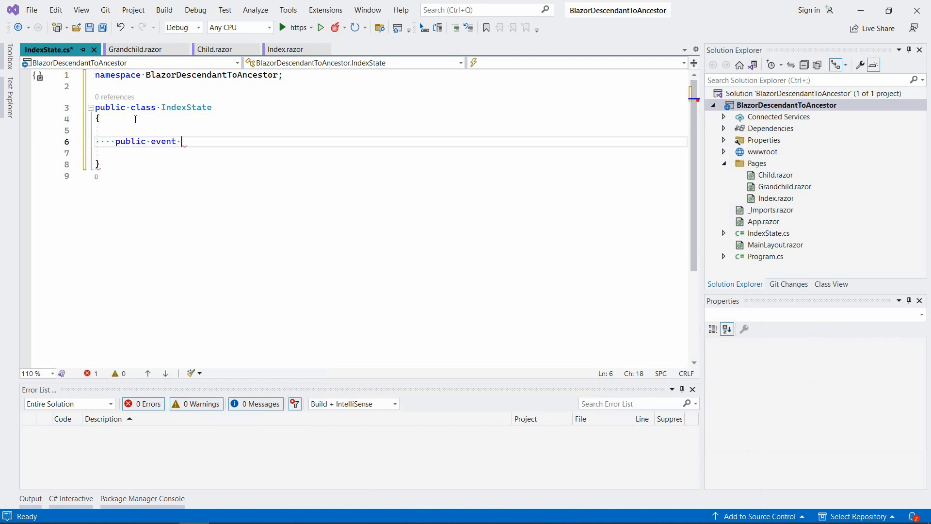
pyautogui.write('Ac')
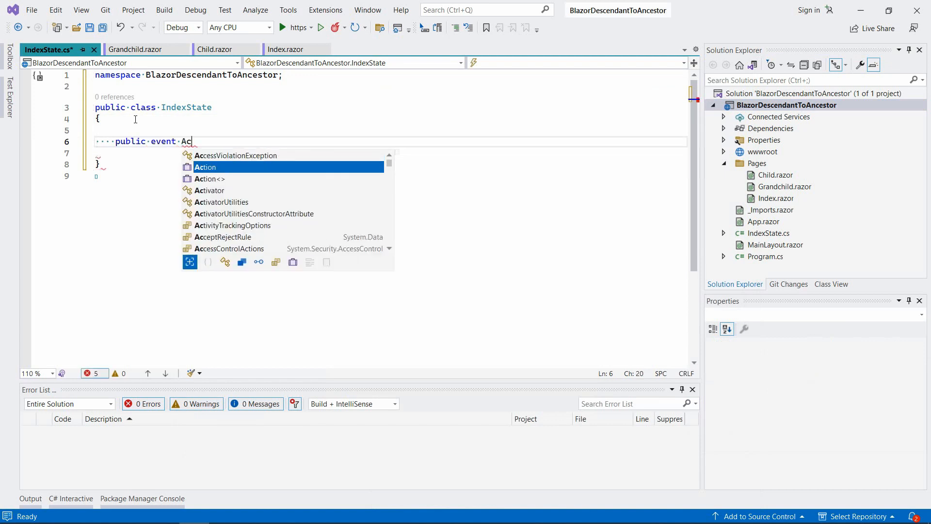
pyautogui.write('tion<string>')
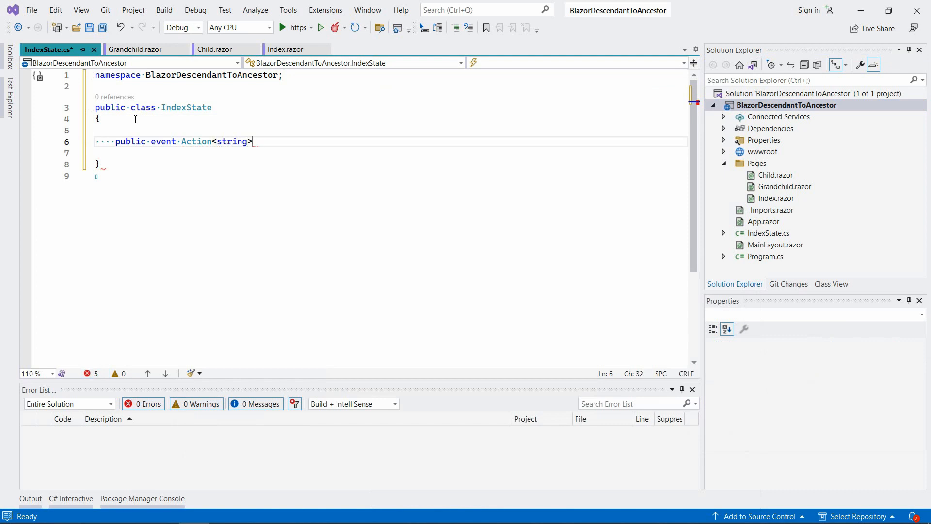
pyautogui.write('? OnGrandchild')
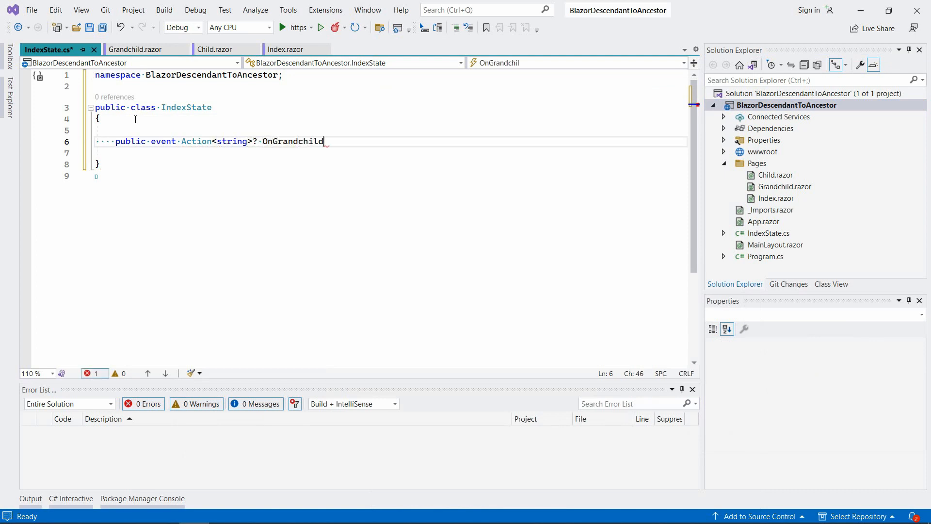
pyautogui.write('Clik')
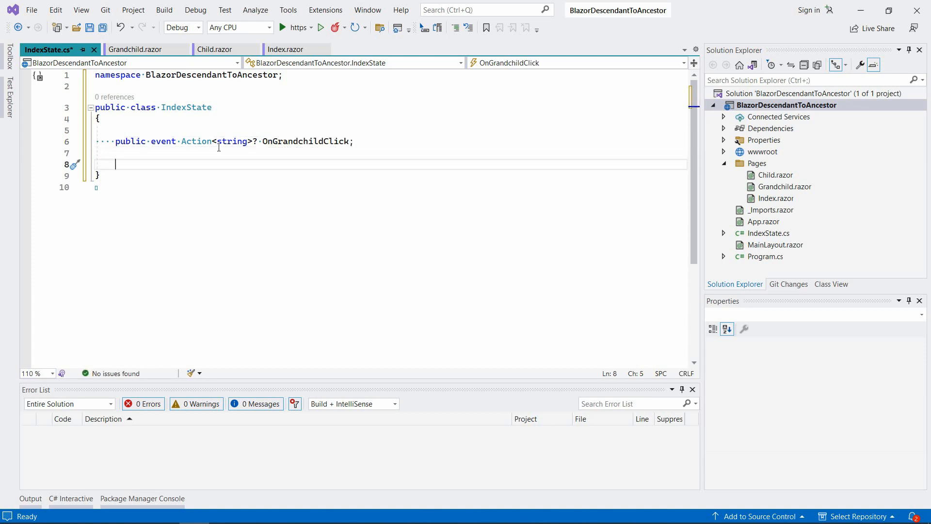
# - Add public void GrandchildClicked(string text) that calls OnGrandchildClick?.Invoke(text)
pyautogui.write('public void G')
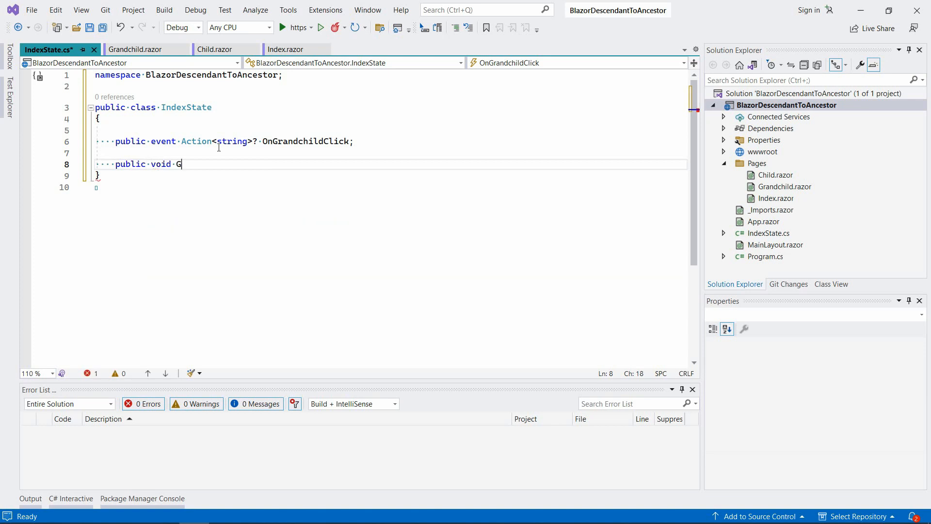
pyautogui.write('randchild')
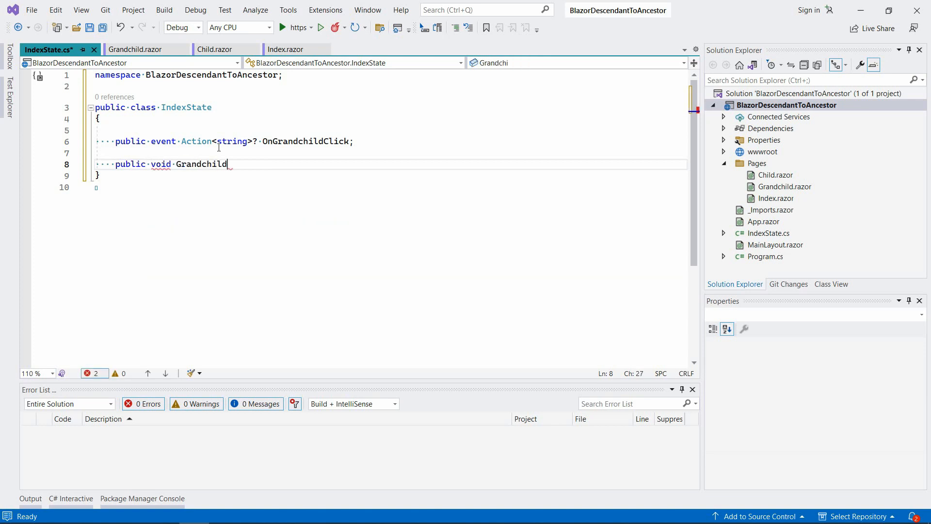
pyautogui.write('Clic')
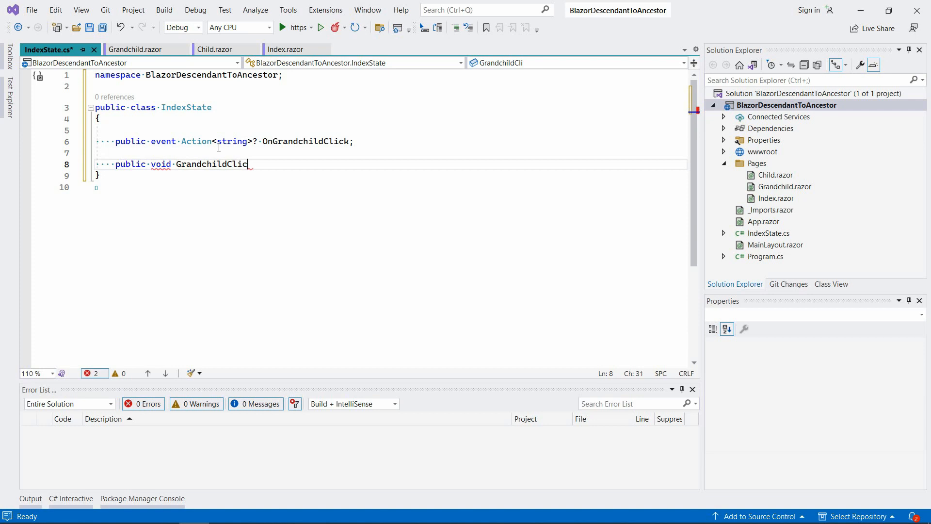
pyautogui.write('ked(string')
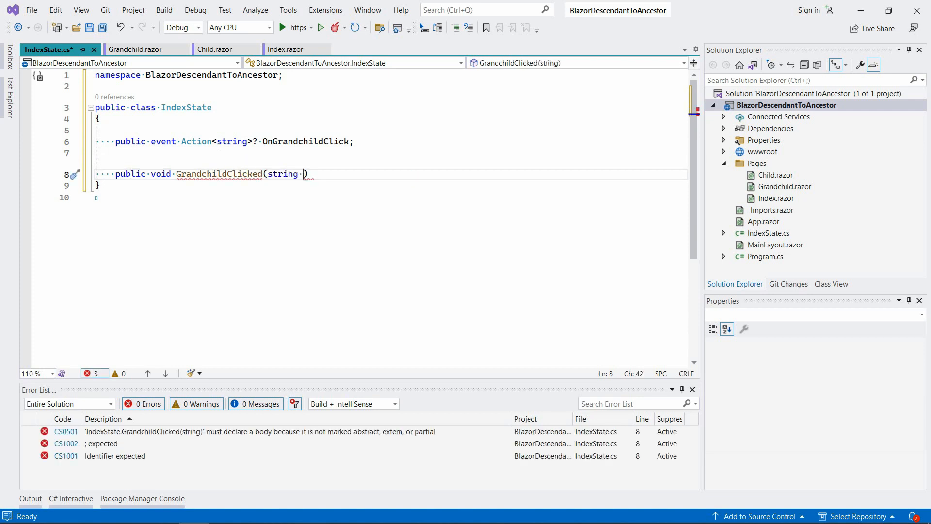
pyautogui.write('text')
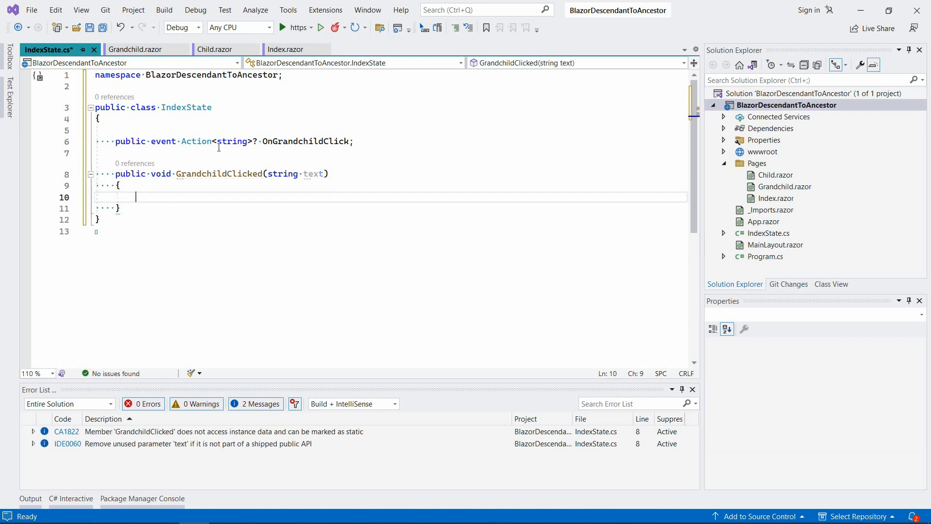
pyautogui.write('OnGrandchildClick')
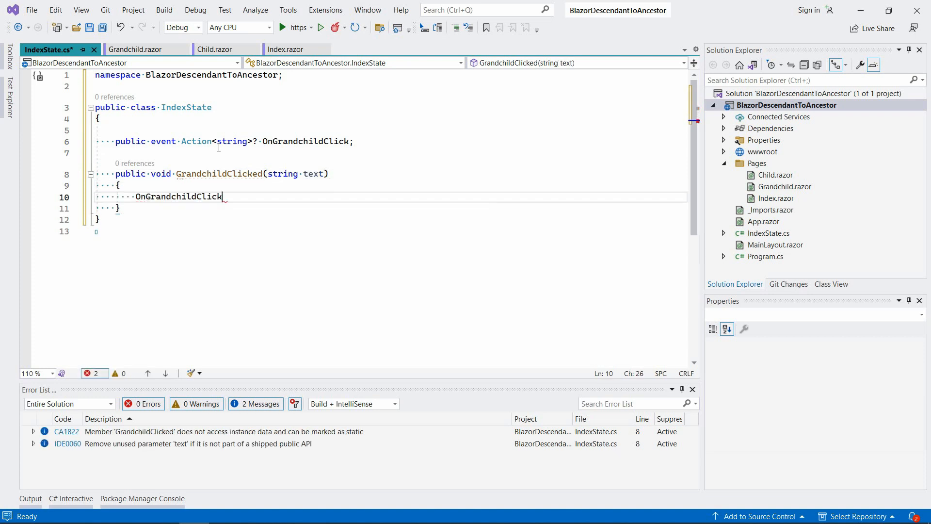
pyautogui.write('?.Invoke()')
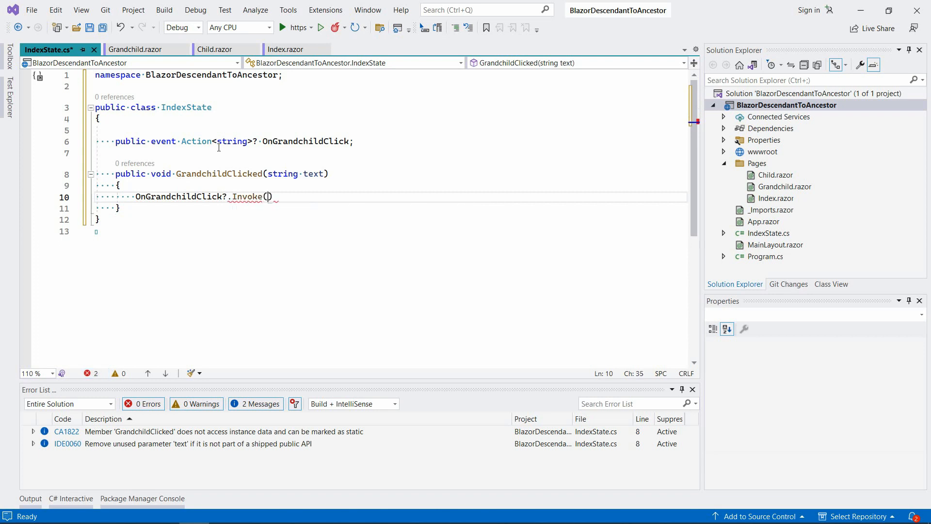
pyautogui.write('text')
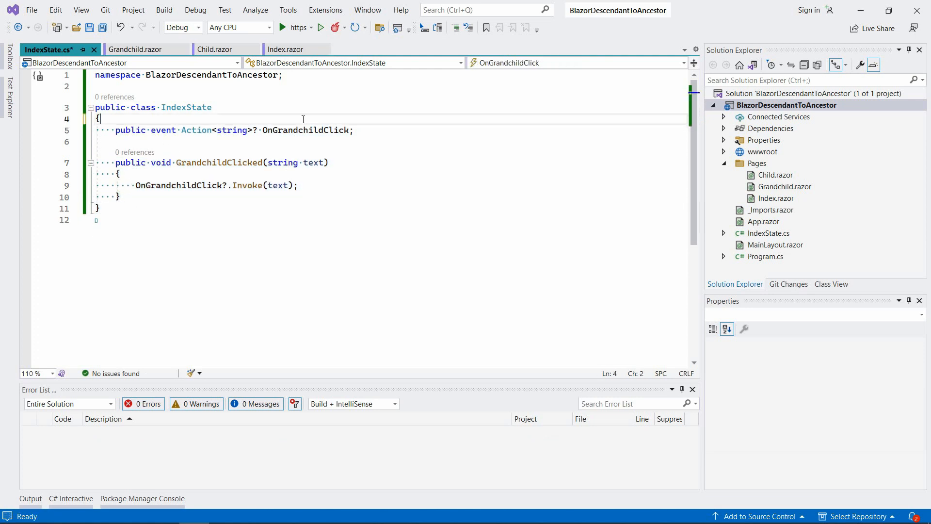
# - Remove Grandchild.razor's OnGrandchildClick parameter, then move to Program.cs
pyautogui.click(133, 49)
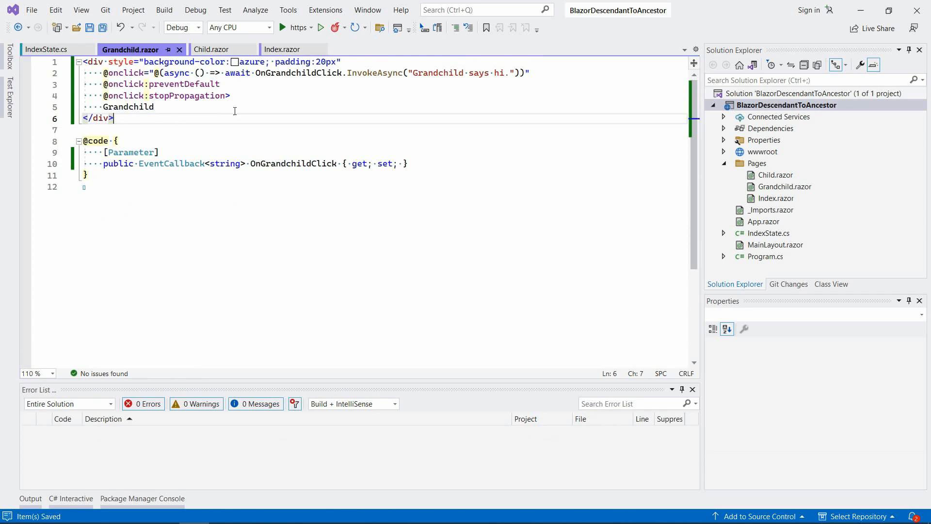
pyautogui.moveTo(286, 89)
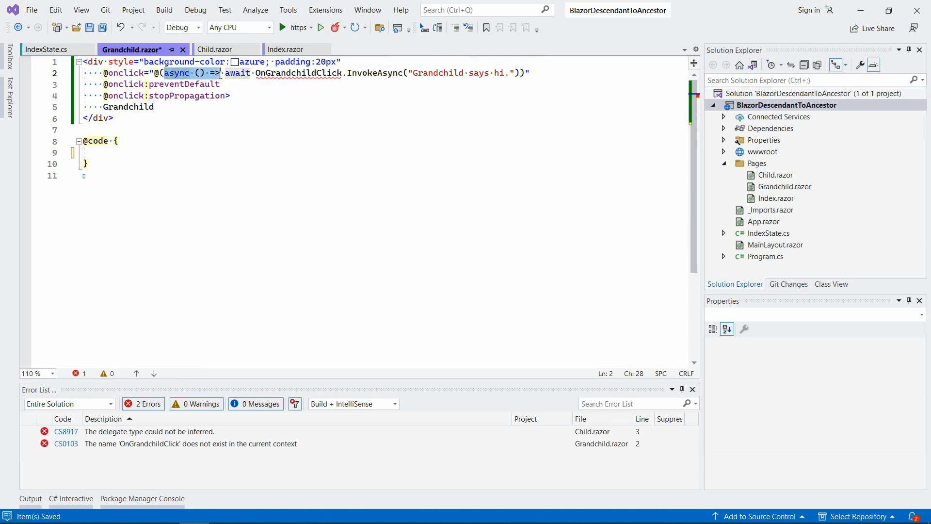
pyautogui.moveTo(248, 116)
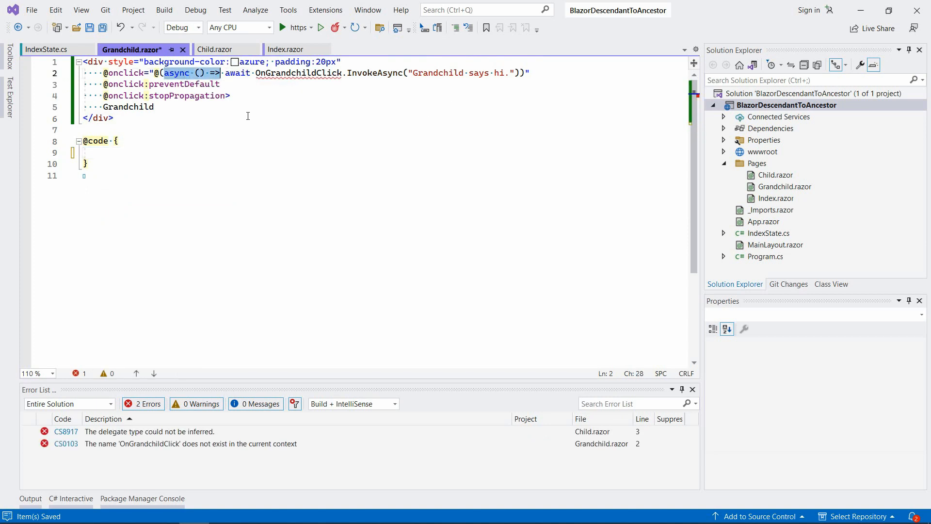
pyautogui.click(765, 256)
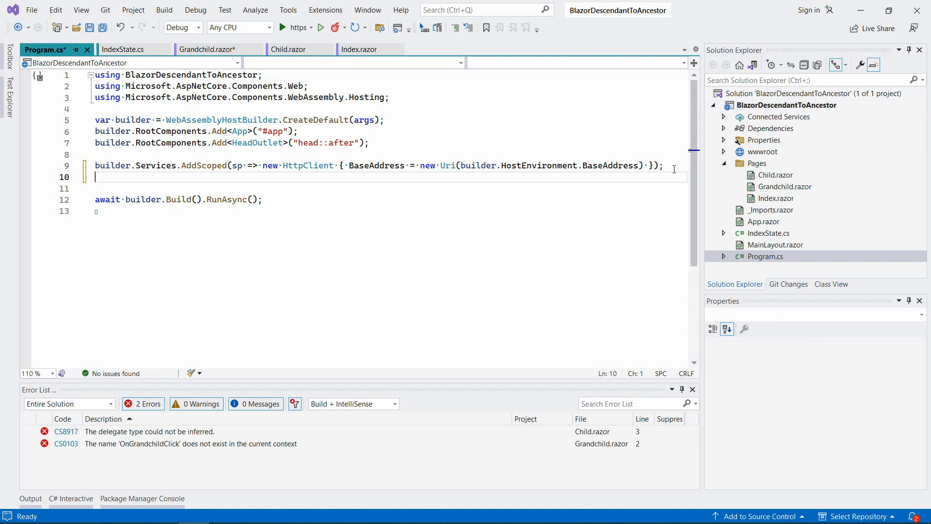
# - Add builder.Services.AddScoped<IndexState>() to Program.cs and save
pyautogui.write('builder.S')
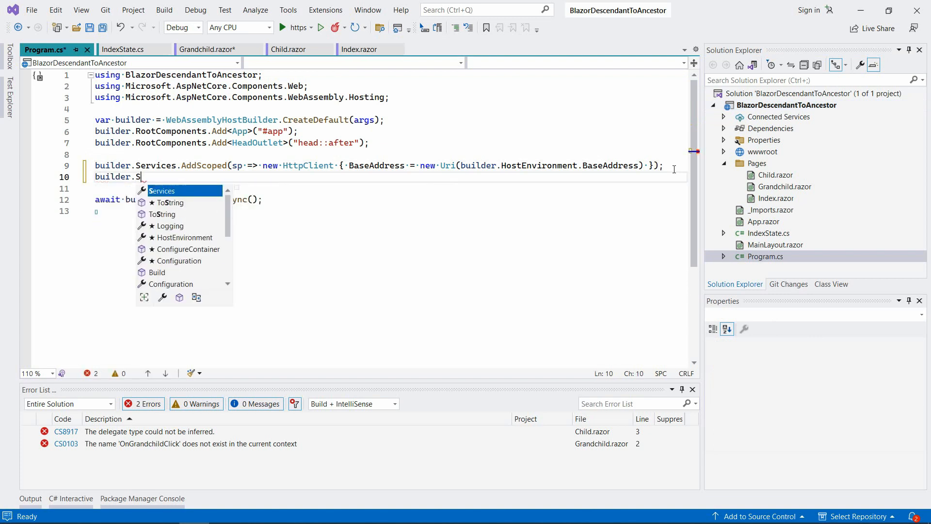
pyautogui.write('ervices.Add')
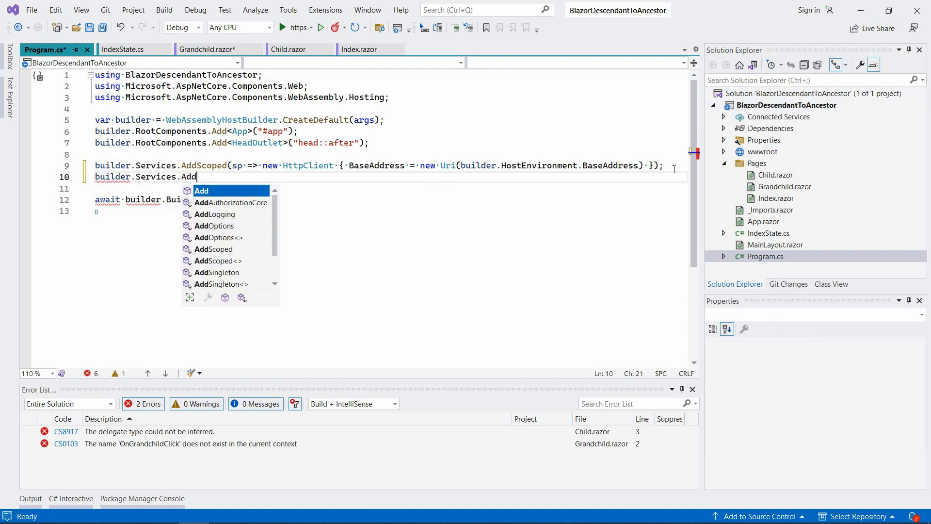
pyautogui.write('Scoped(')
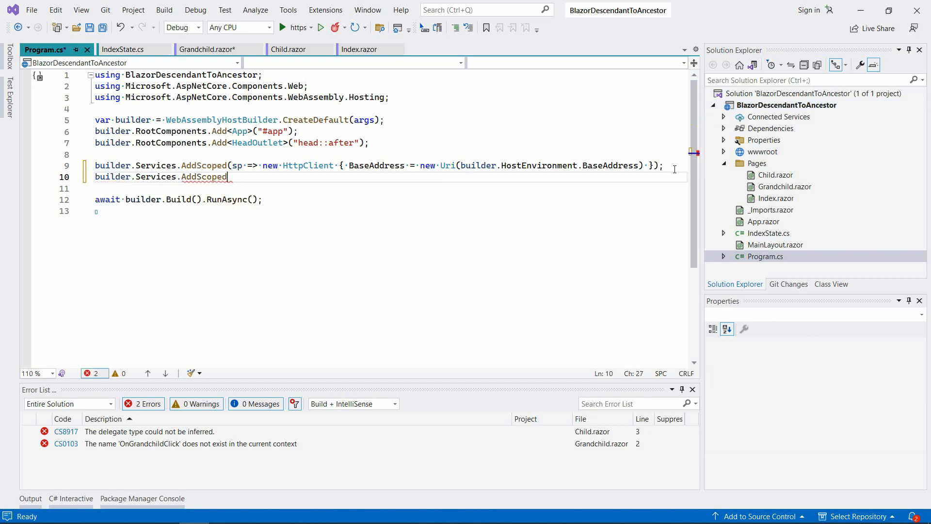
pyautogui.write('<Ind>')
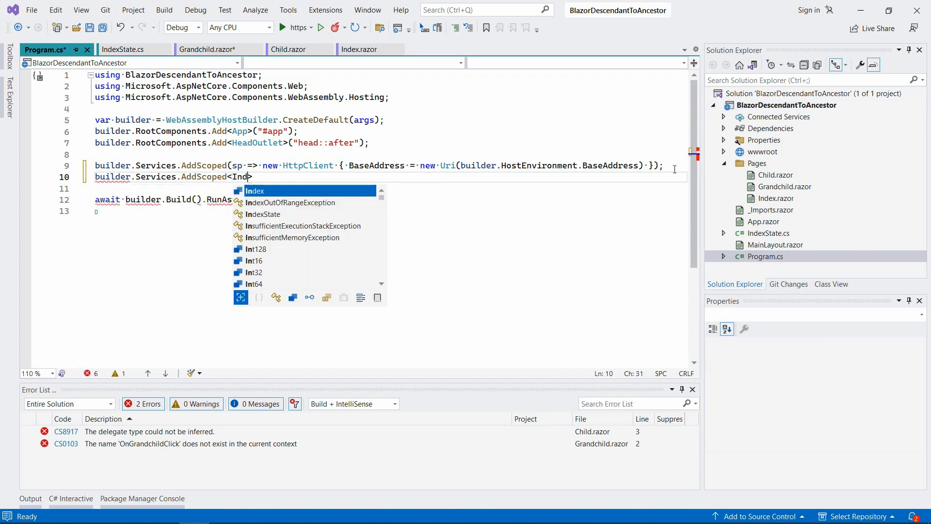
pyautogui.write('exs')
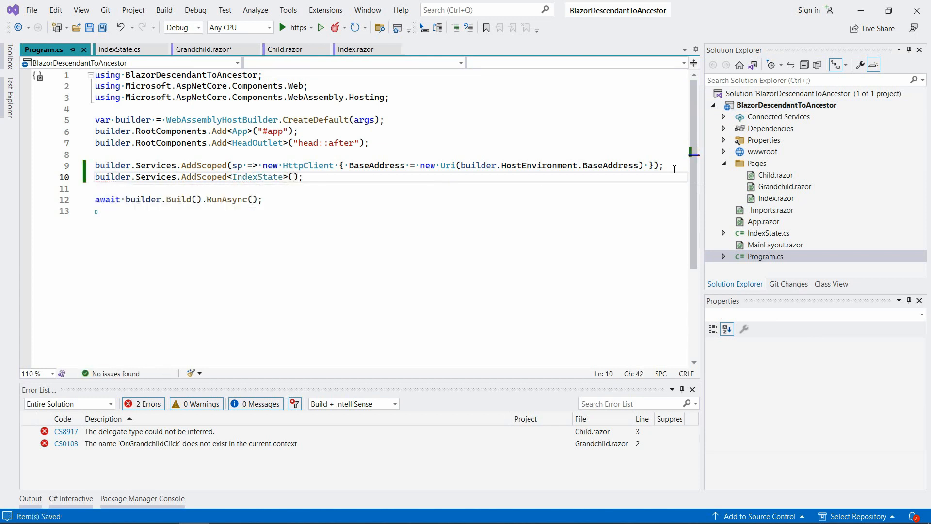
pyautogui.click(203, 49)
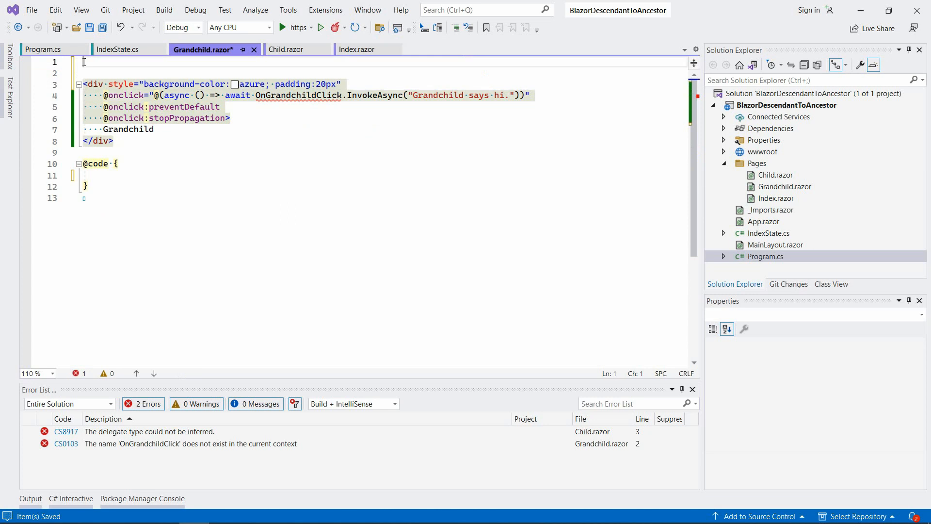
pyautogui.write('@inject In')
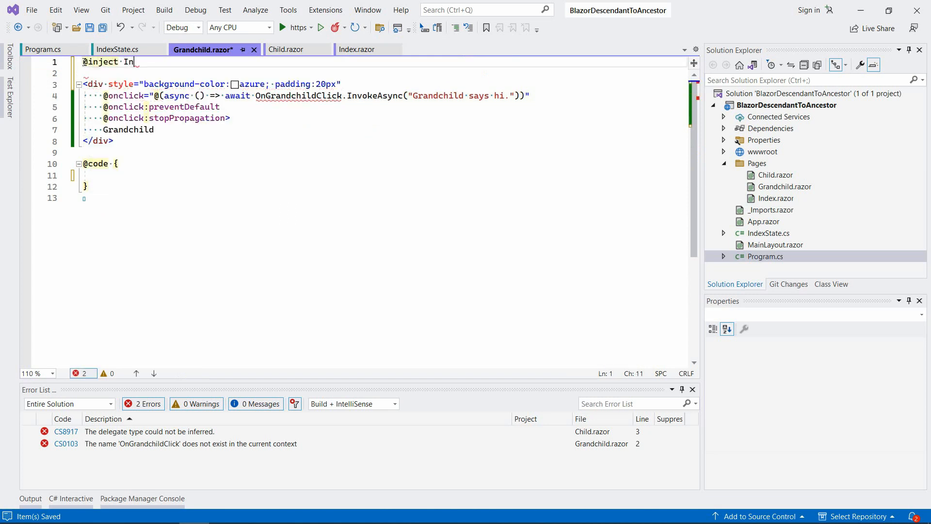
pyautogui.write('dexs')
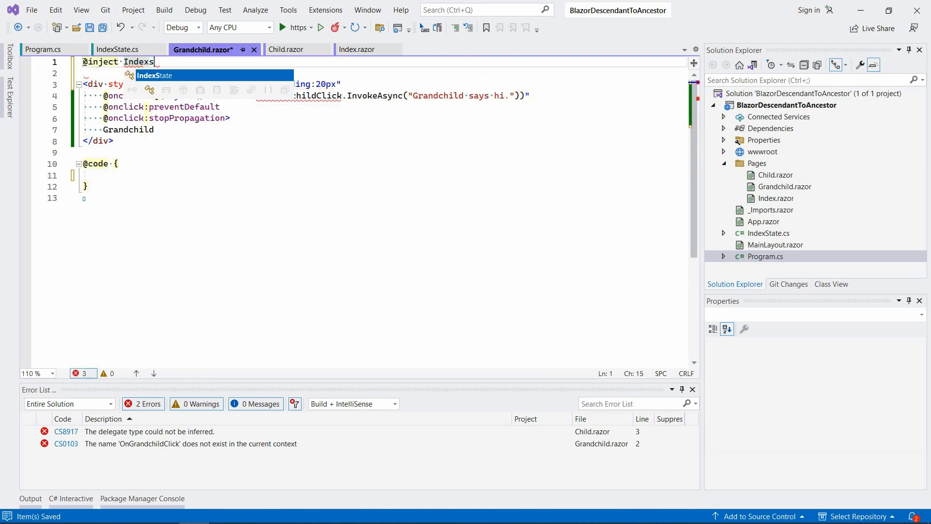
pyautogui.write('State State')
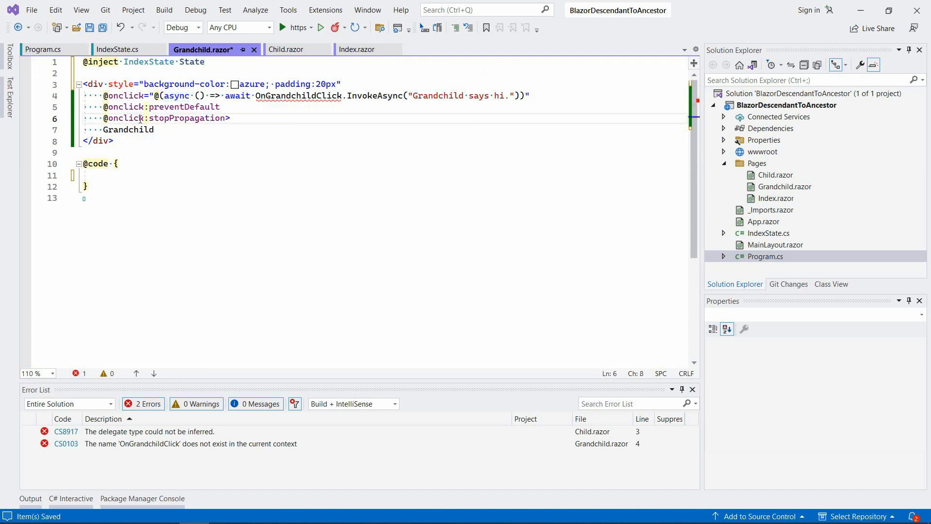
# - Replace the click handler with () => State.GrandchildClicked("Grandchild says hi.") and save
pyautogui.click(165, 96)
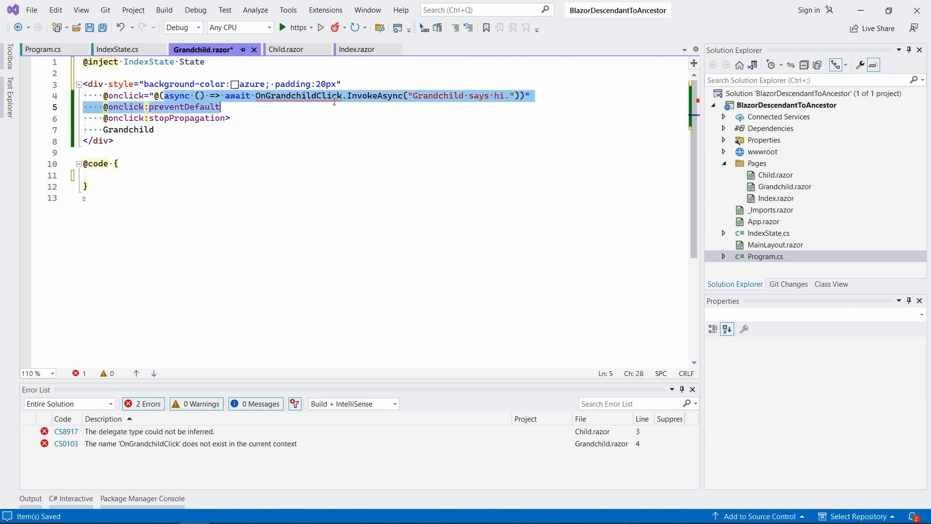
pyautogui.press('Delete')
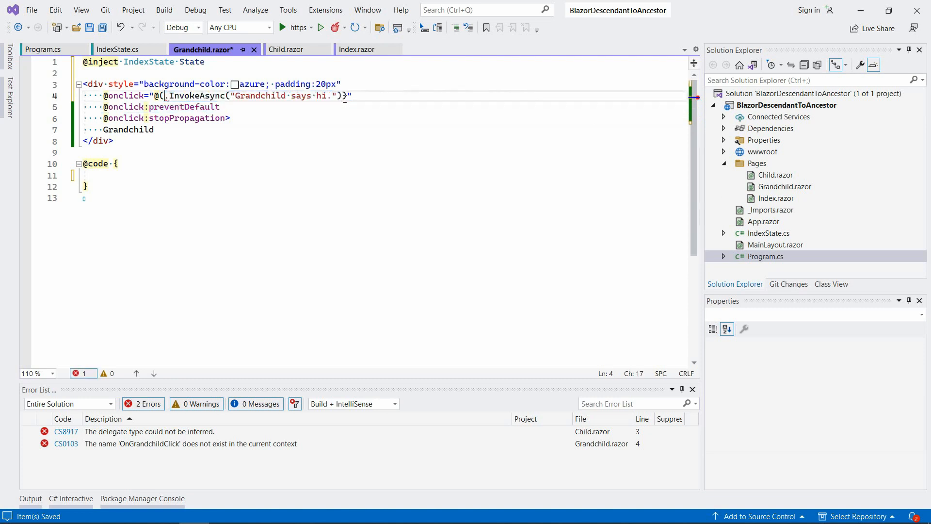
pyautogui.write('State')
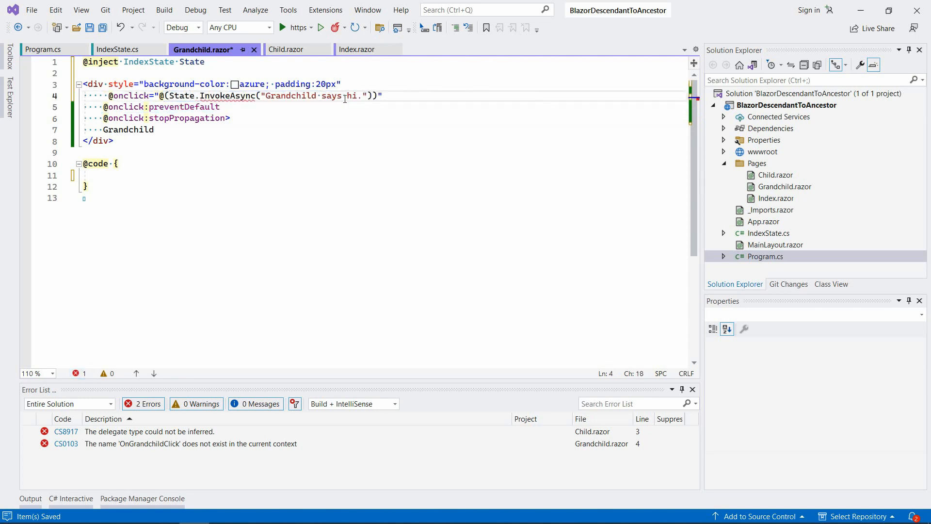
pyautogui.write('() =>')
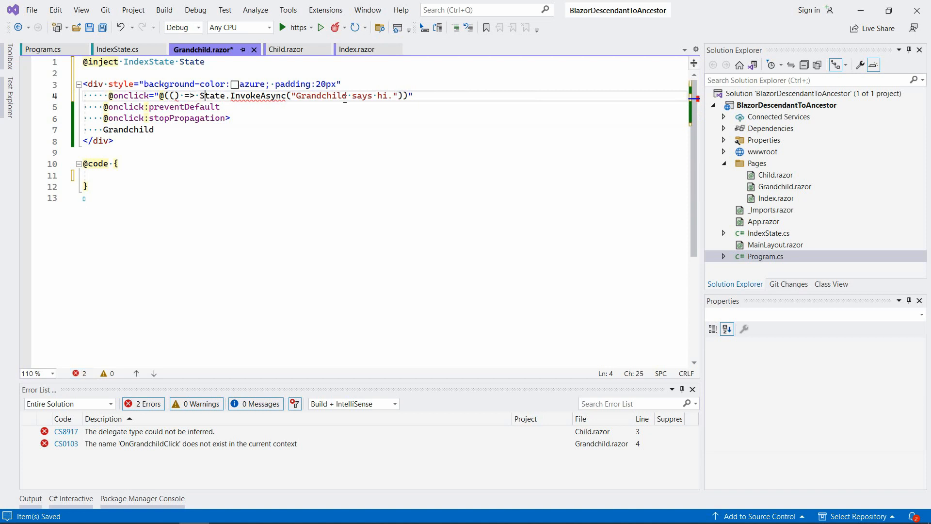
pyautogui.doubleClick(255, 96)
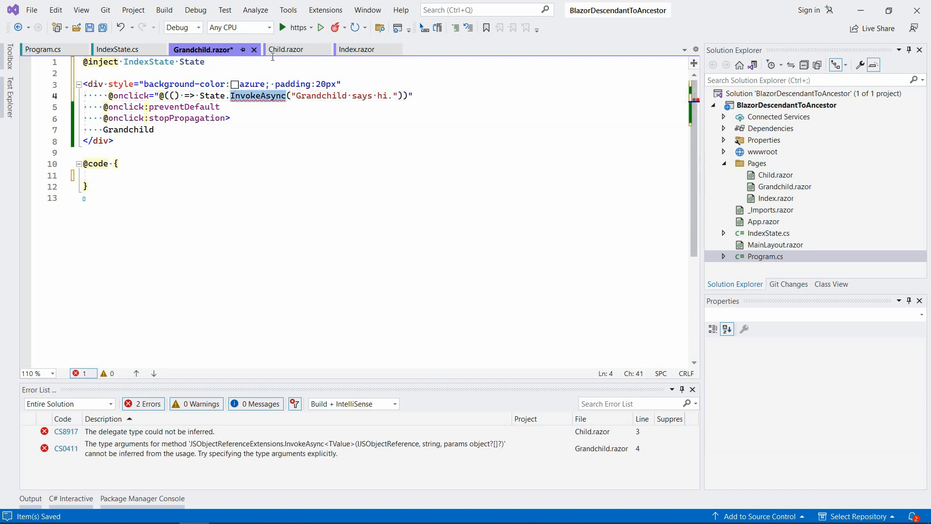
pyautogui.click(118, 49)
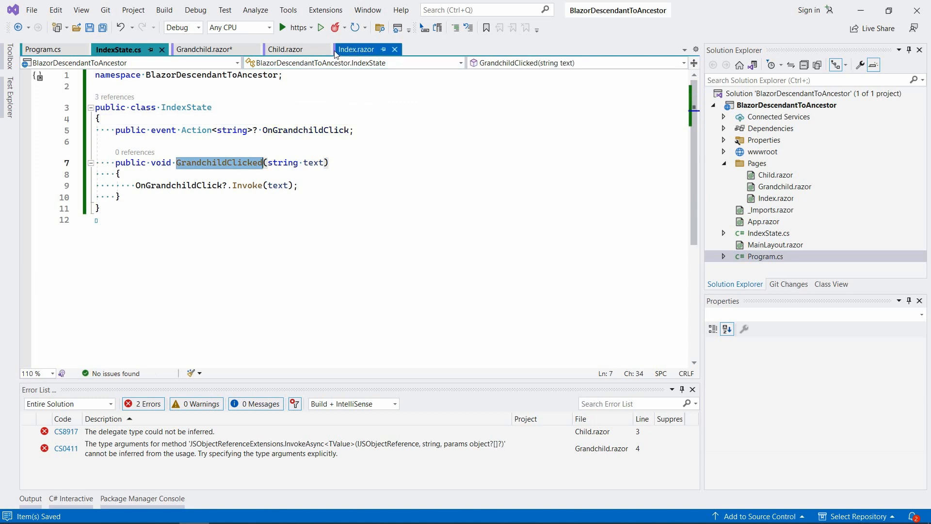
pyautogui.click(355, 49)
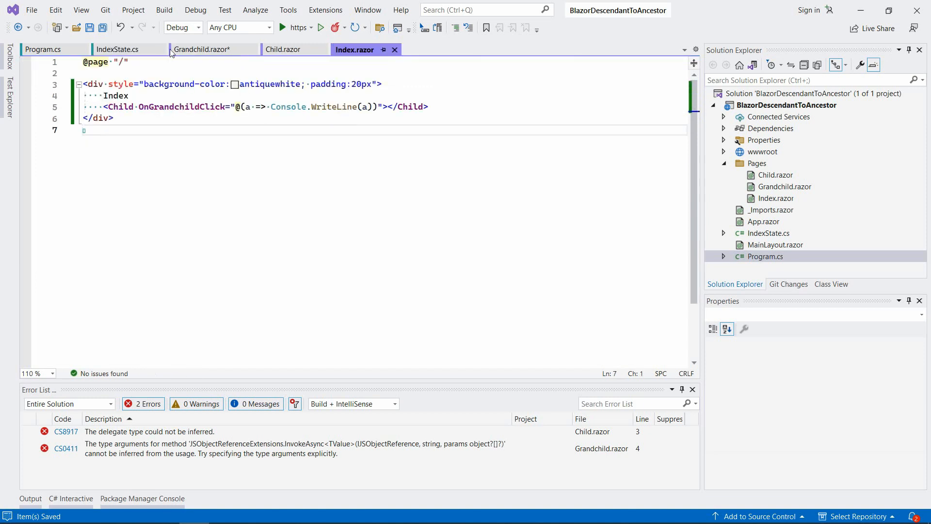
pyautogui.click(201, 49)
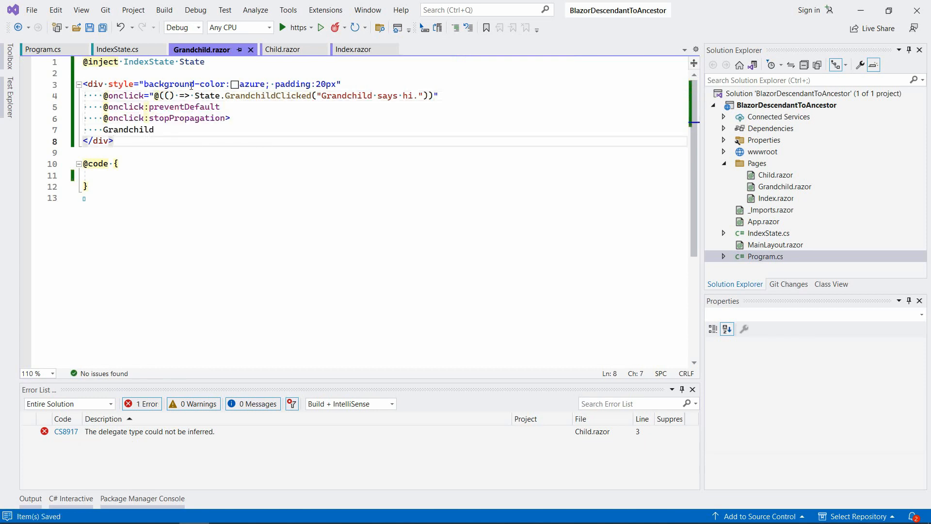
pyautogui.click(279, 49)
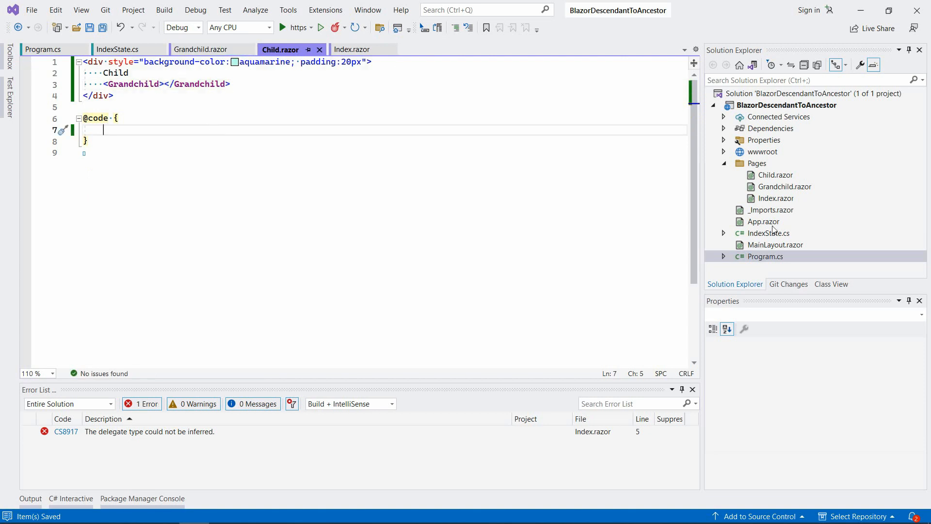
pyautogui.moveTo(775, 202)
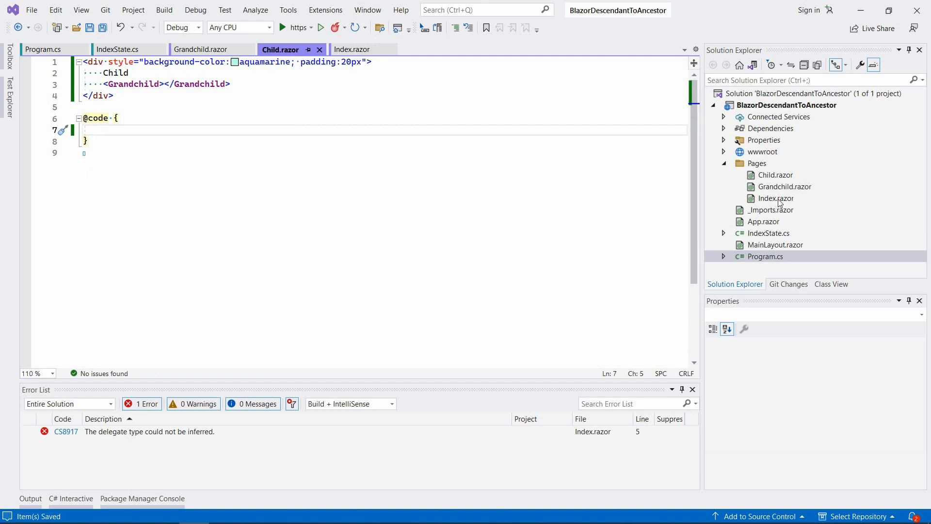
# - Leave Child.razor nesting a plain Grandchild and move on to Index.razor
pyautogui.click(351, 50)
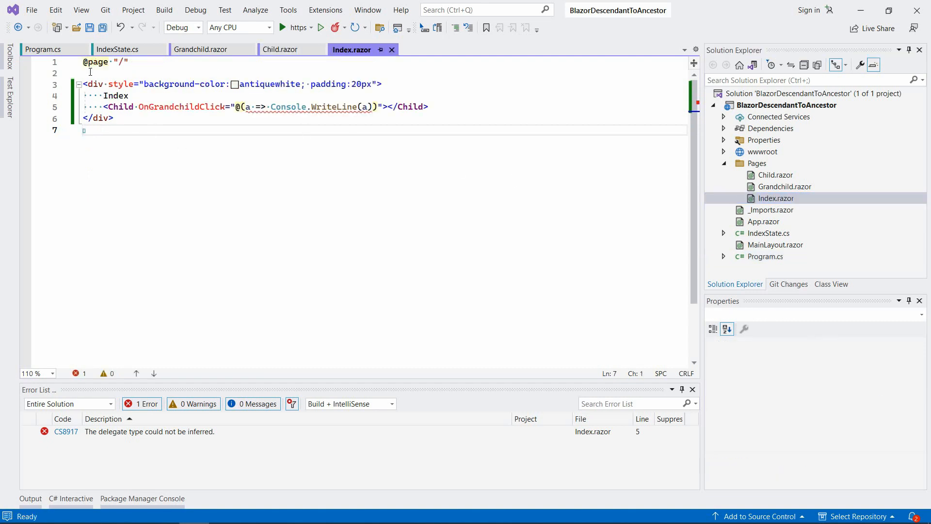
pyautogui.press('Enter')
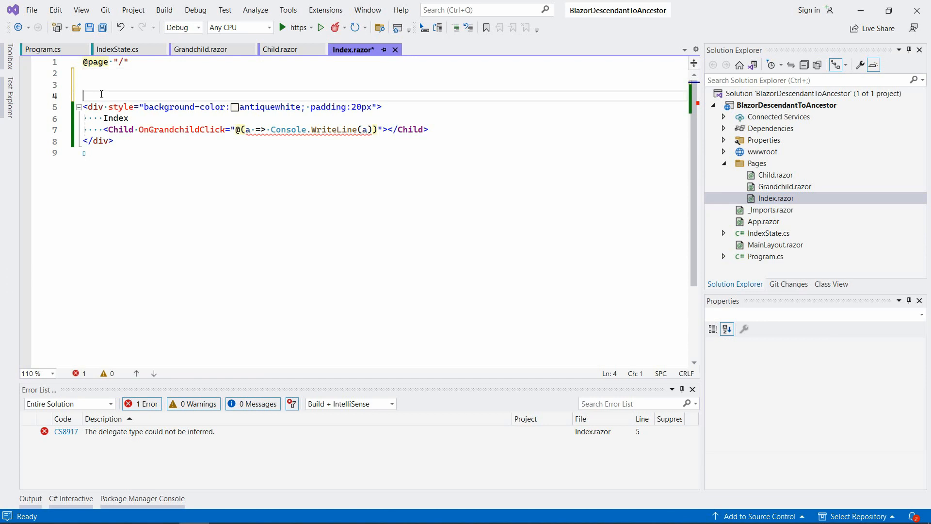
pyautogui.write('@inject')
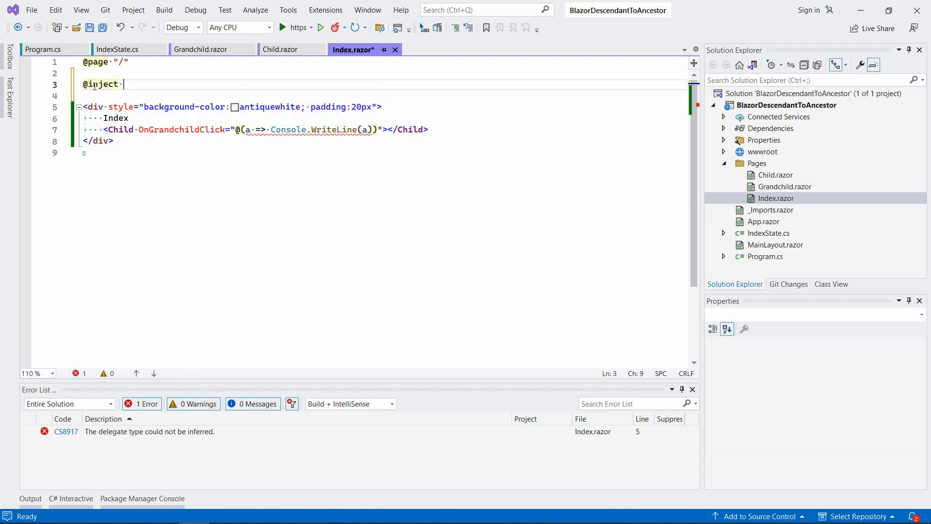
pyautogui.write('Indexs')
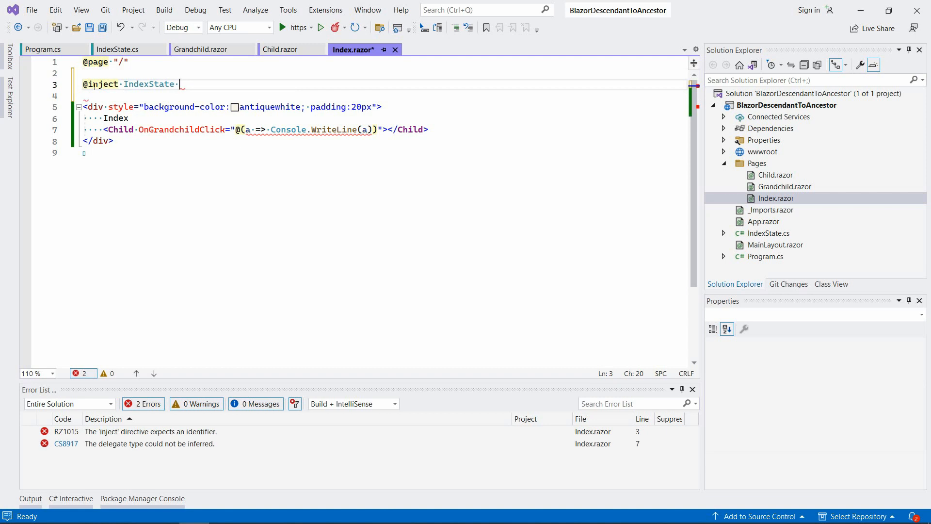
pyautogui.write('S')
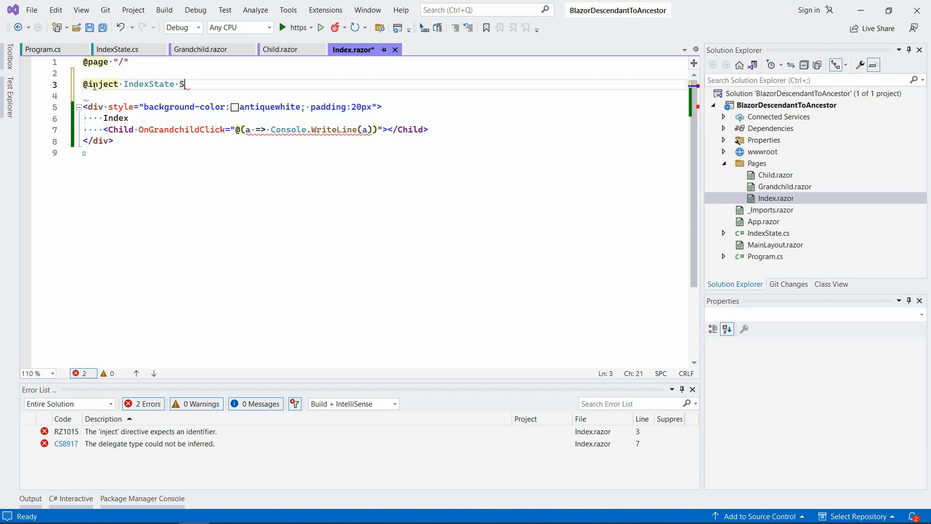
pyautogui.write('tate')
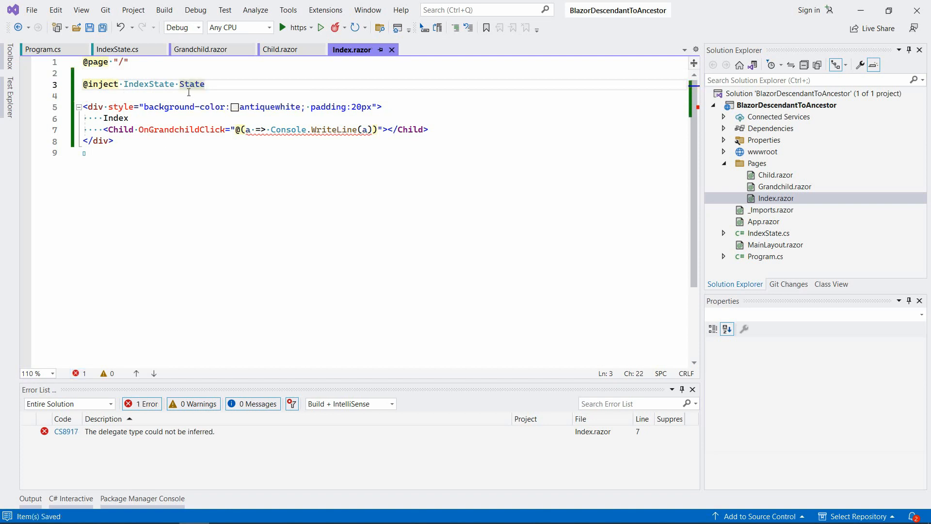
pyautogui.click(167, 141)
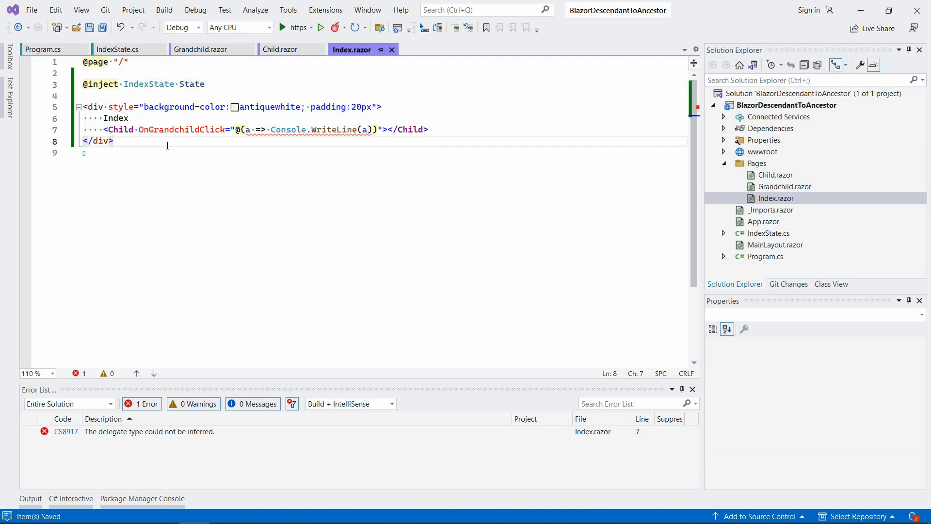
pyautogui.write('@code')
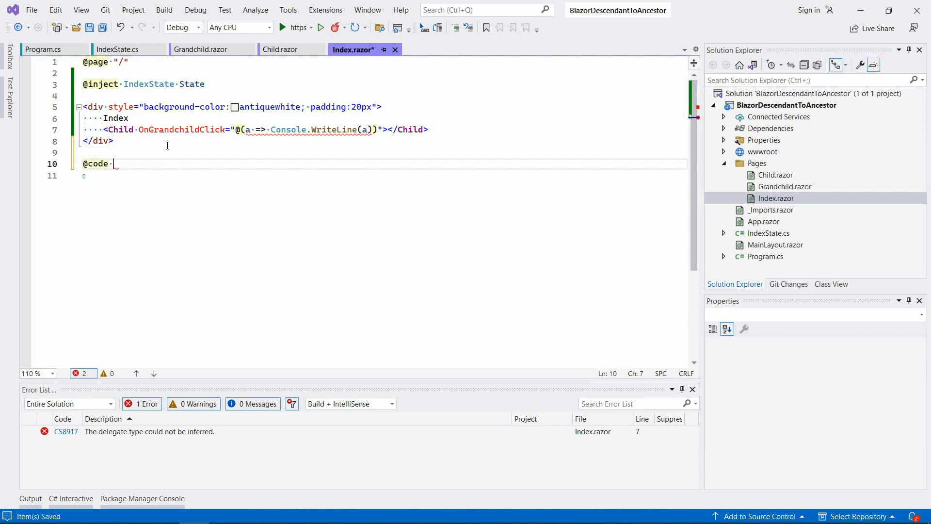
pyautogui.write('{')
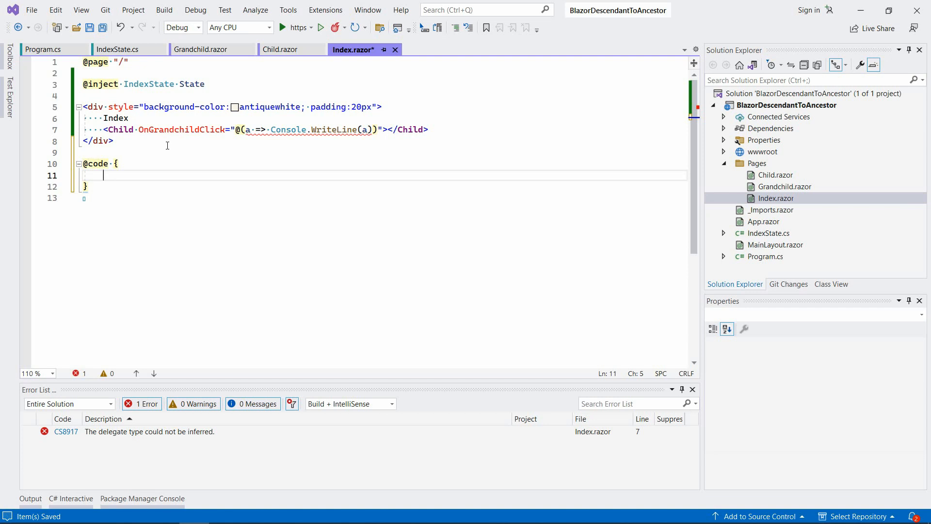
pyautogui.write('protected ovee')
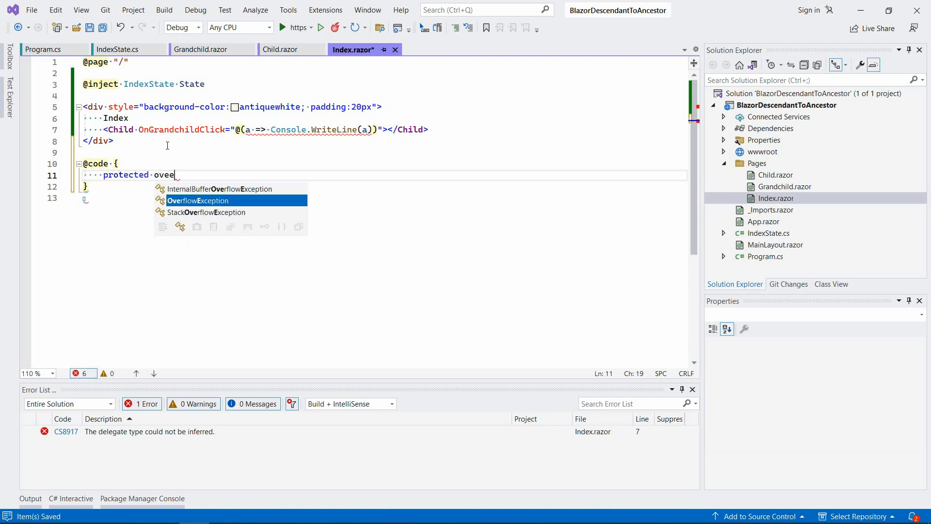
pyautogui.write('rride void OnInitialized(')
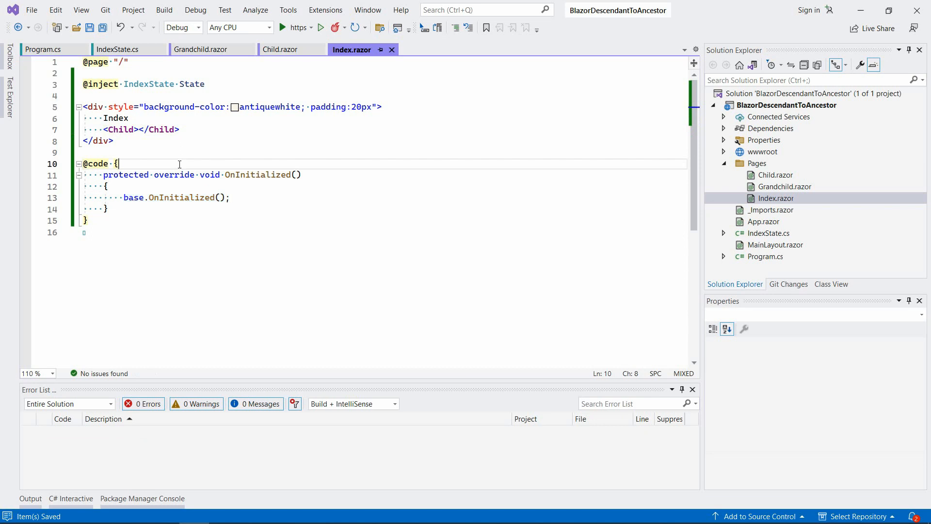
# - Declare a private void DisplayMessage(string text) method with an empty body in Index.razor
pyautogui.write('p')
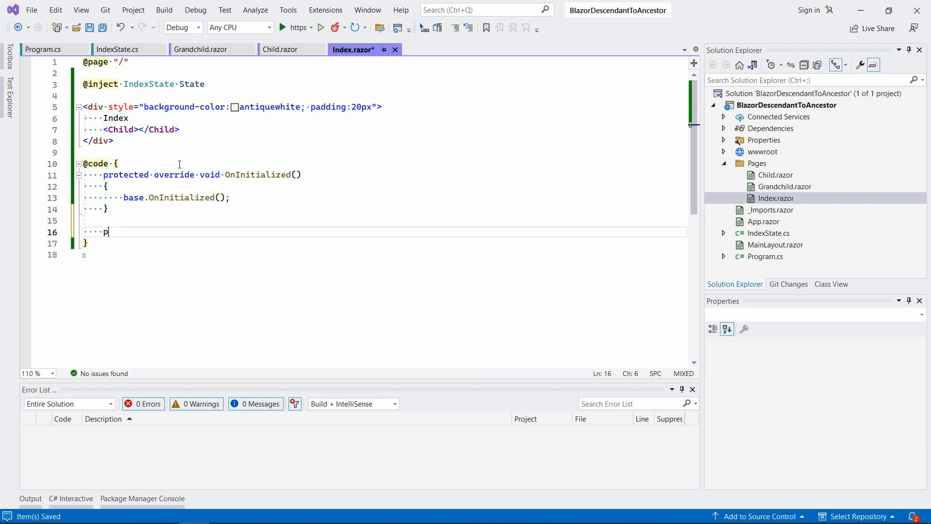
pyautogui.write('rivate void Dis')
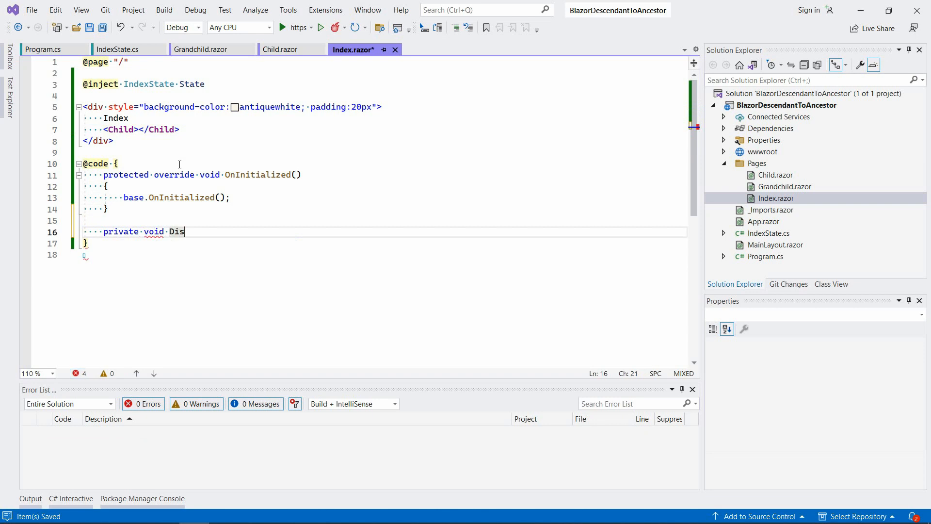
pyautogui.write('play')
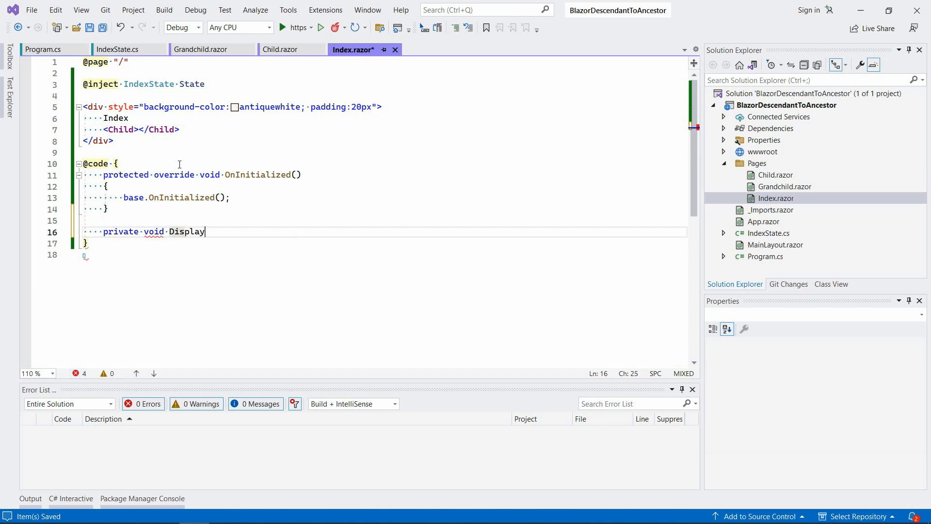
pyautogui.write('Message')
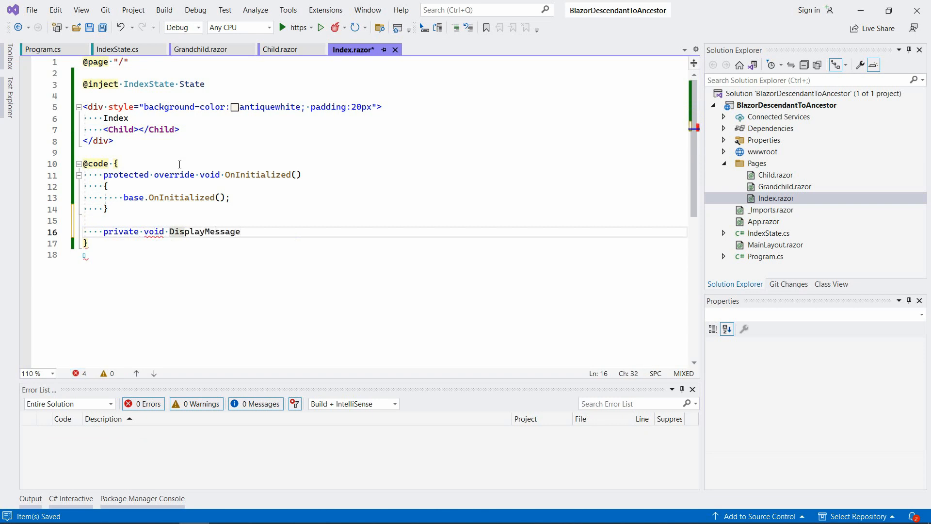
pyautogui.write('(st')
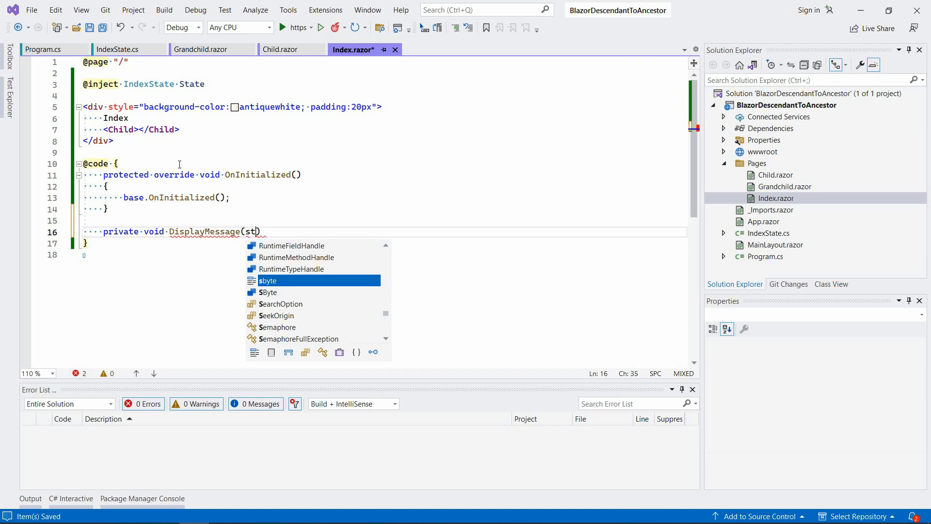
pyautogui.write('ring text')
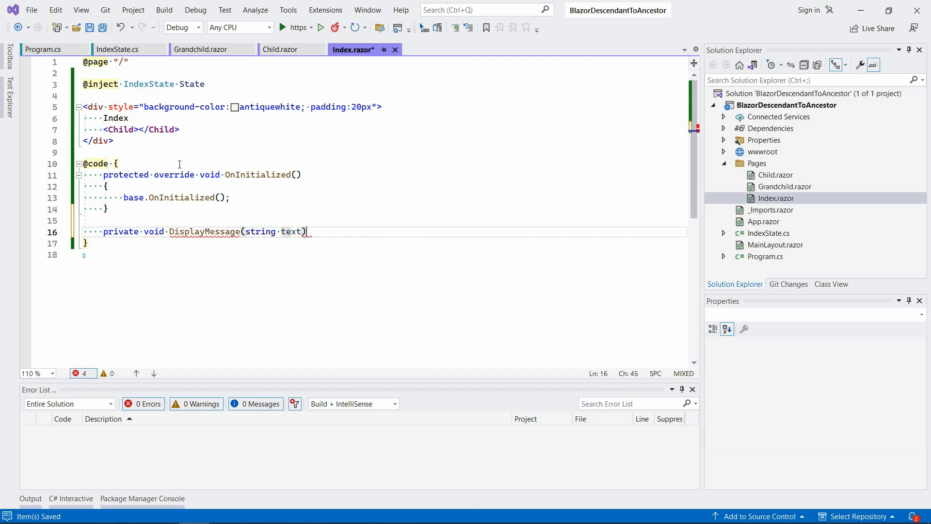
pyautogui.press('enter')
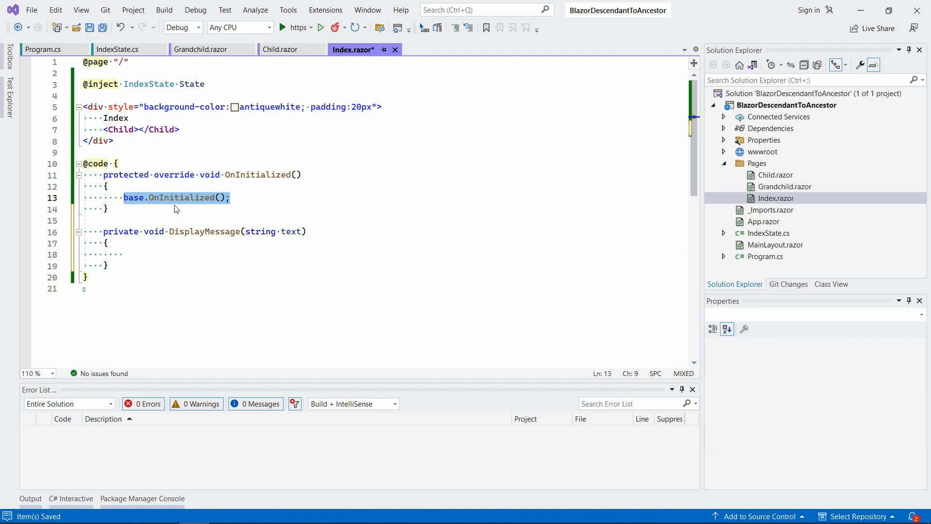
# - Replace base.OnInitialized() with State.OnGrandchildClick += DisplayMessage; in OnInitialized
pyautogui.click(231, 197)
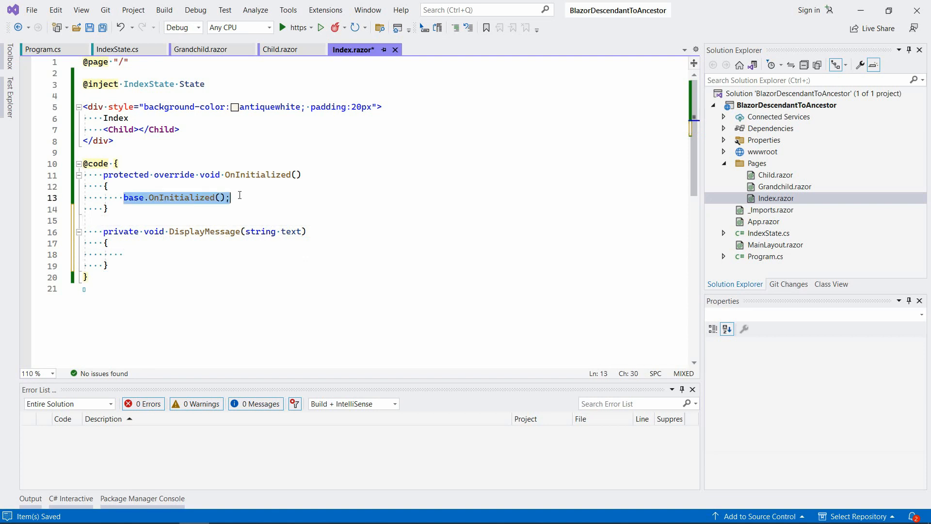
pyautogui.write('State.')
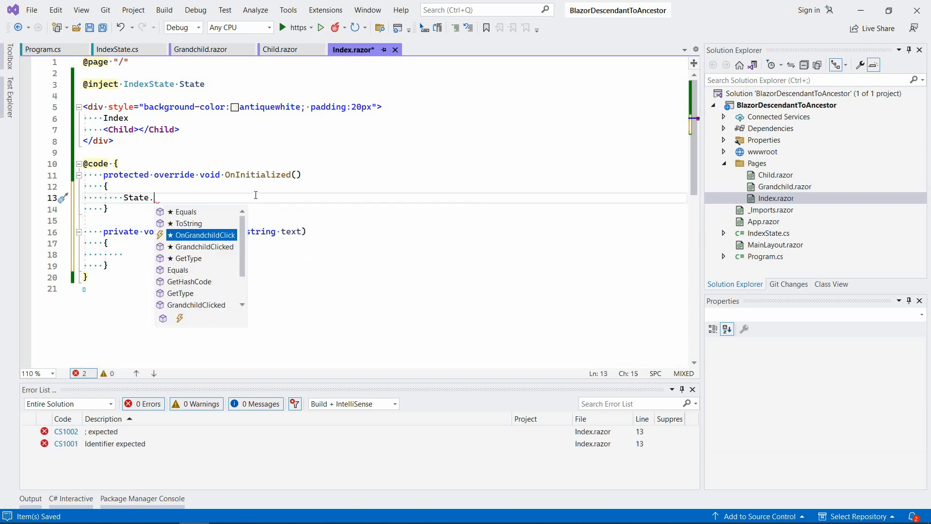
pyautogui.write('OnGrandchildClick +=')
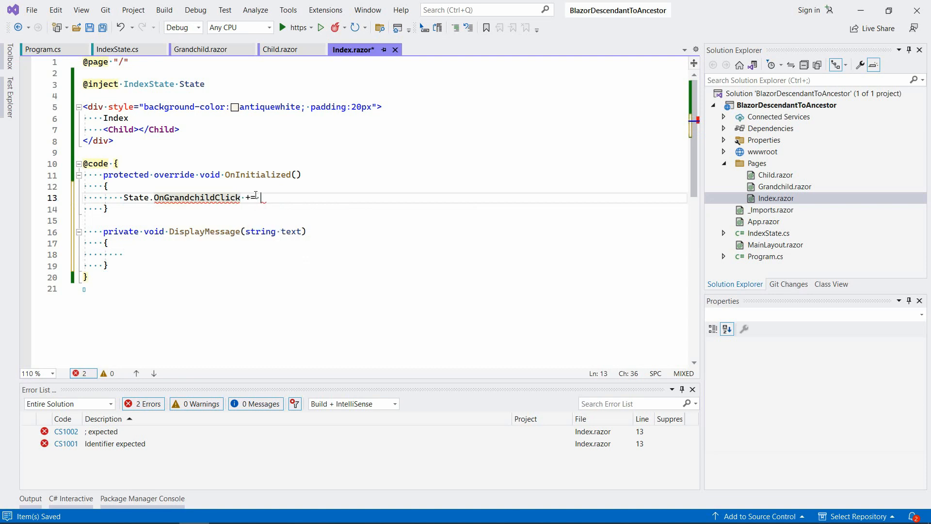
pyautogui.write(';')
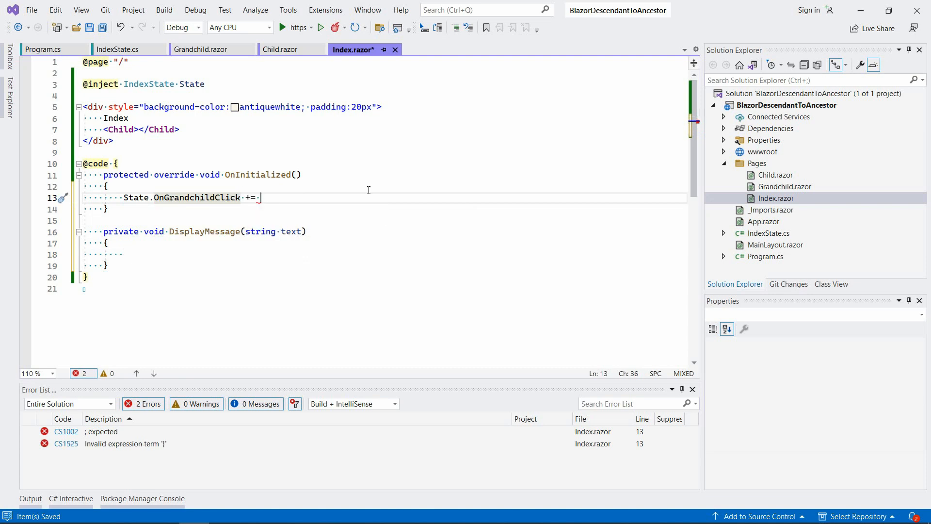
pyautogui.write('DisplayMessage;')
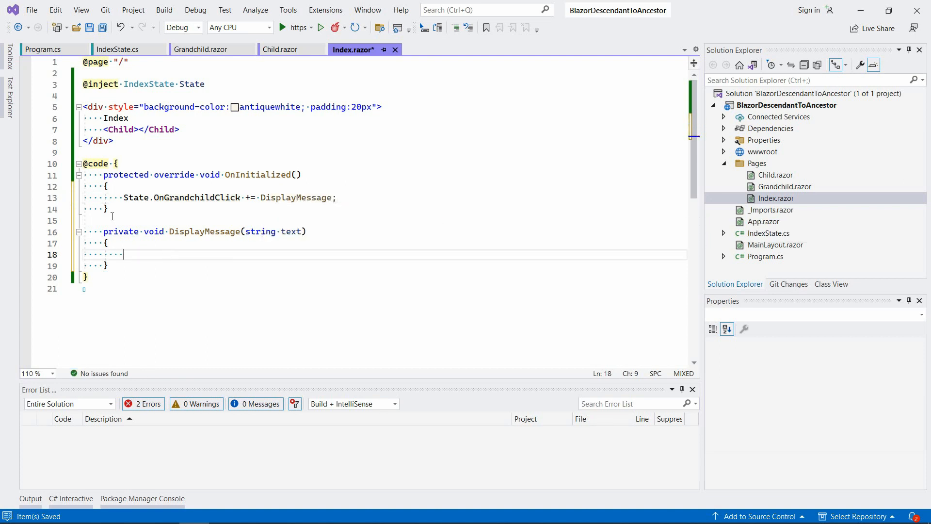
# - Have DisplayMessage write its text via Console.WriteLine(text);
pyautogui.write('Con')
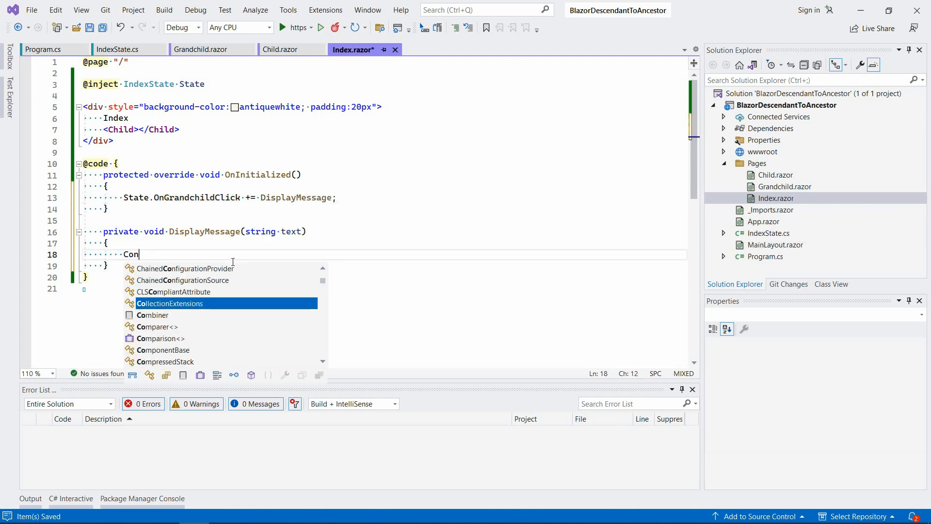
pyautogui.write('sole.WriteLine(text')
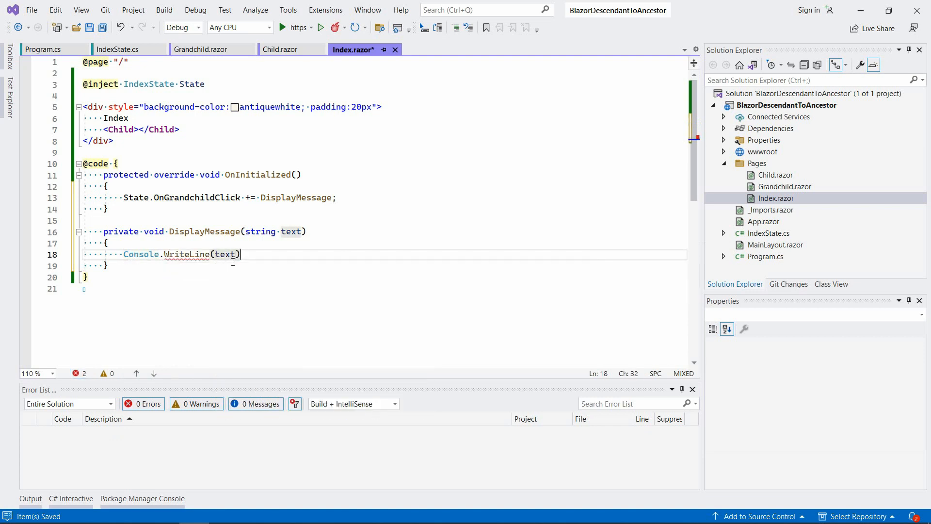
pyautogui.write(';')
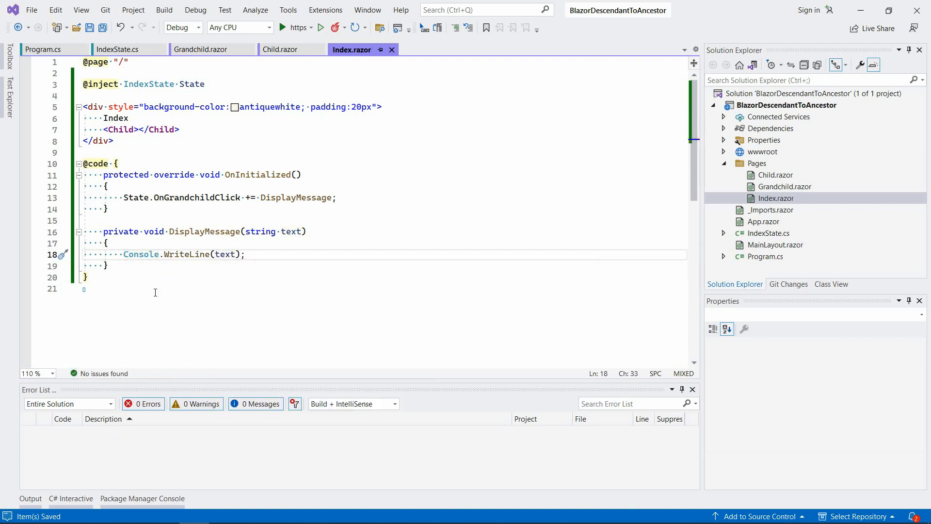
pyautogui.press('Enter')
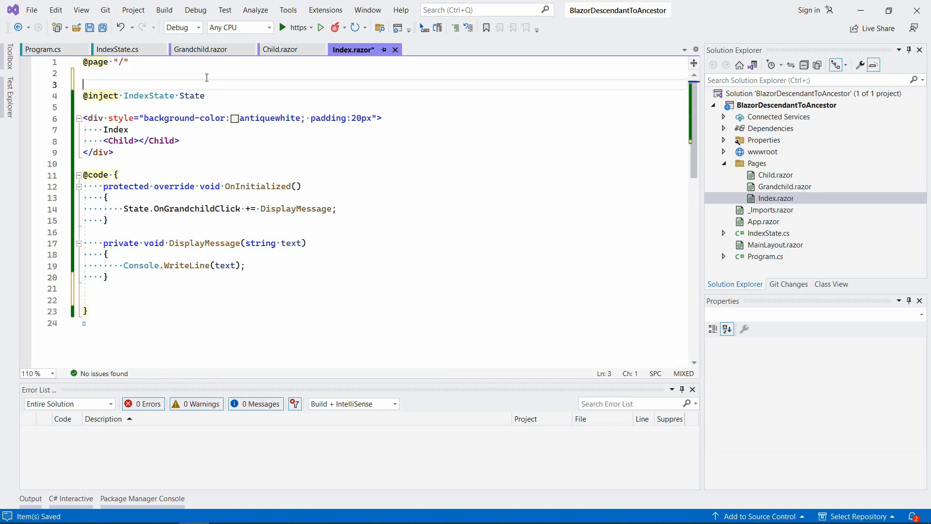
pyautogui.write('@i')
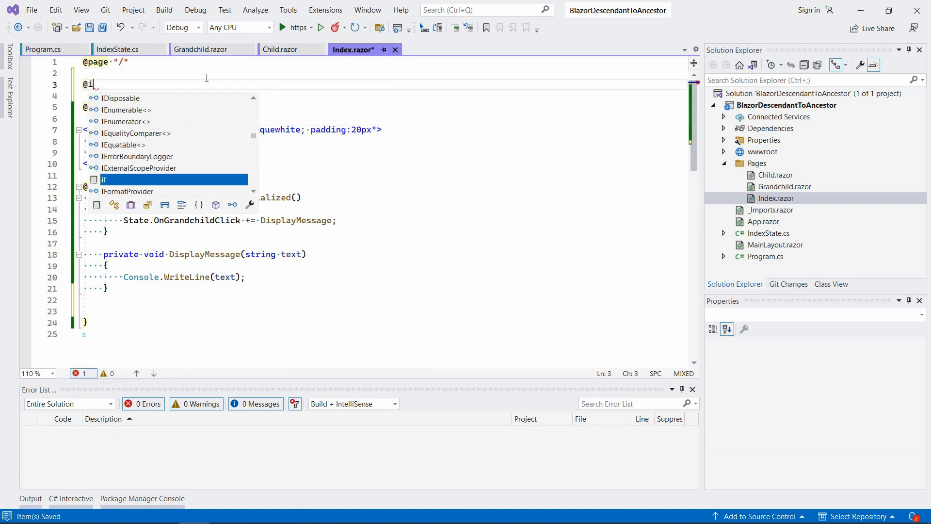
pyautogui.write('mplements')
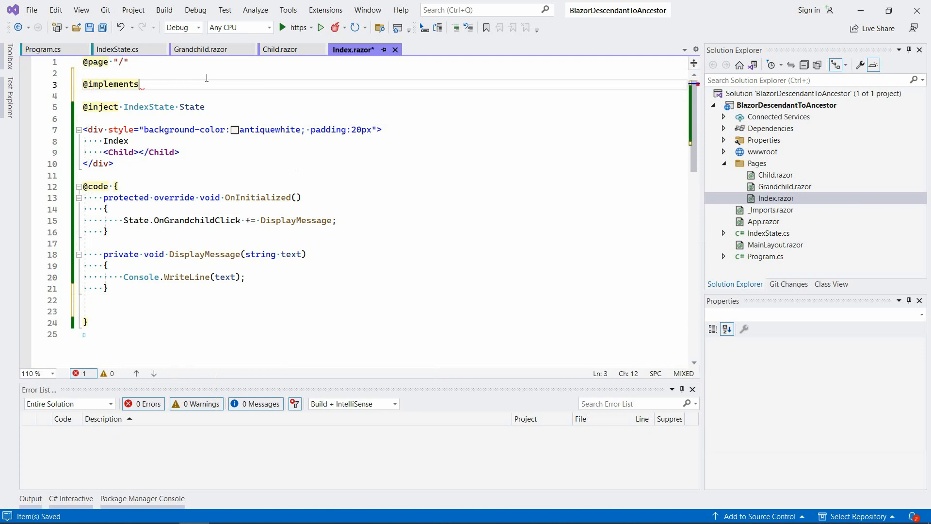
pyautogui.write('I')
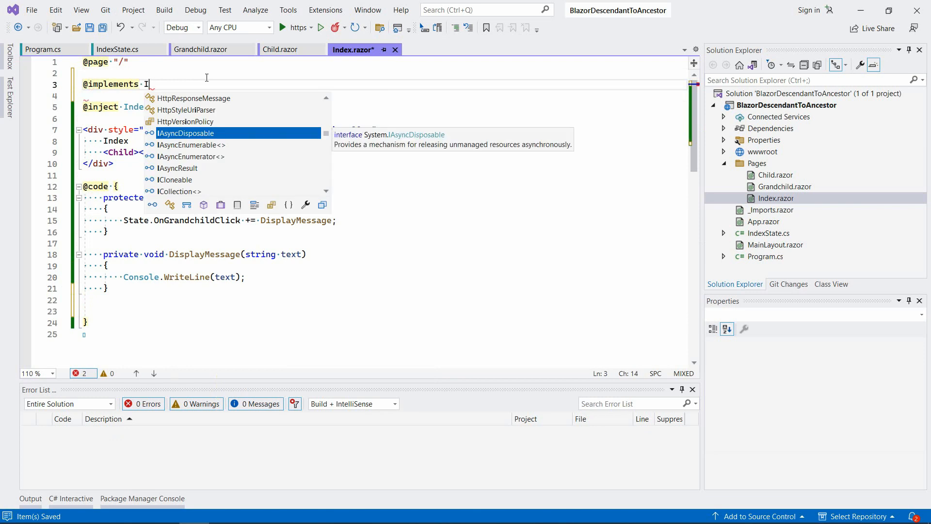
pyautogui.write('d')
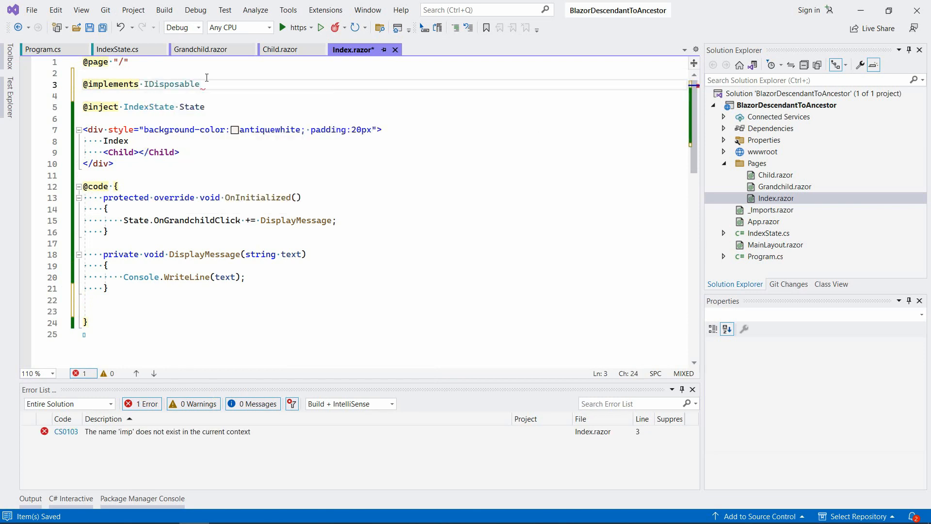
# - Add a private void Dispose() method containing State.OnGrandchildClick -= DisplayMessage;
pyautogui.click(127, 311)
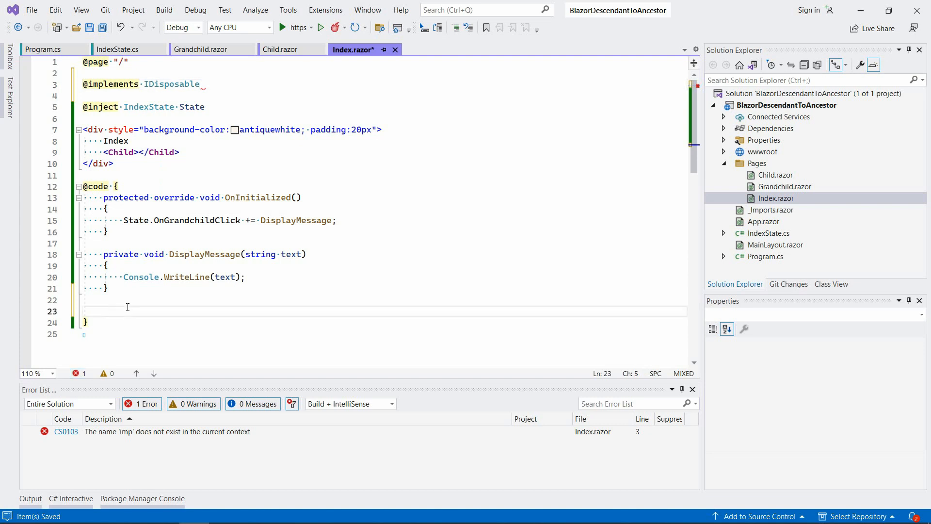
pyautogui.write('pr')
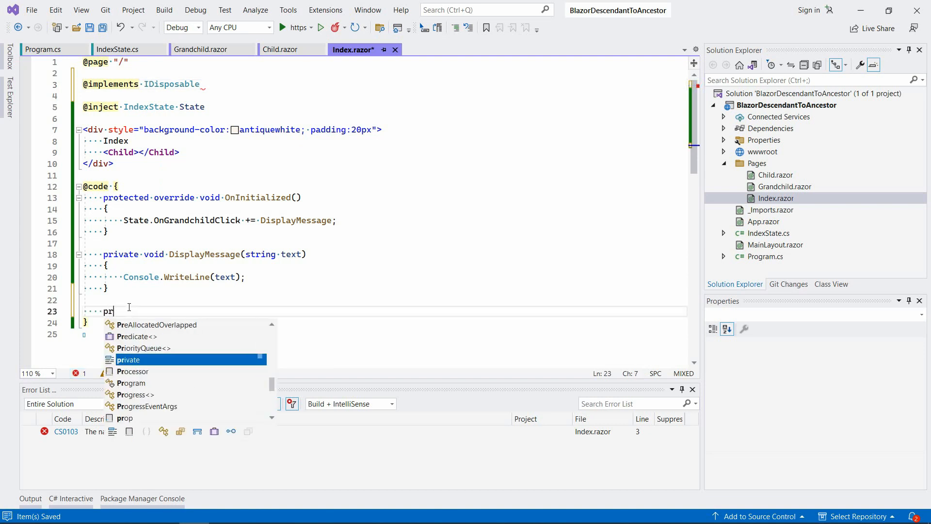
pyautogui.write('ivate void')
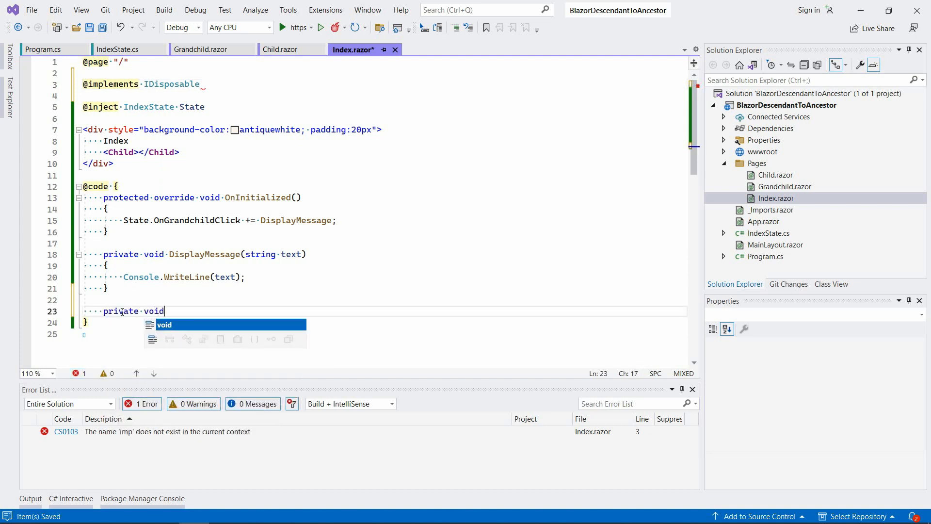
pyautogui.write('Dis')
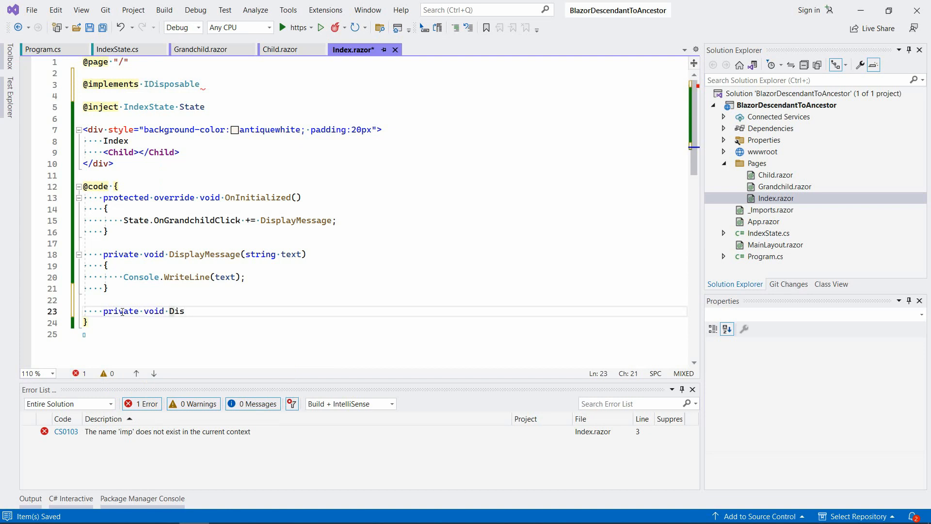
pyautogui.write('pose(')
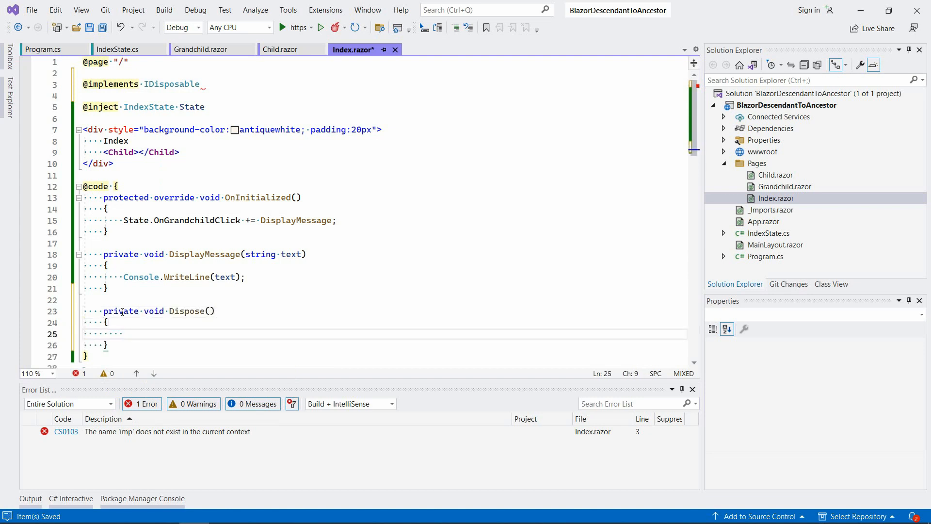
pyautogui.scroll(-3)
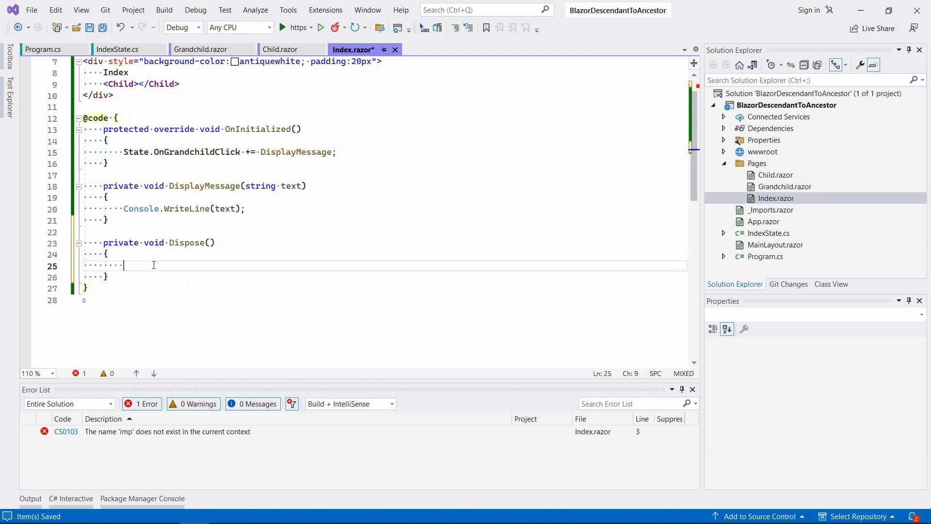
pyautogui.write('State.OnGrandchildClick =')
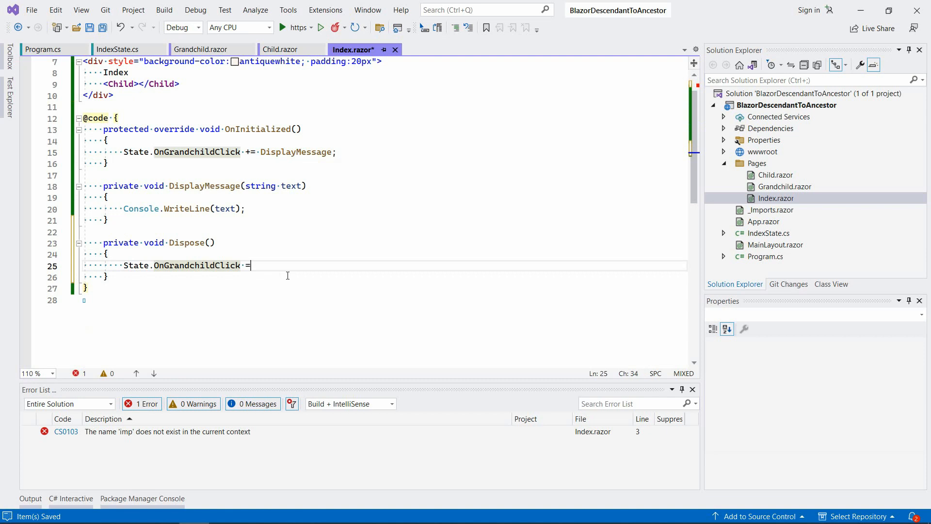
pyautogui.write('-')
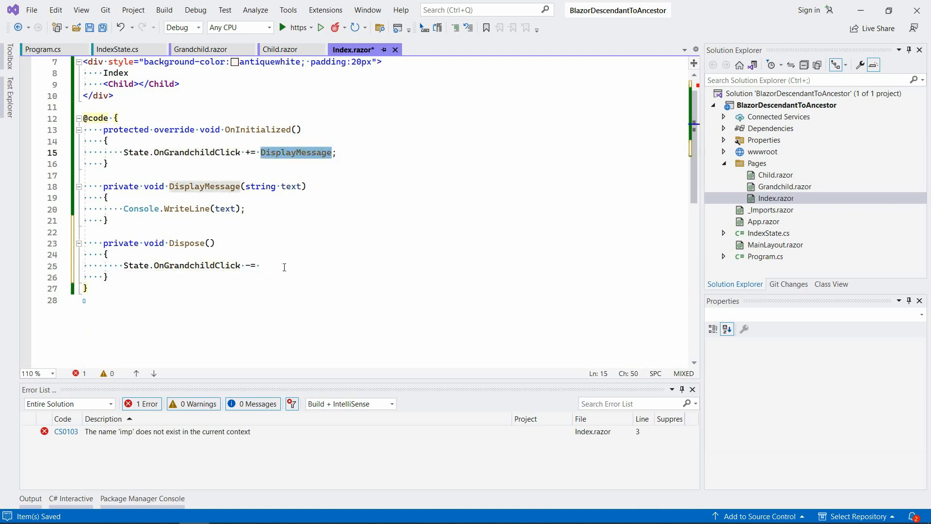
pyautogui.write('DisplayMessage;')
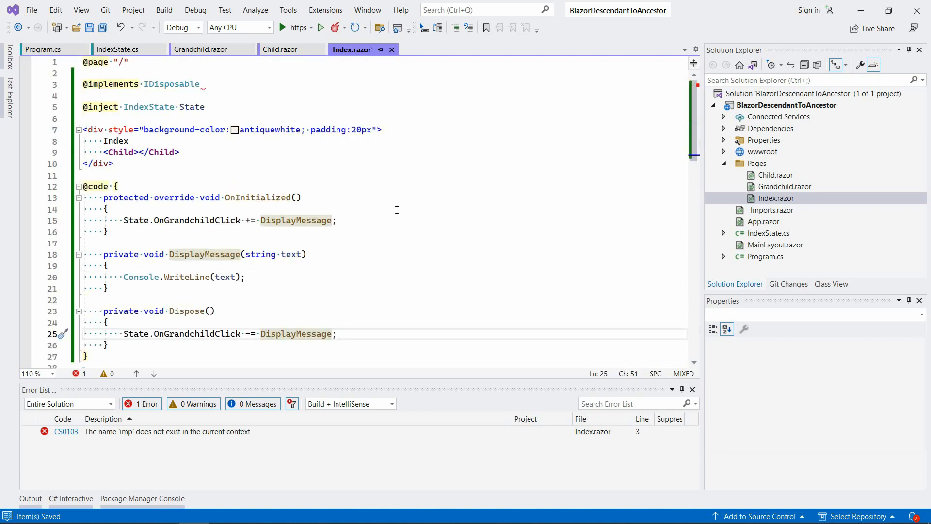
# - Run the app, review the CS0737 error, and change Dispose from private to public
pyautogui.click(320, 27)
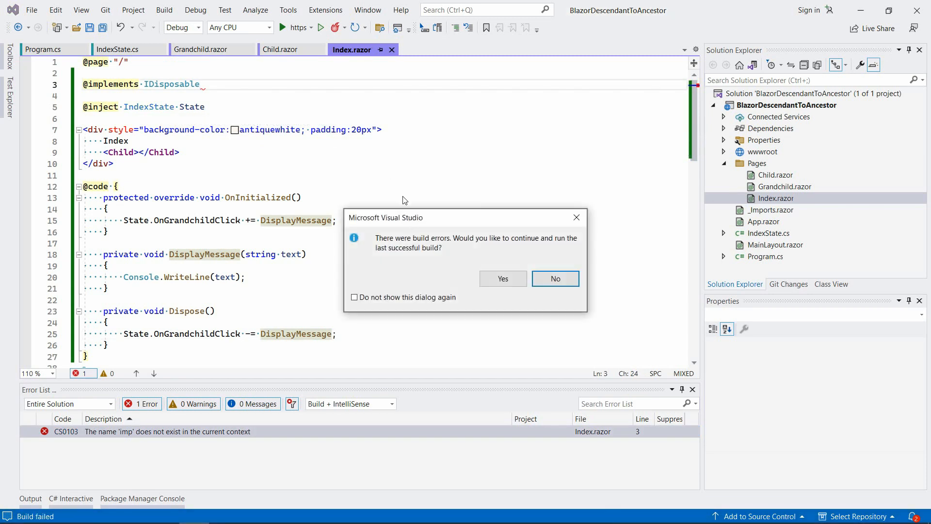
pyautogui.click(553, 279)
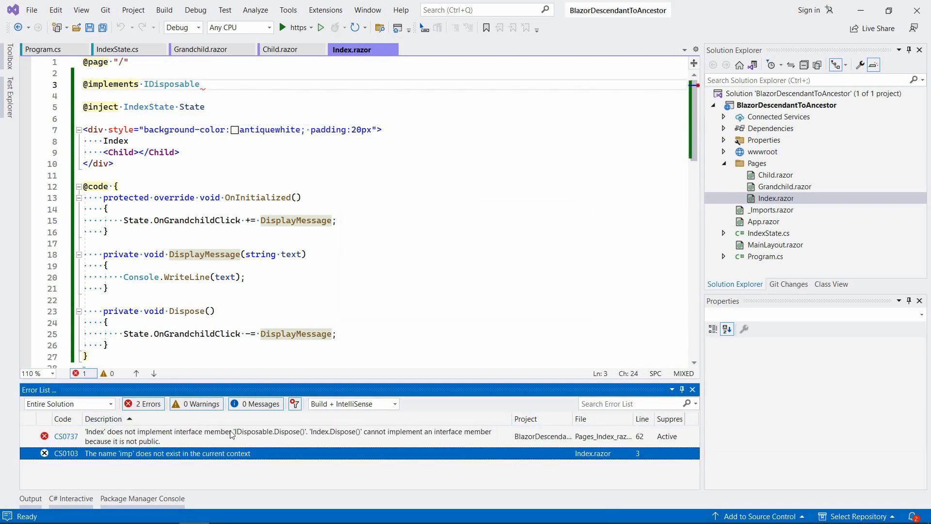
pyautogui.click(238, 436)
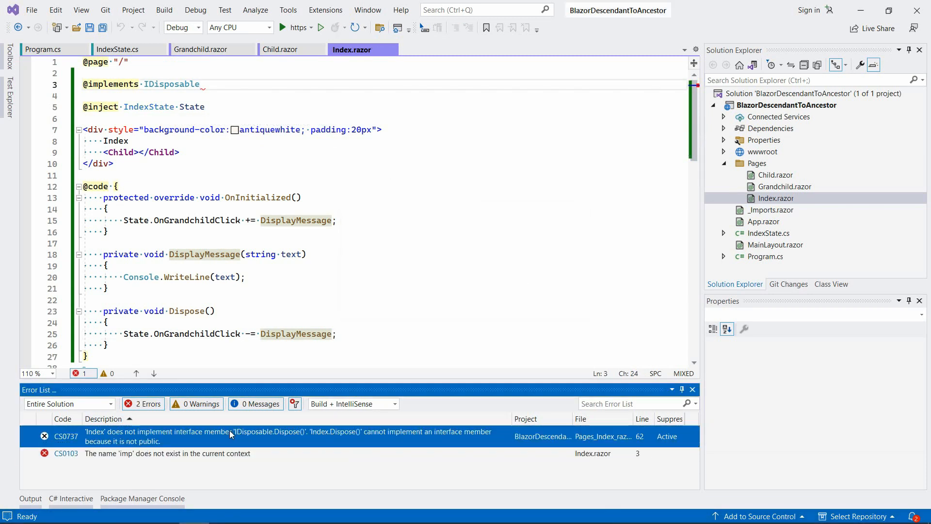
pyautogui.scroll(-3)
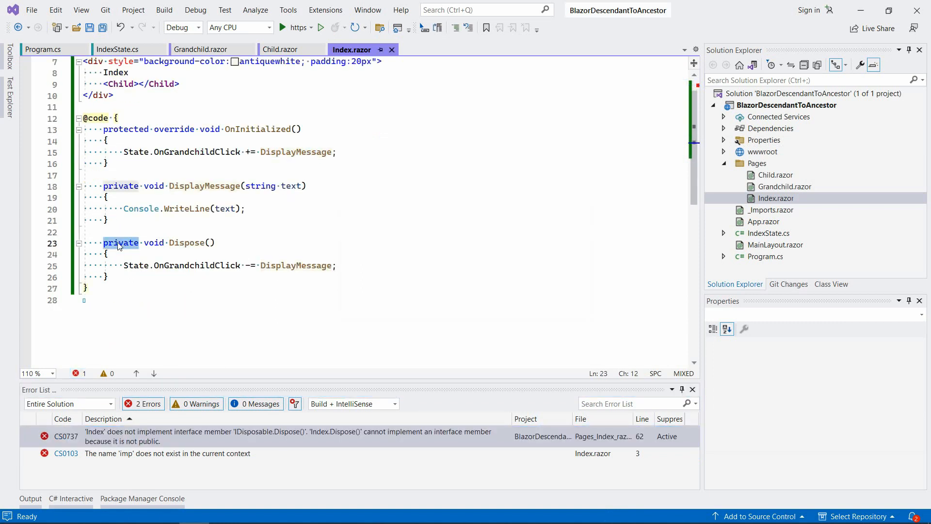
pyautogui.write('public')
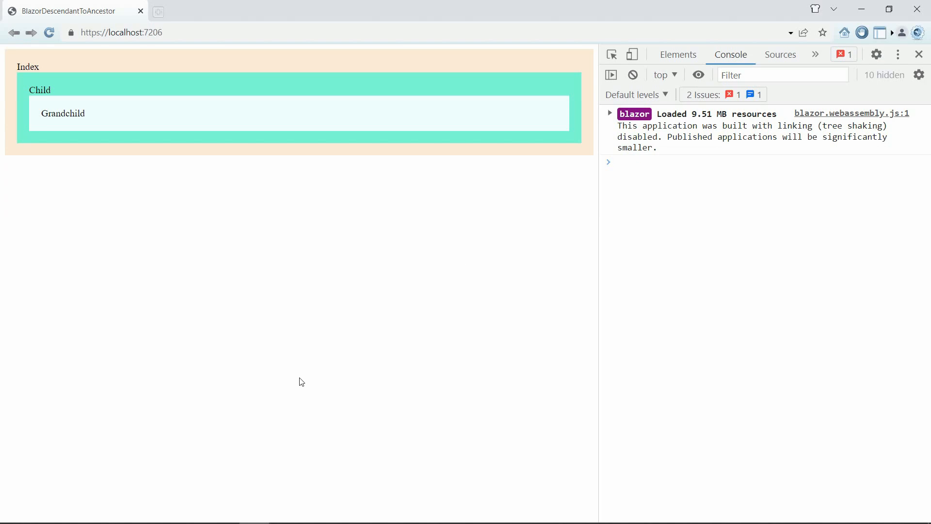
# - Click the Grandchild box repeatedly so 'Grandchild says hi.' logs in the Chrome console
pyautogui.click(62, 114)
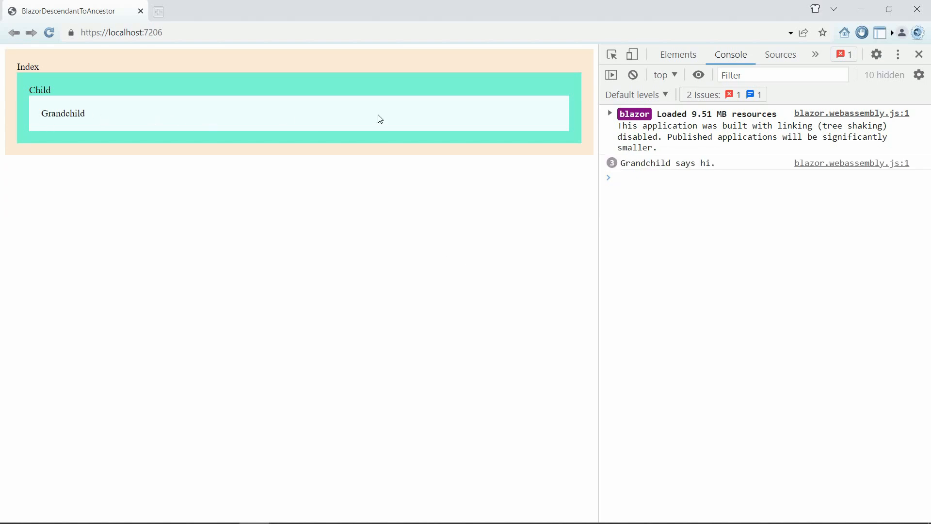
pyautogui.doubleClick(63, 114)
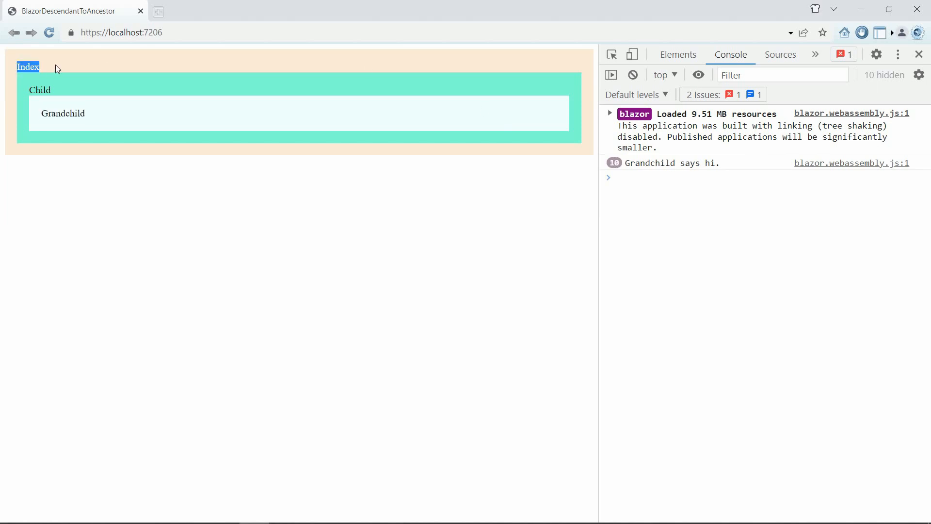
pyautogui.moveTo(428, 240)
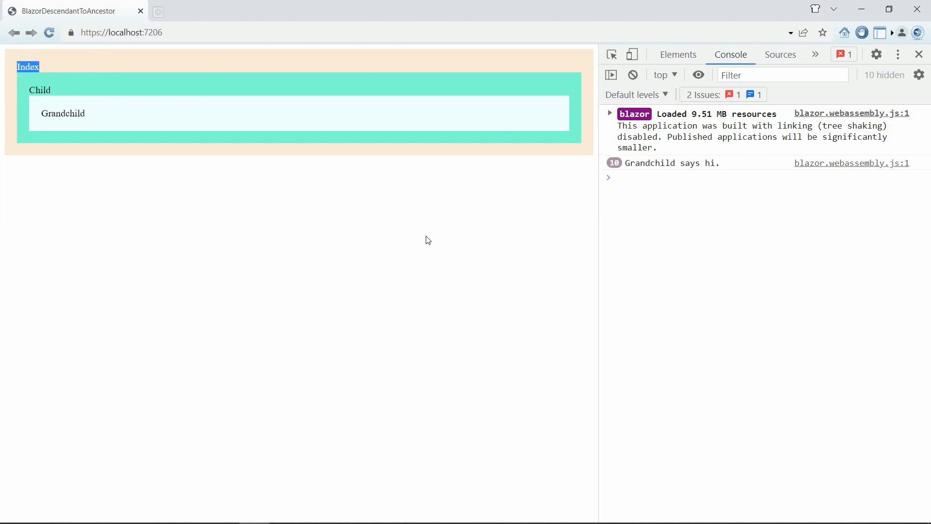
pyautogui.moveTo(311, 415)
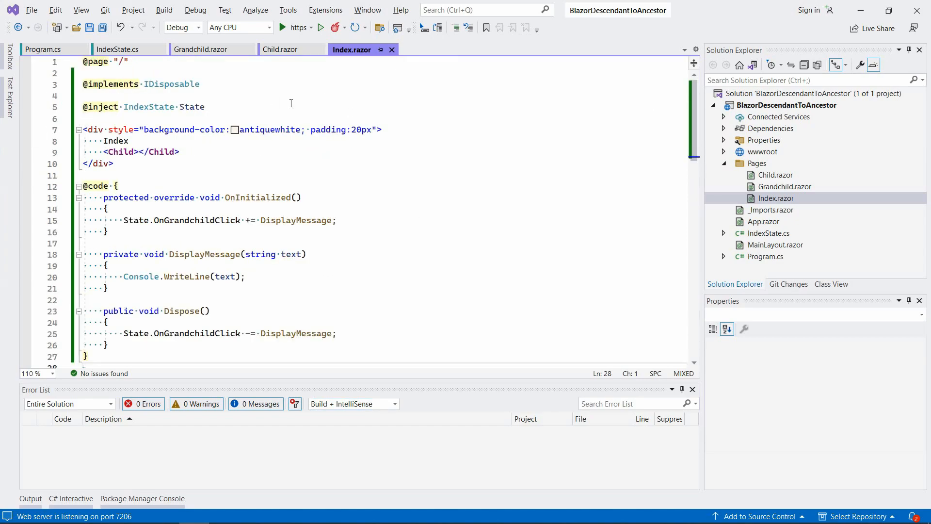
pyautogui.click(201, 50)
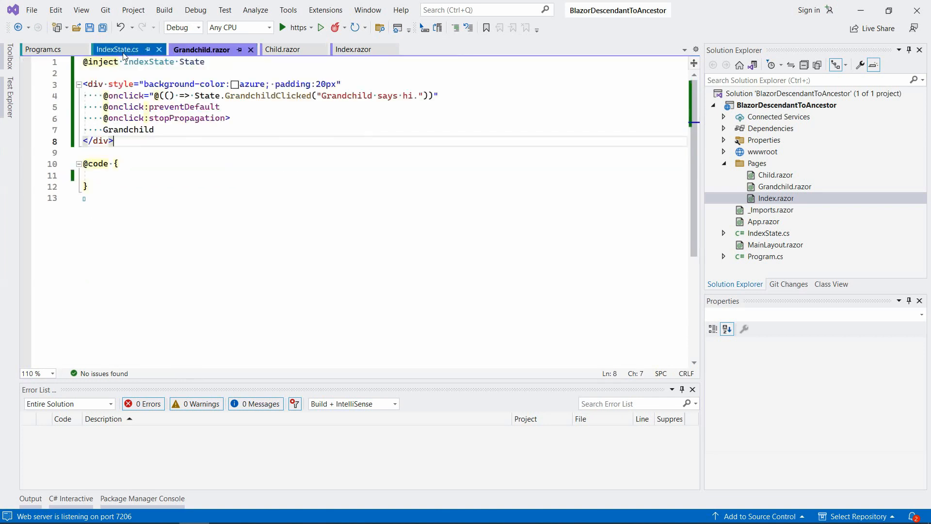
pyautogui.click(279, 49)
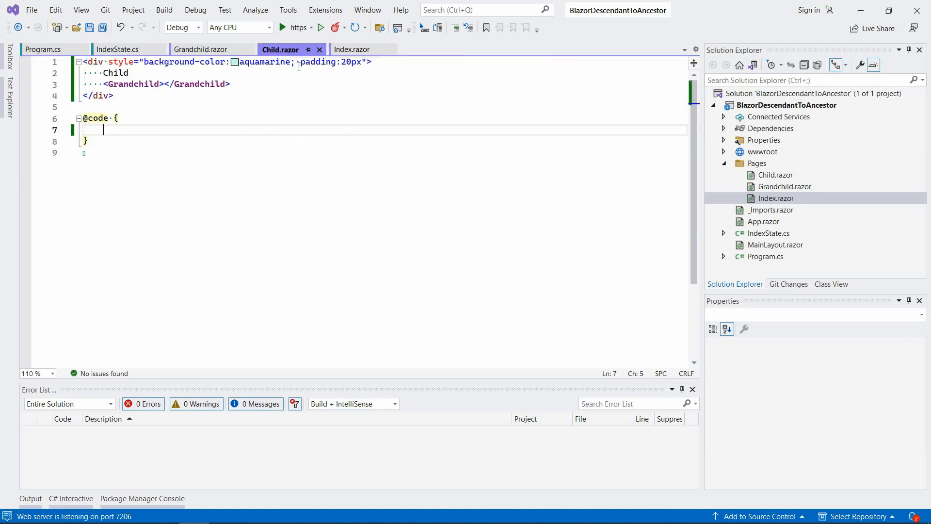
pyautogui.click(351, 50)
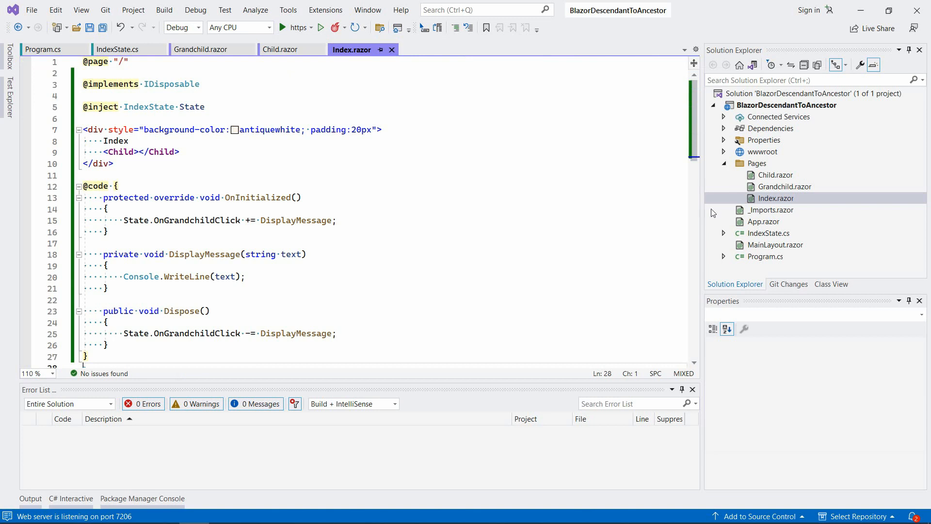
pyautogui.moveTo(165, 74)
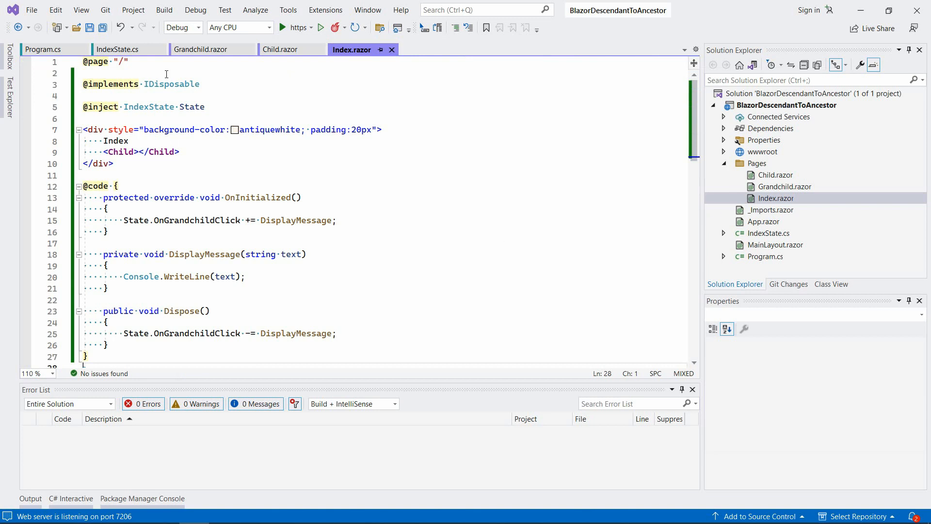
pyautogui.click(202, 84)
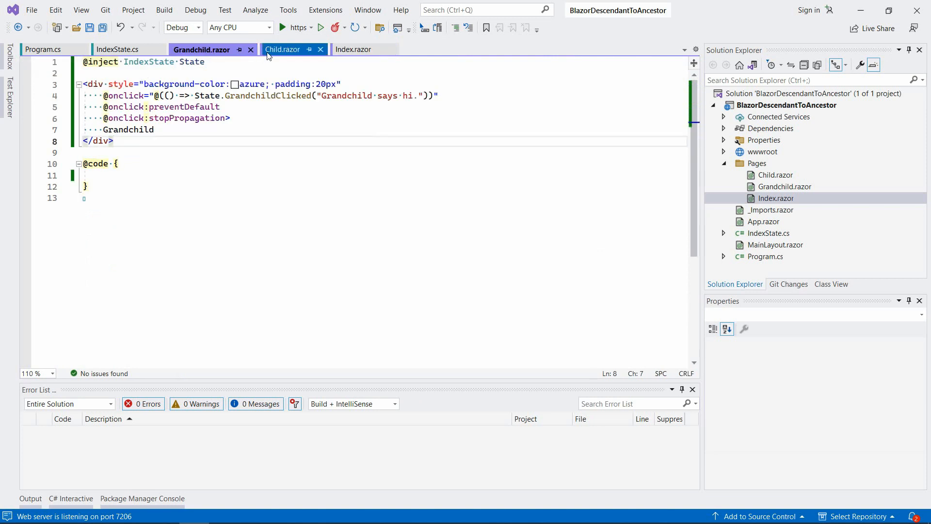
pyautogui.click(201, 49)
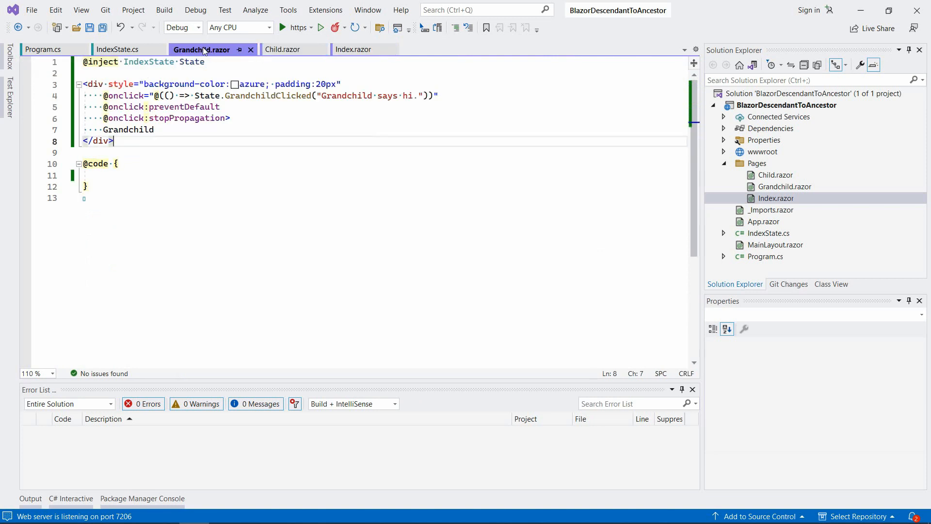
pyautogui.click(282, 49)
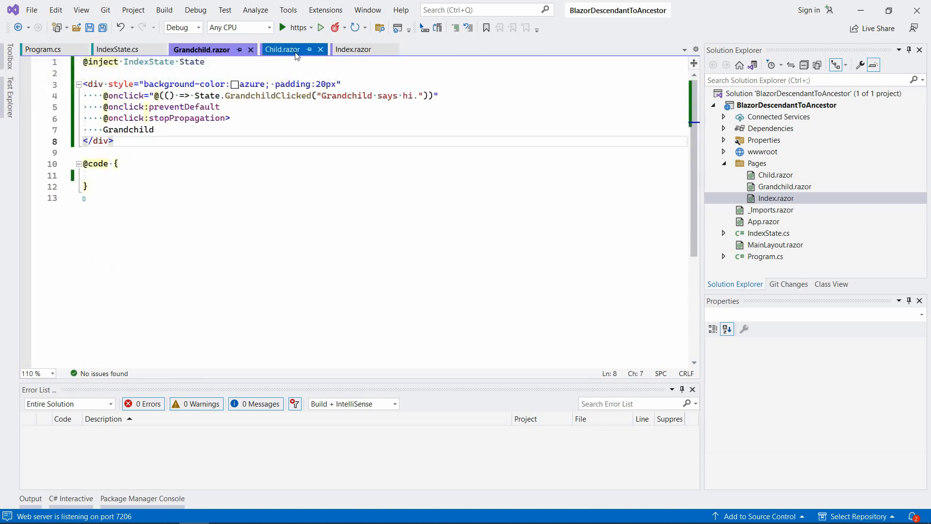
pyautogui.click(353, 49)
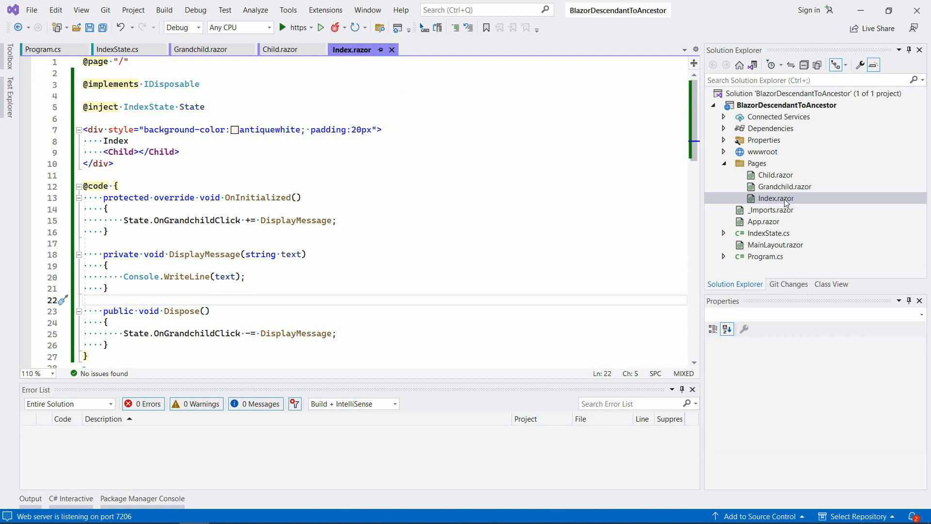
pyautogui.moveTo(787, 180)
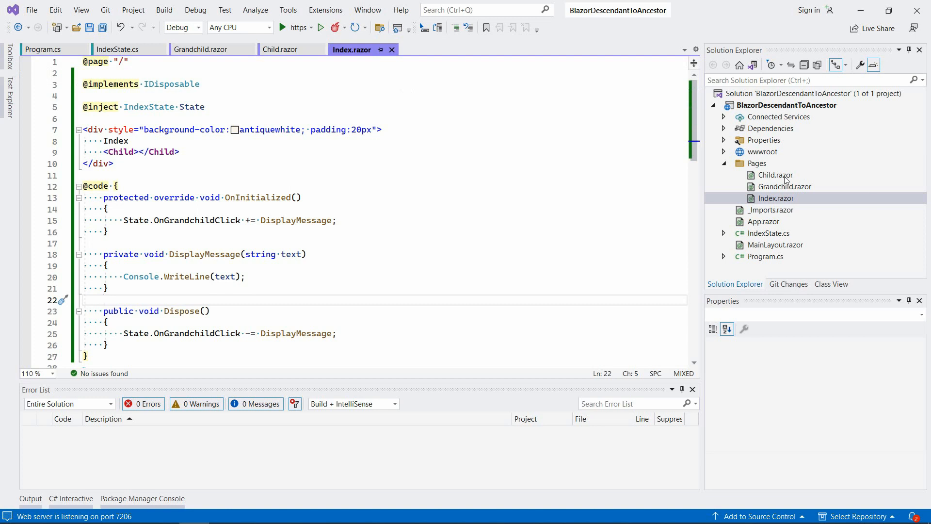
pyautogui.moveTo(780, 178)
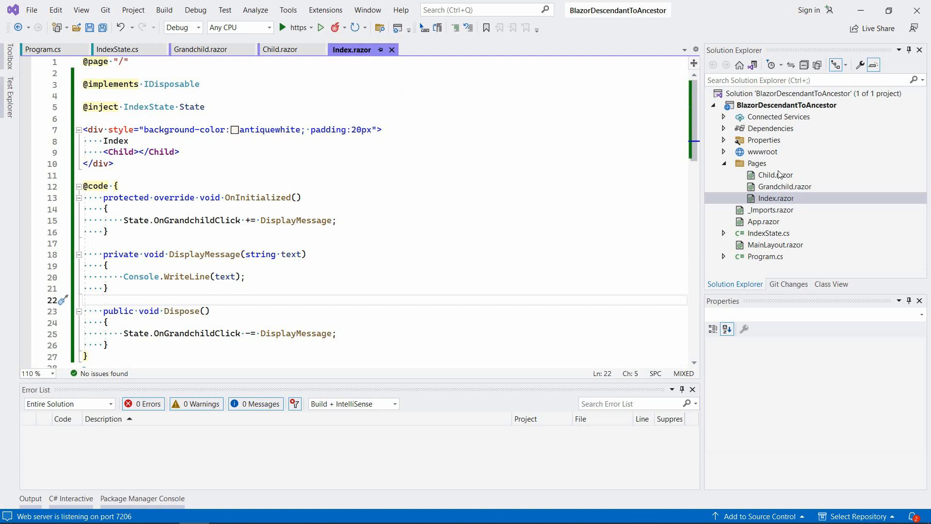
pyautogui.moveTo(786, 184)
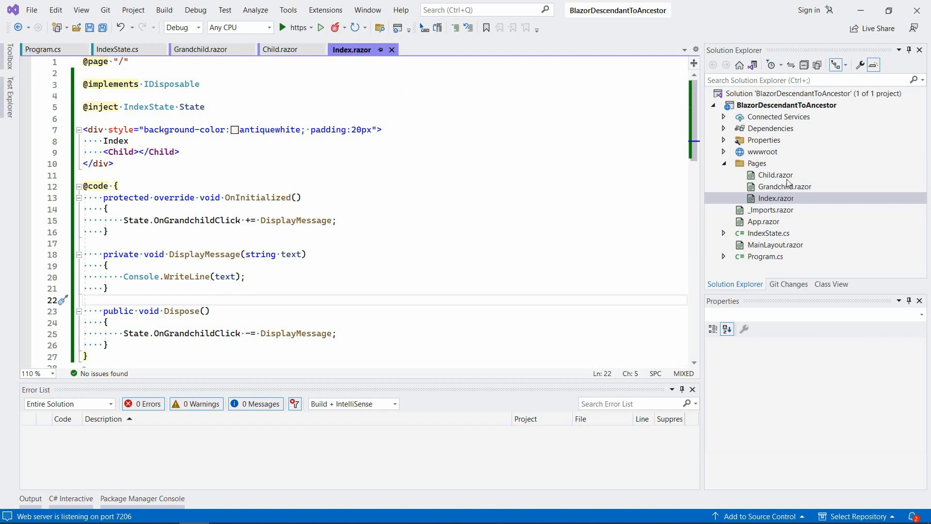
pyautogui.moveTo(785, 180)
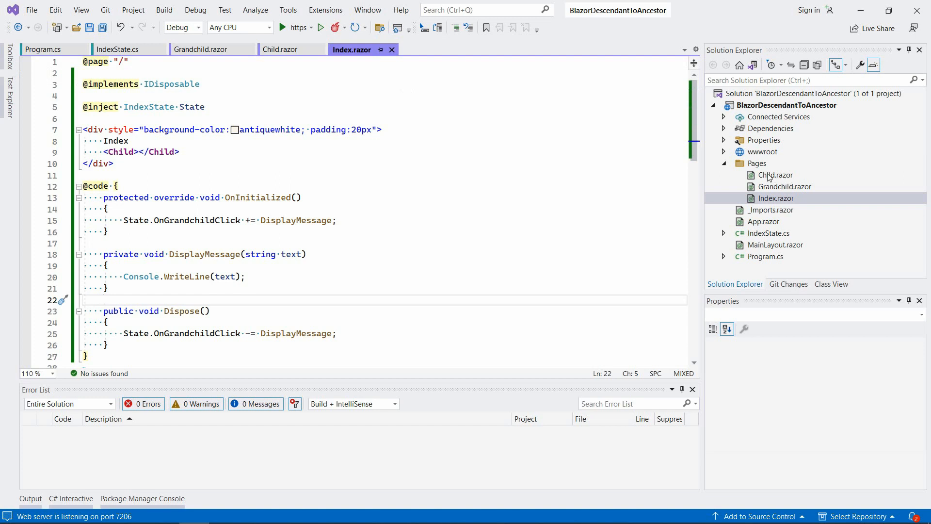
pyautogui.moveTo(751, 195)
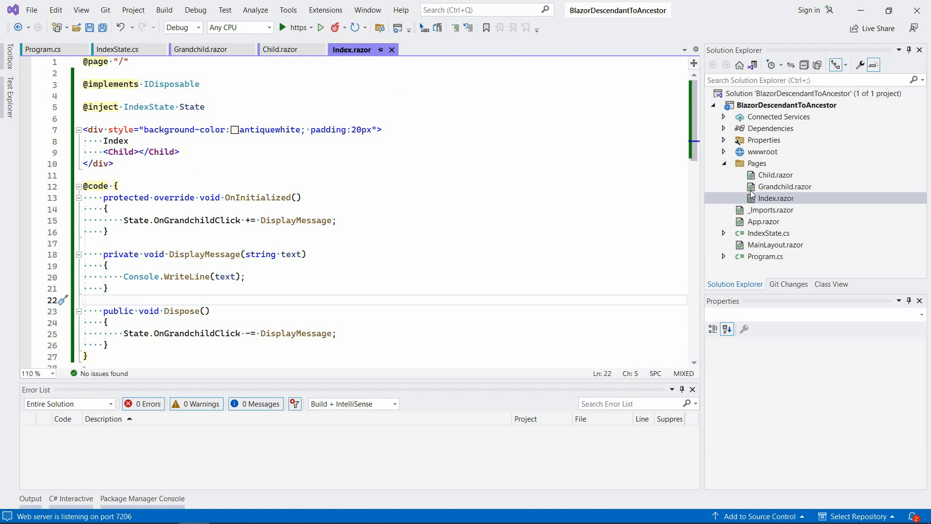